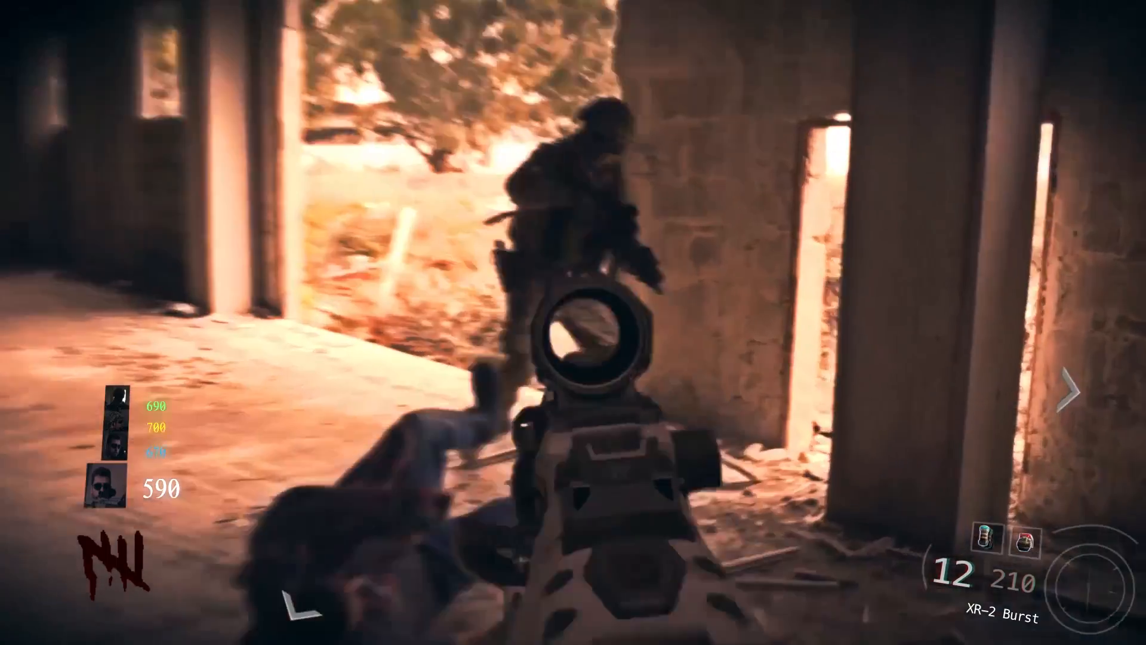
# Scrub the footage to the head-hit moment near 43 seconds, checking frames before and after.
pyautogui.click(573, 322)
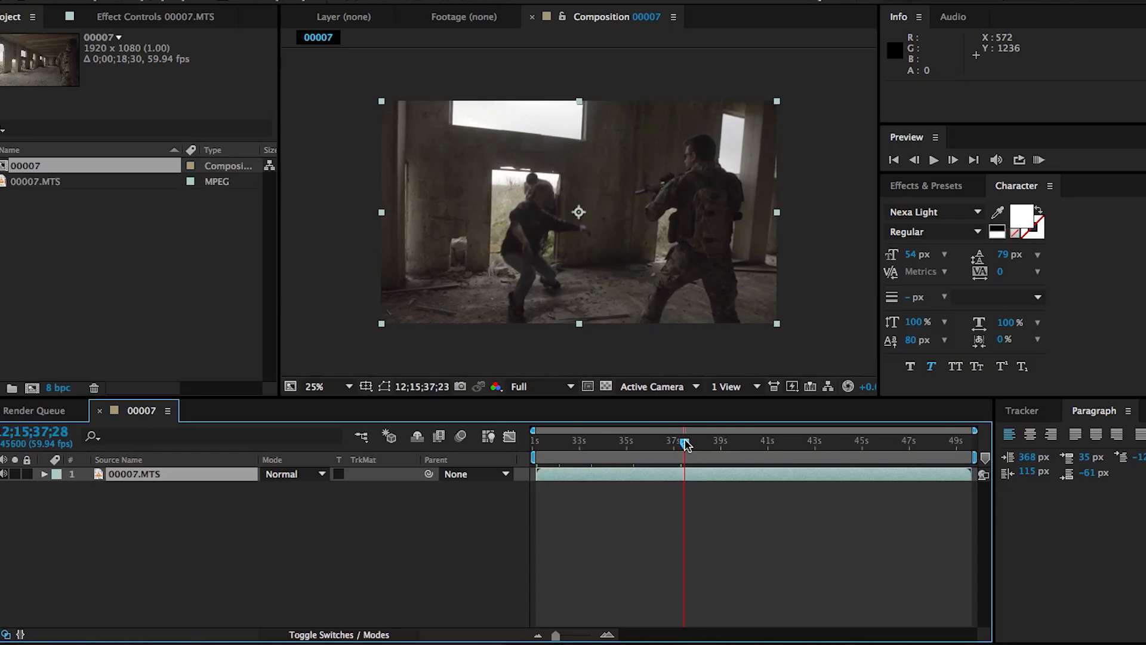
pyautogui.moveTo(686, 440); pyautogui.dragTo(713, 440)
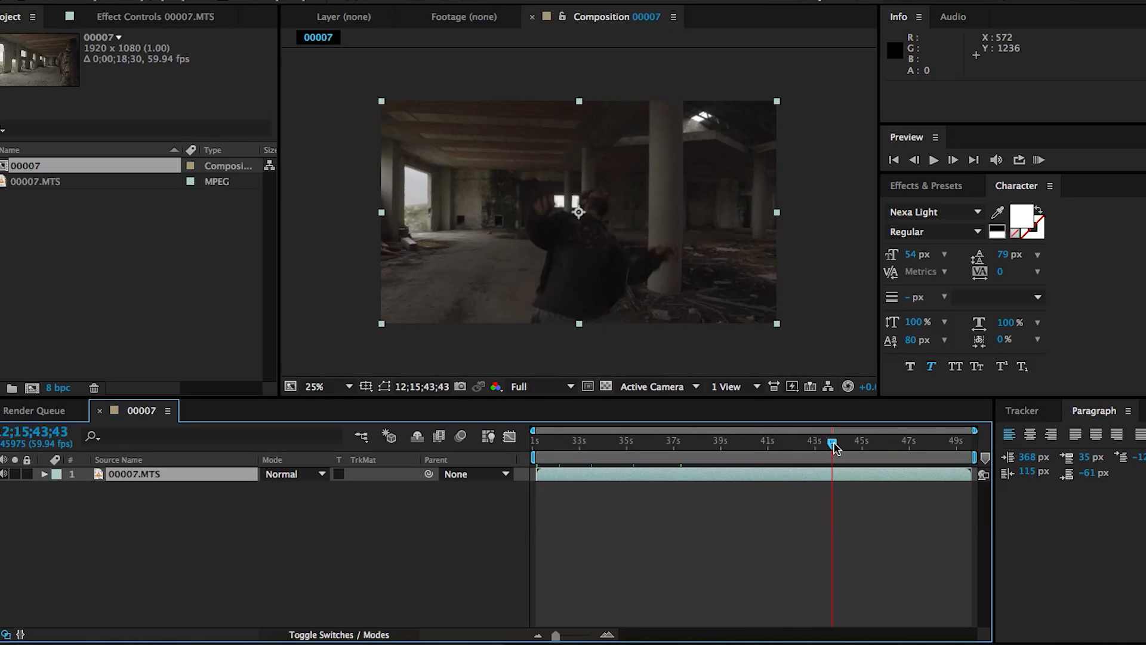
pyautogui.moveTo(833, 444); pyautogui.dragTo(795, 444)
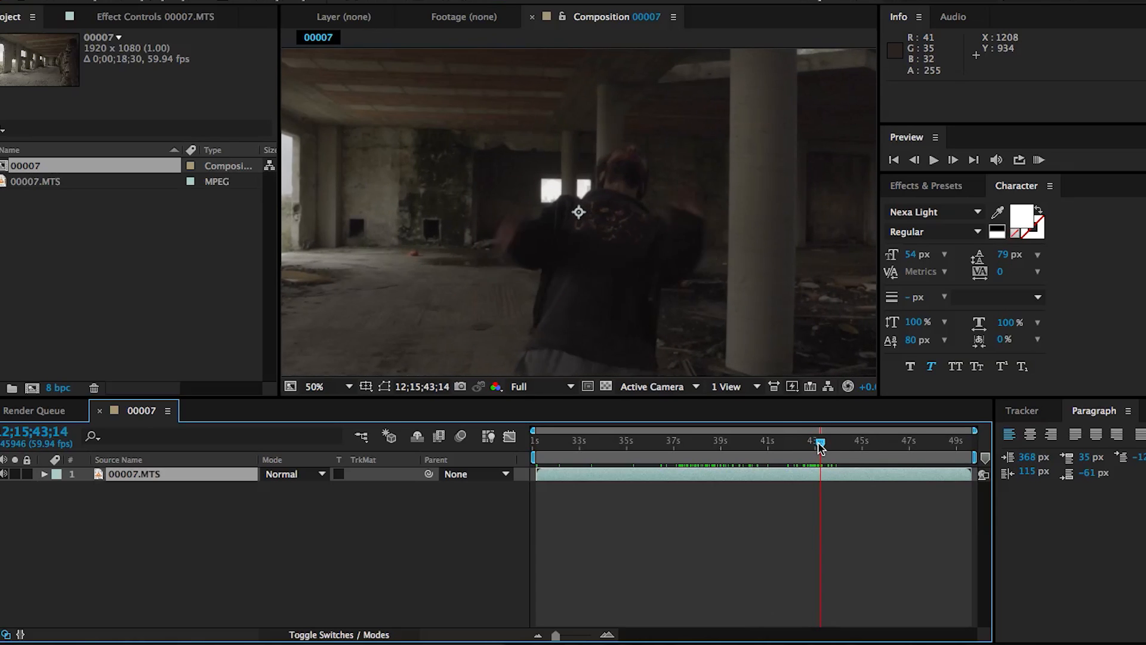
pyautogui.moveTo(819, 444); pyautogui.dragTo(840, 444)
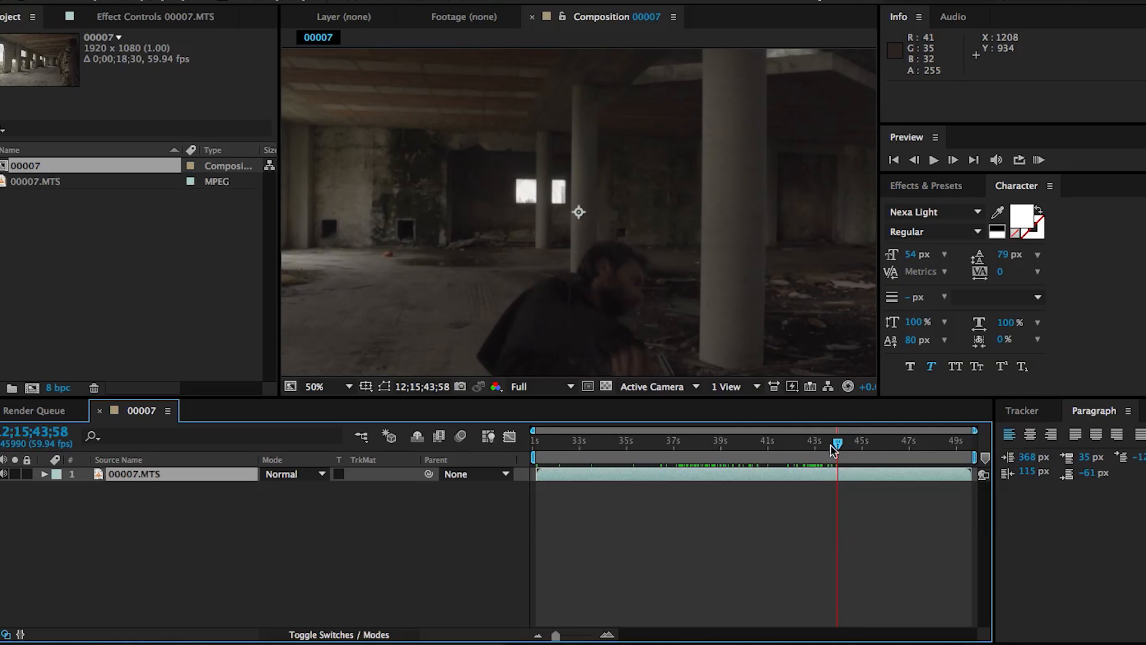
pyautogui.moveTo(837, 444); pyautogui.dragTo(811, 444)
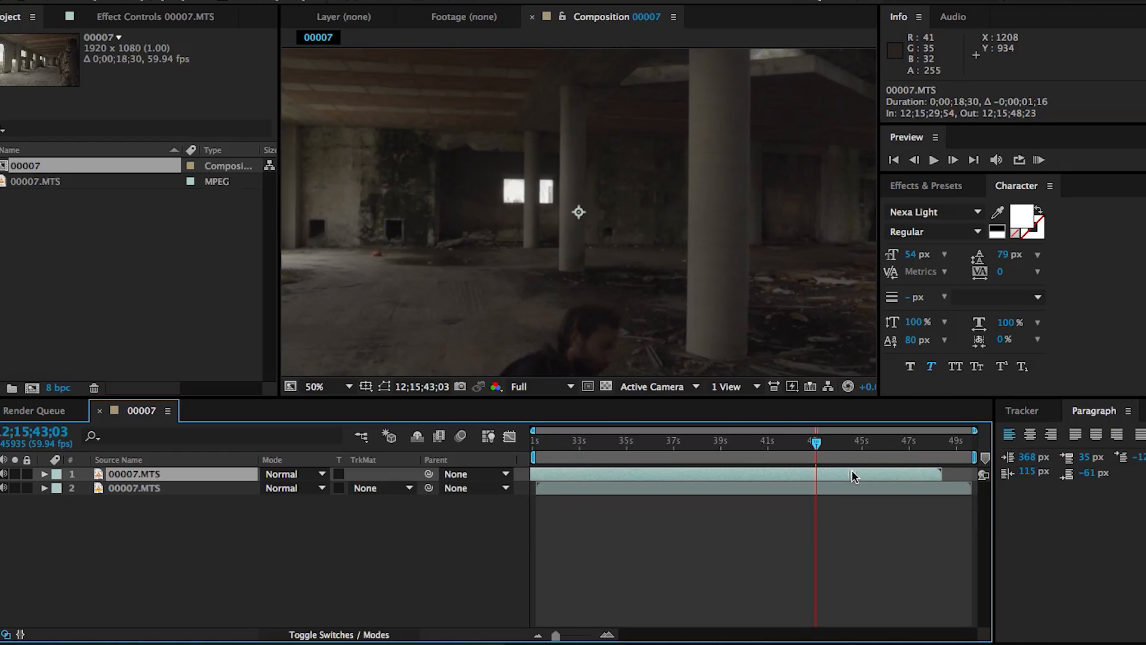
# Bring up the layer options on the lower footage copy to freeze it as a clean background frame.
pyautogui.rightClick(854, 477)
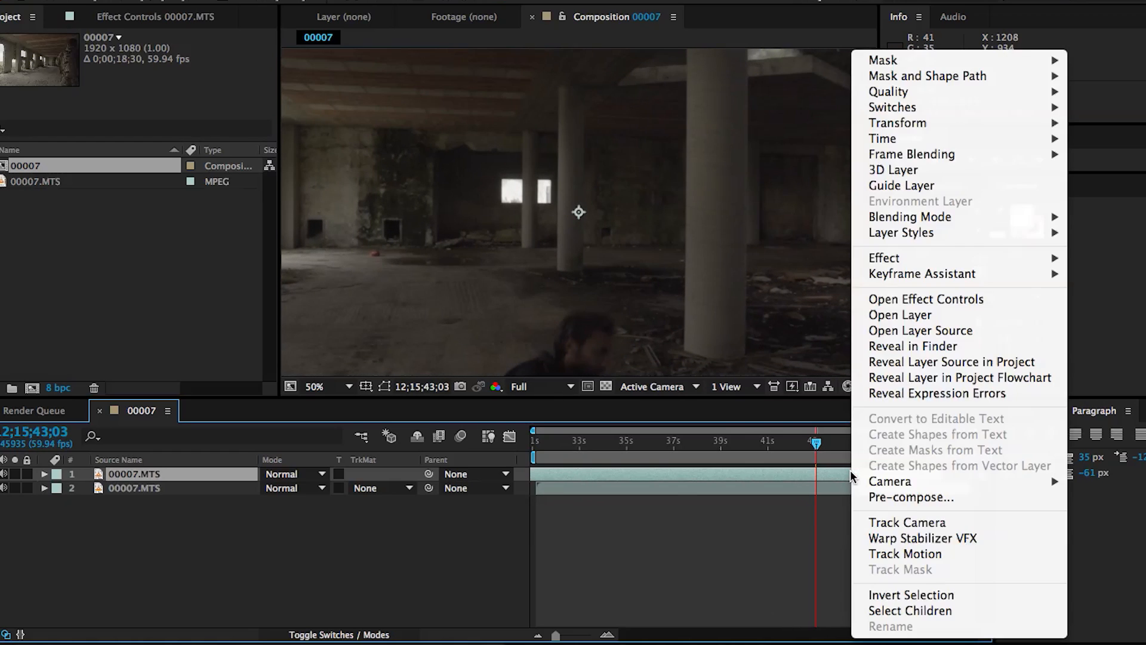
pyautogui.moveTo(882, 139)
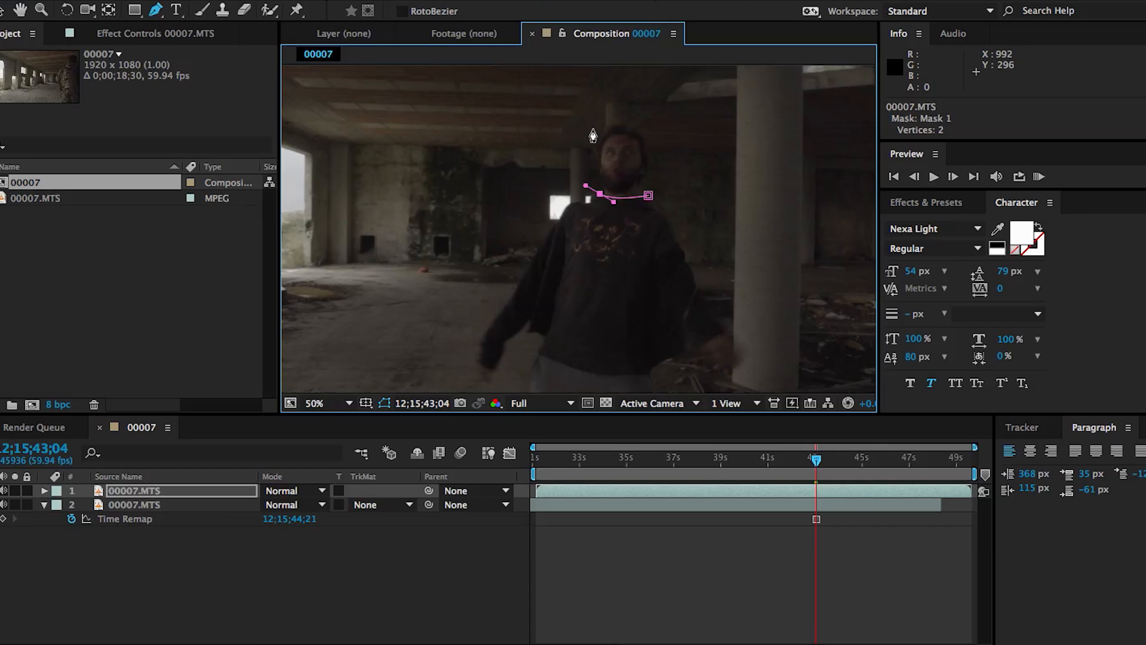
# Draw a pen mask around the zombie's head on layer 1, set it to Subtract and refine its edge.
pyautogui.click(624, 107)
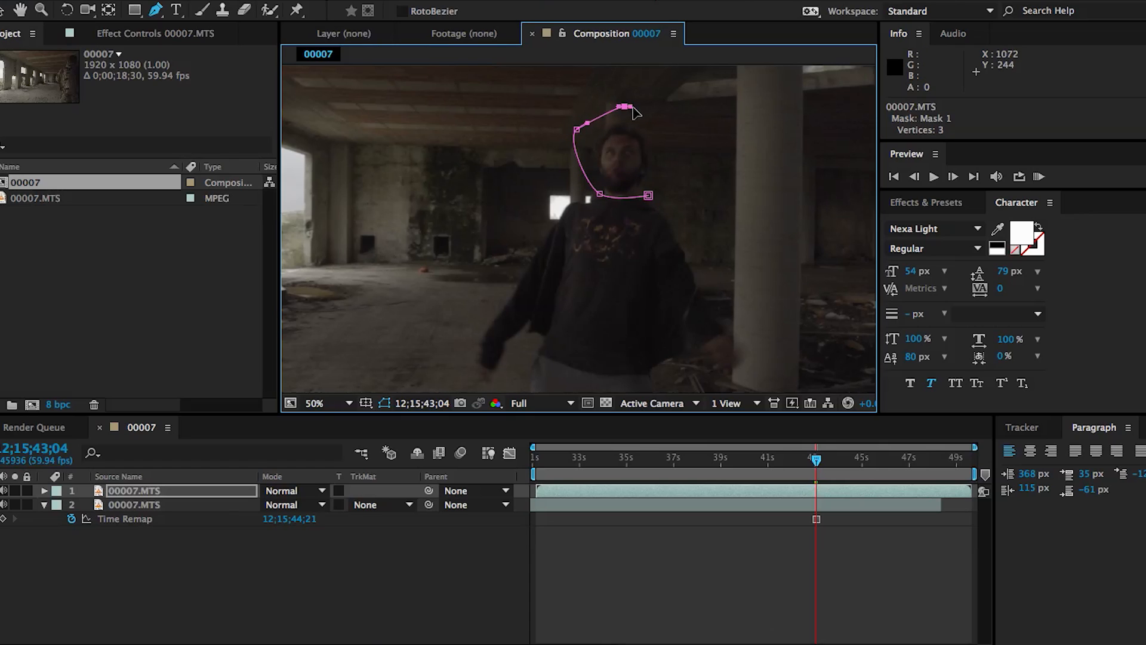
pyautogui.click(647, 195)
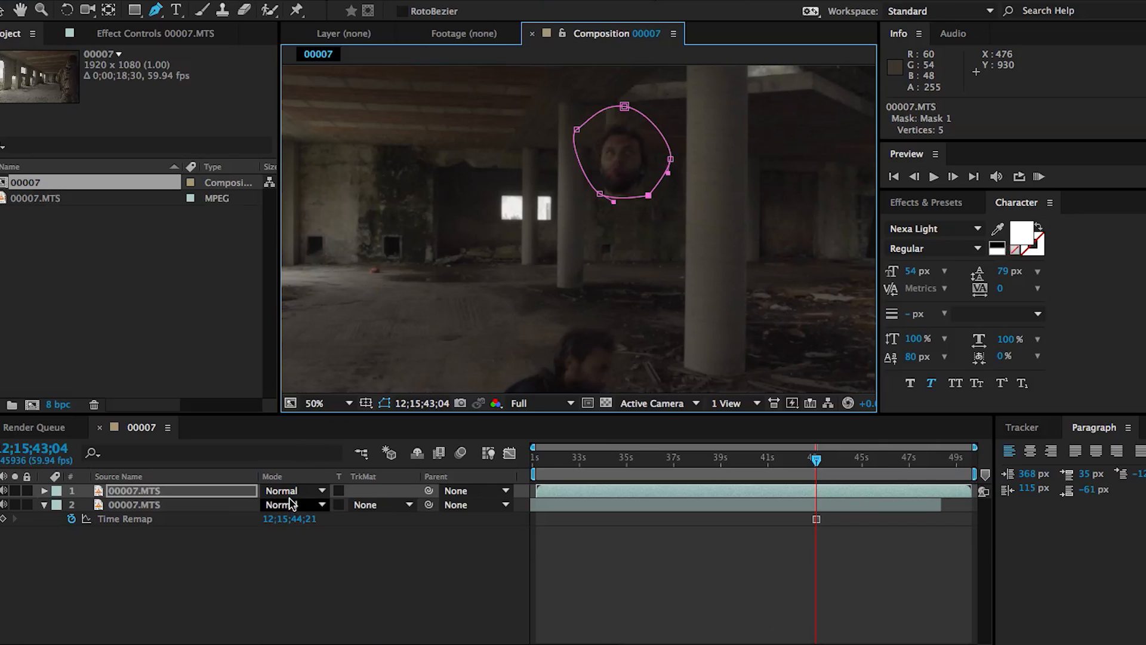
pyautogui.click(293, 504)
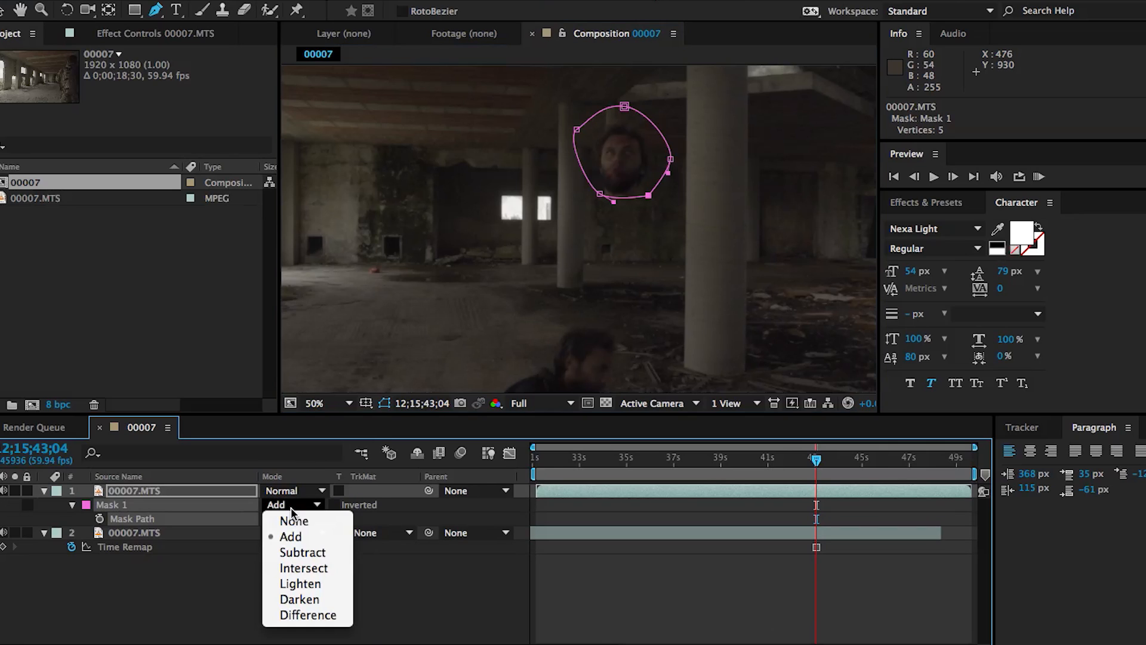
pyautogui.click(302, 552)
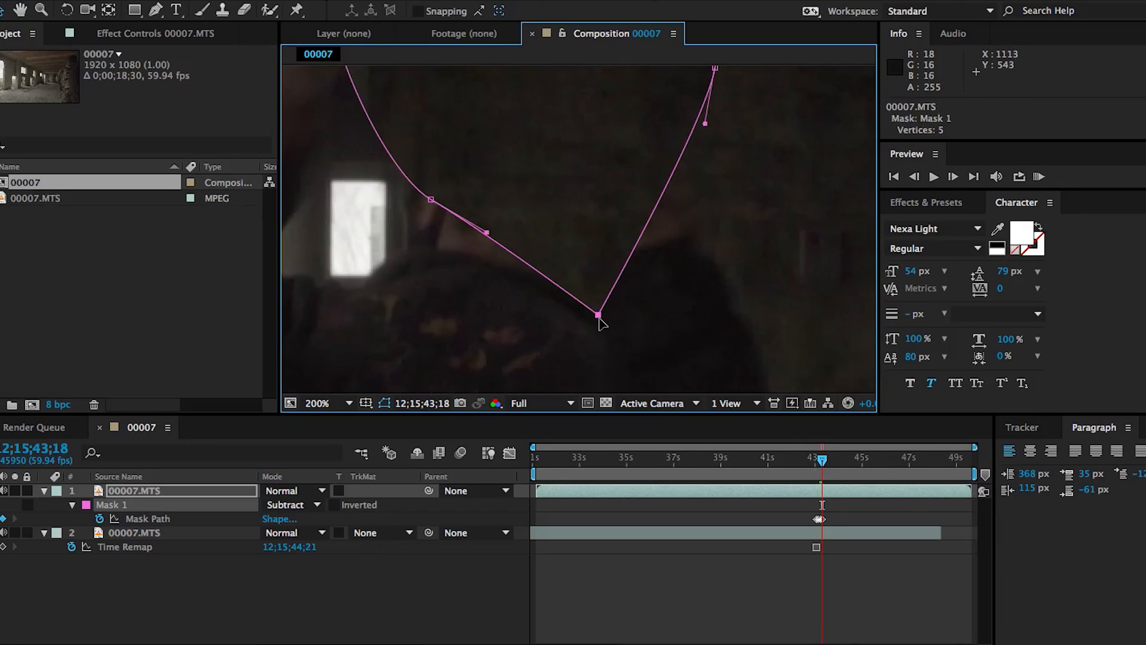
pyautogui.moveTo(599, 320); pyautogui.dragTo(630, 240)
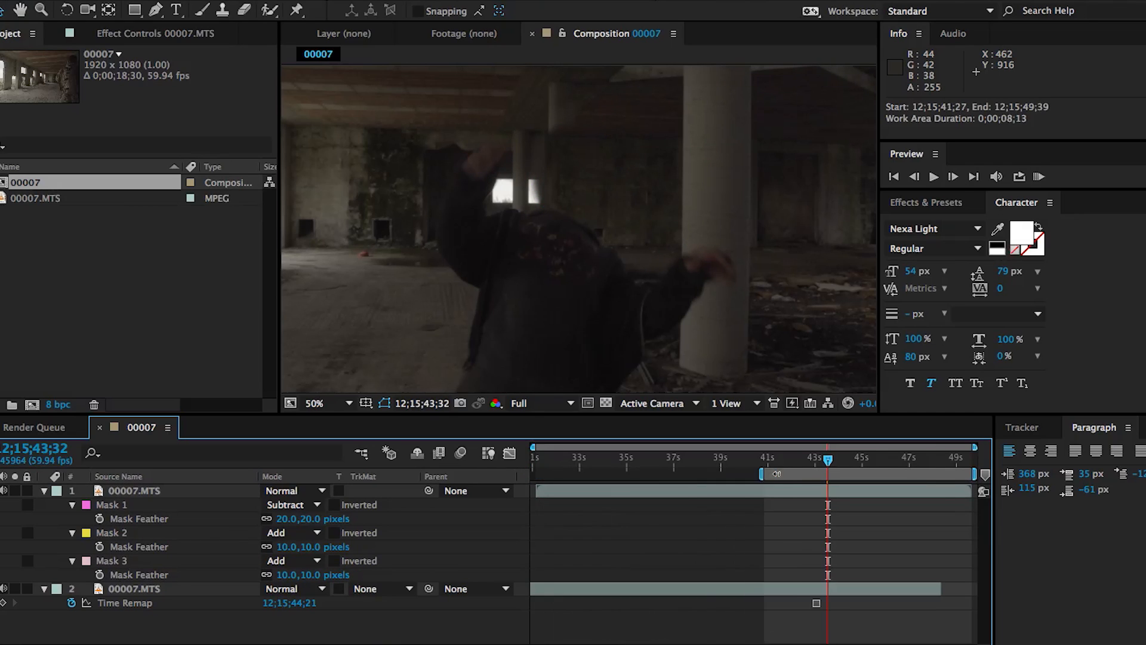
# Limit the work area to the hit section for previewing.
pyautogui.moveTo(828, 463); pyautogui.dragTo(798, 463)
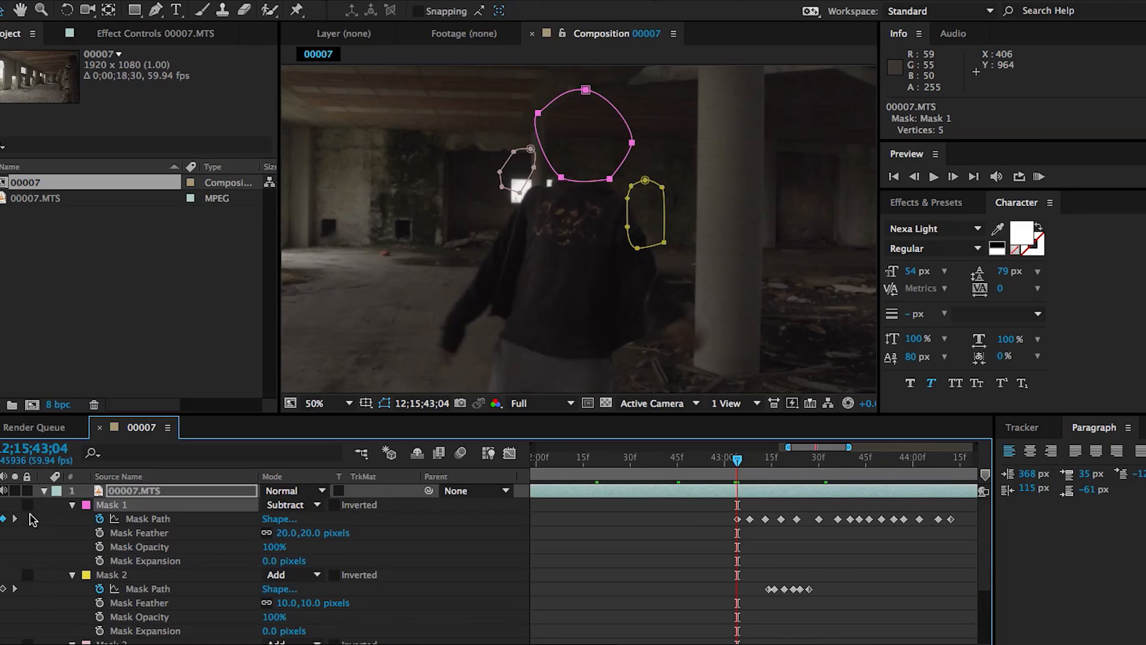
pyautogui.moveTo(614, 389)
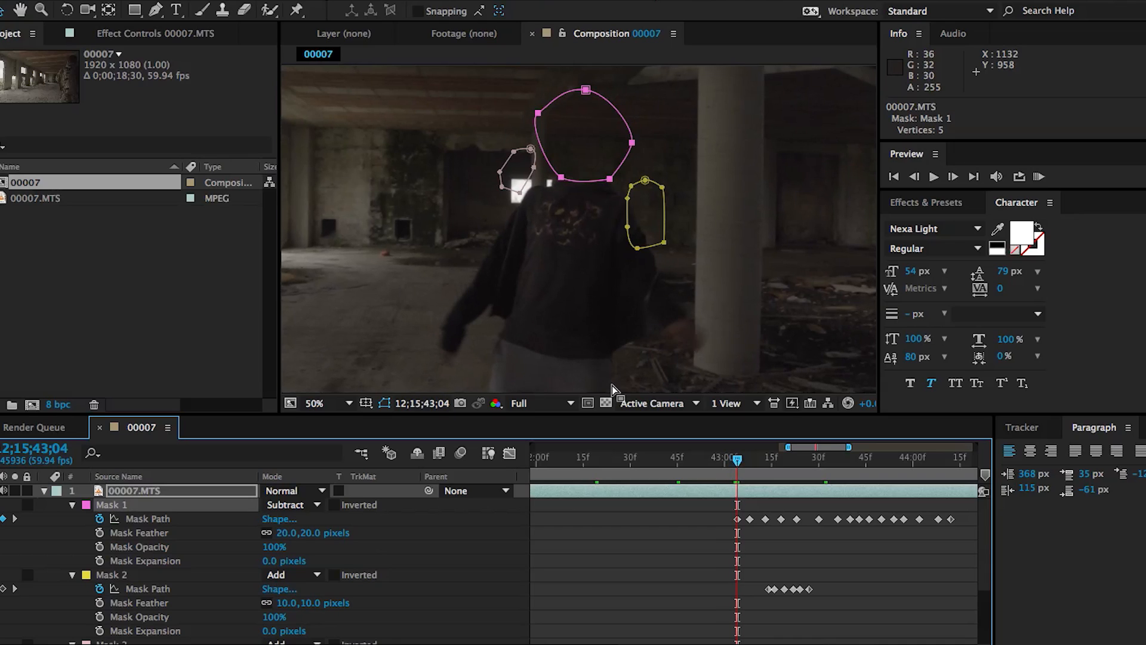
pyautogui.moveTo(181, 574)
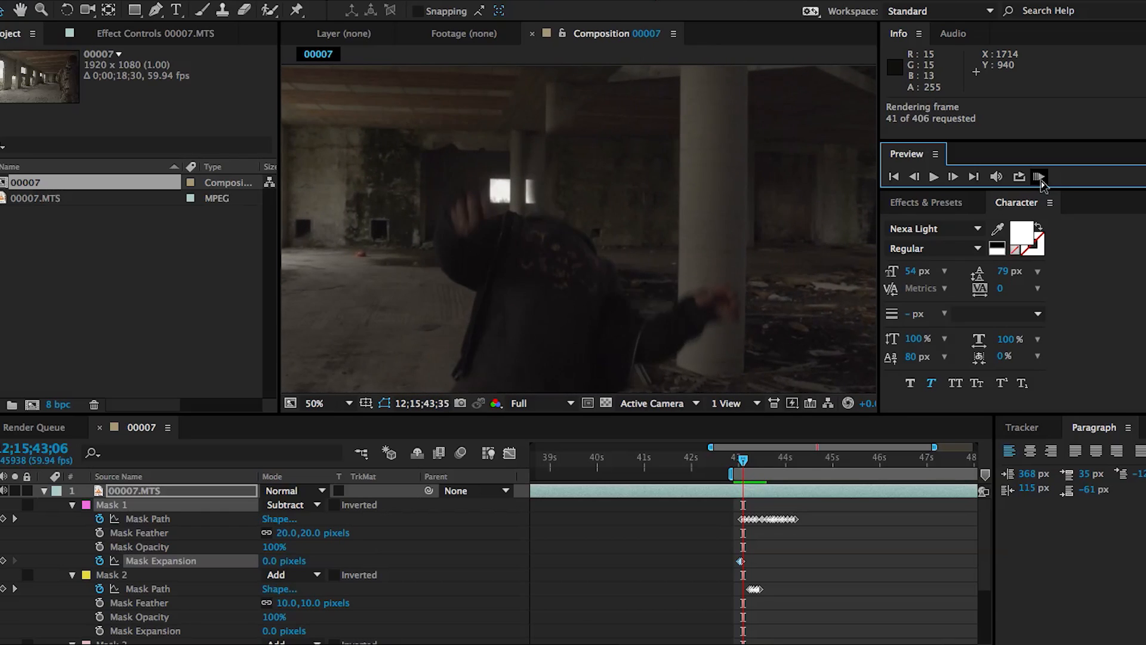
# Run a RAM preview of the masked head-hit shot.
pyautogui.click(934, 177)
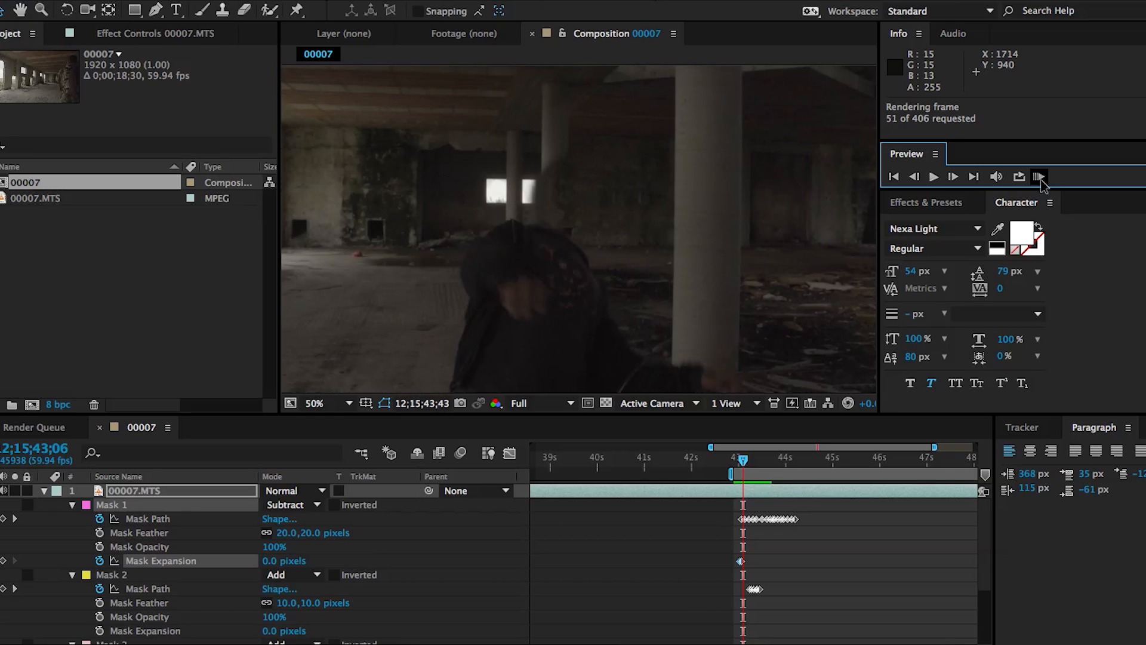
# Align the frozen background copy to the live footage, scaling it to 101% with layer 1 opacity lowered then restored.
pyautogui.click(934, 176)
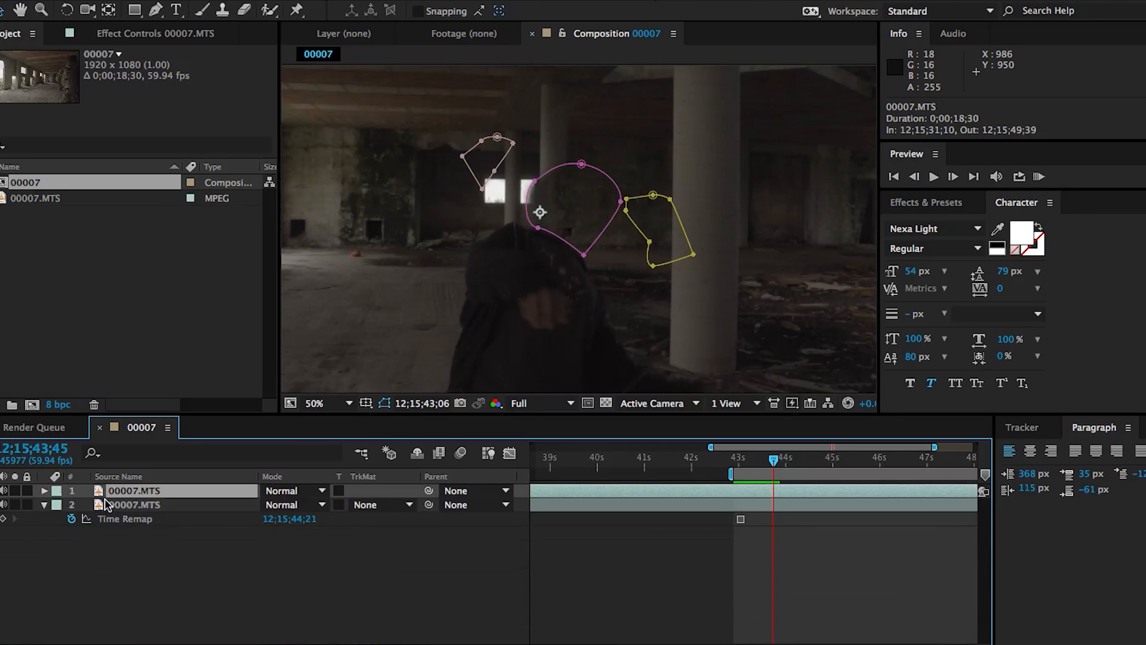
pyautogui.click(44, 491)
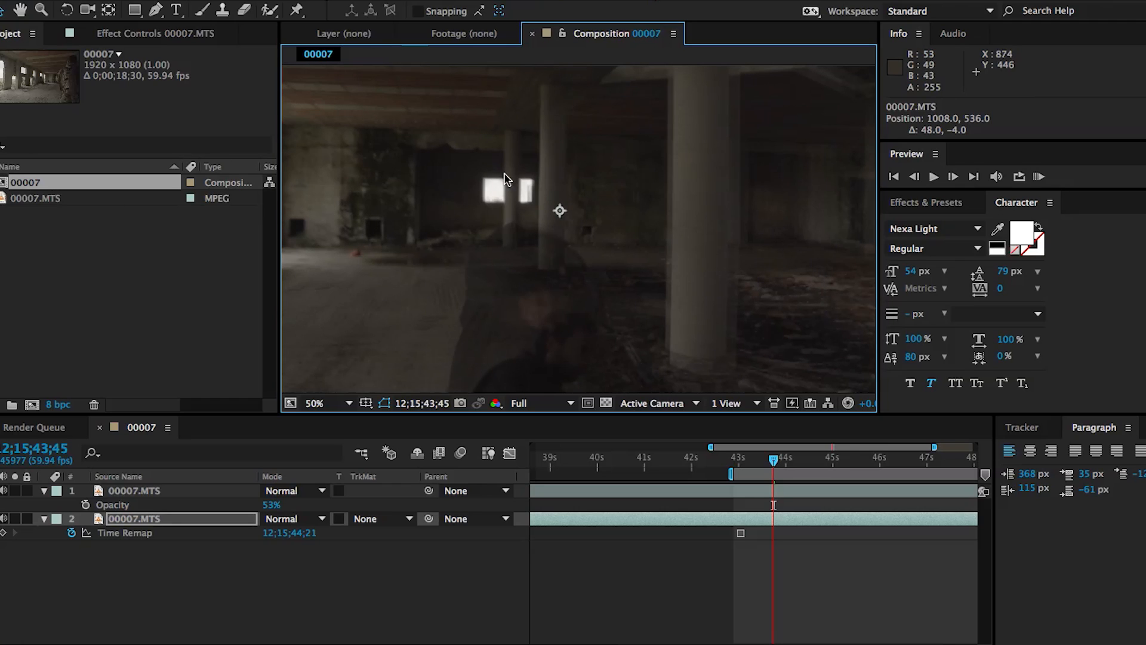
pyautogui.click(314, 402)
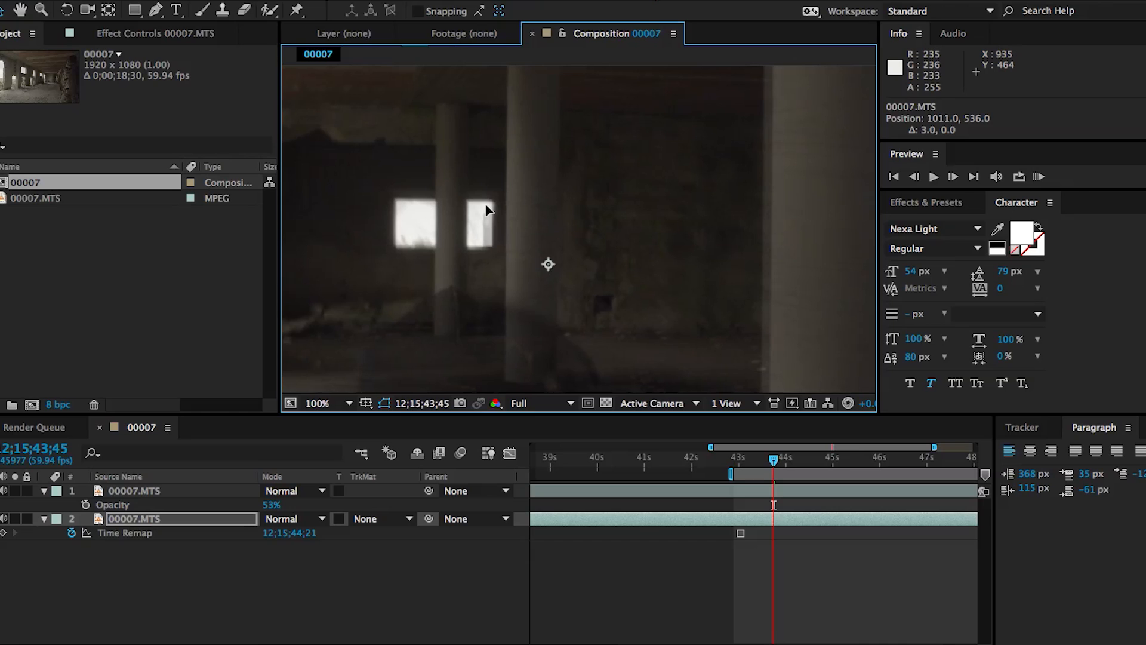
pyautogui.moveTo(359, 438)
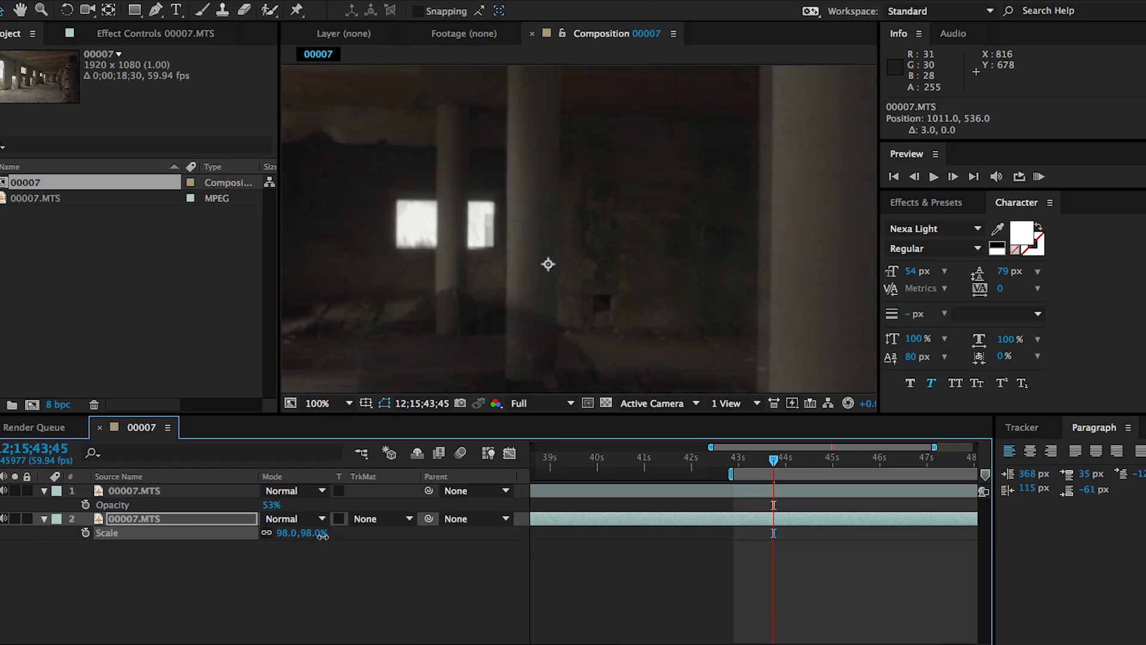
pyautogui.moveTo(301, 532); pyautogui.dragTo(324, 533)
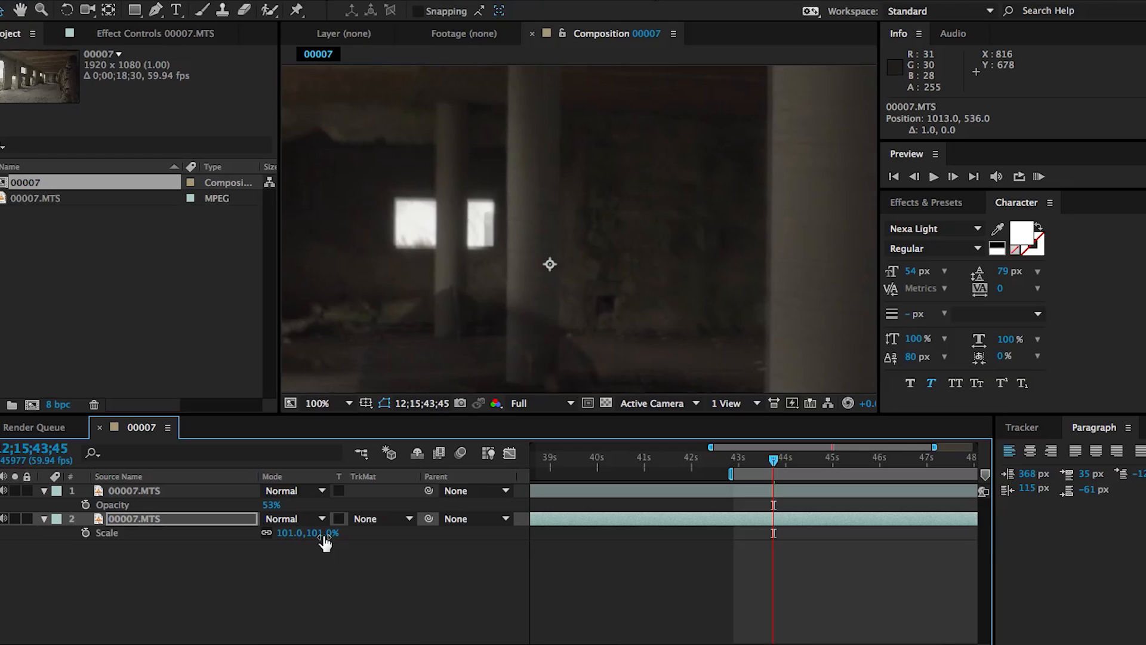
pyautogui.moveTo(549, 263); pyautogui.dragTo(548, 264)
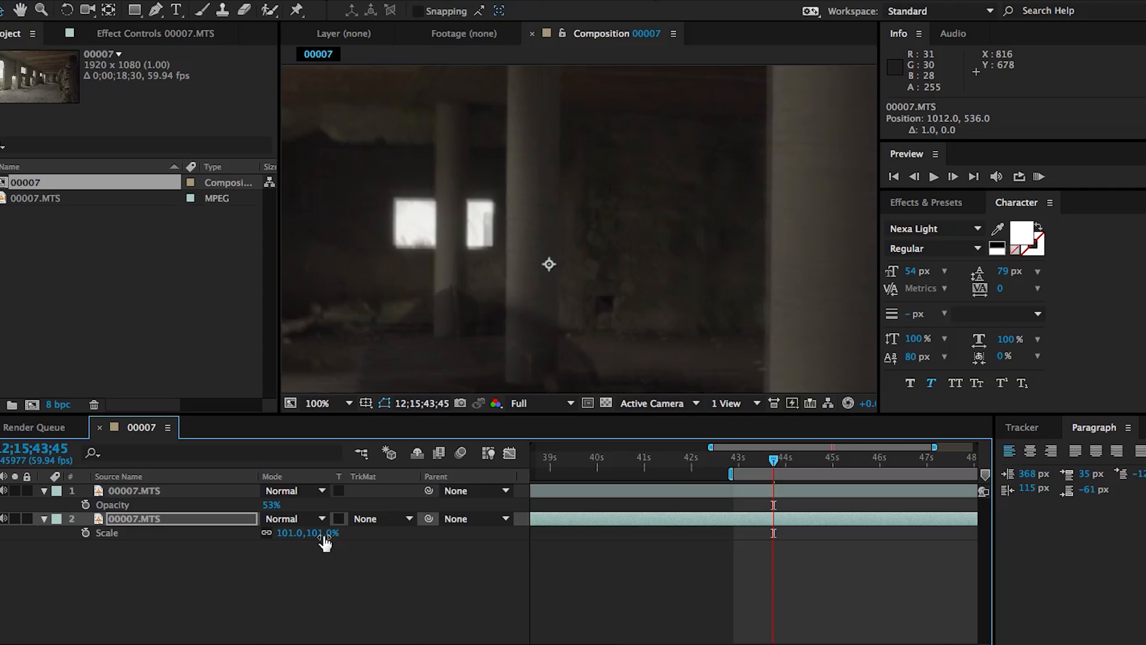
pyautogui.click(314, 402)
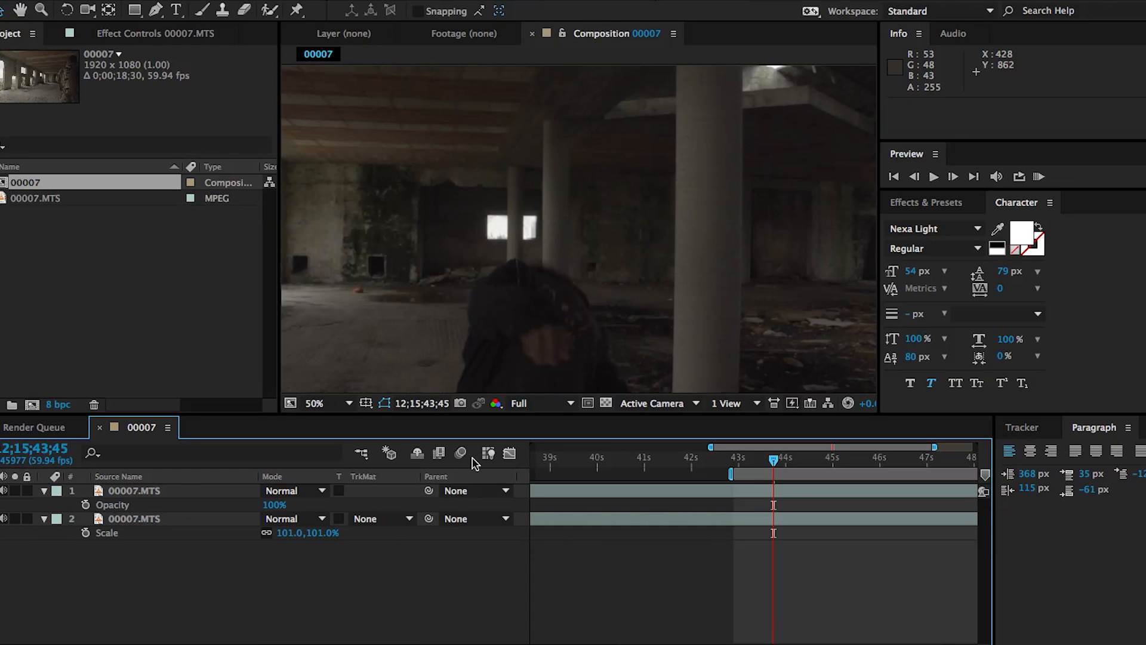
pyautogui.moveTo(592, 331)
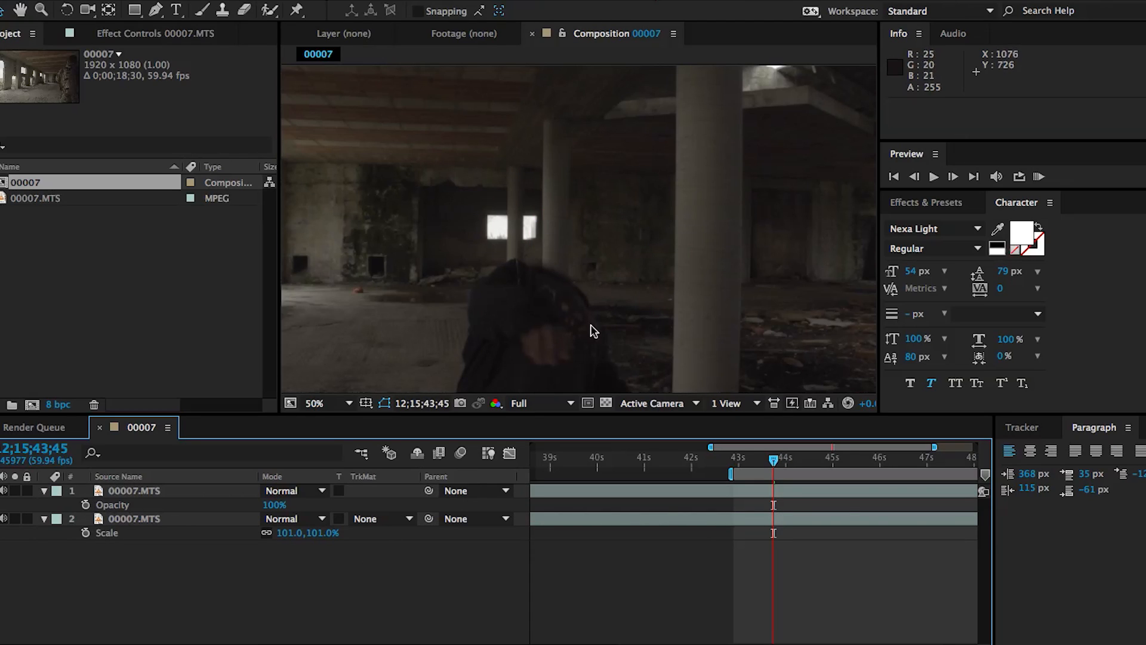
# Keyframe the lower plate's Position frame by frame so it lines up behind the head hole.
pyautogui.click(134, 491)
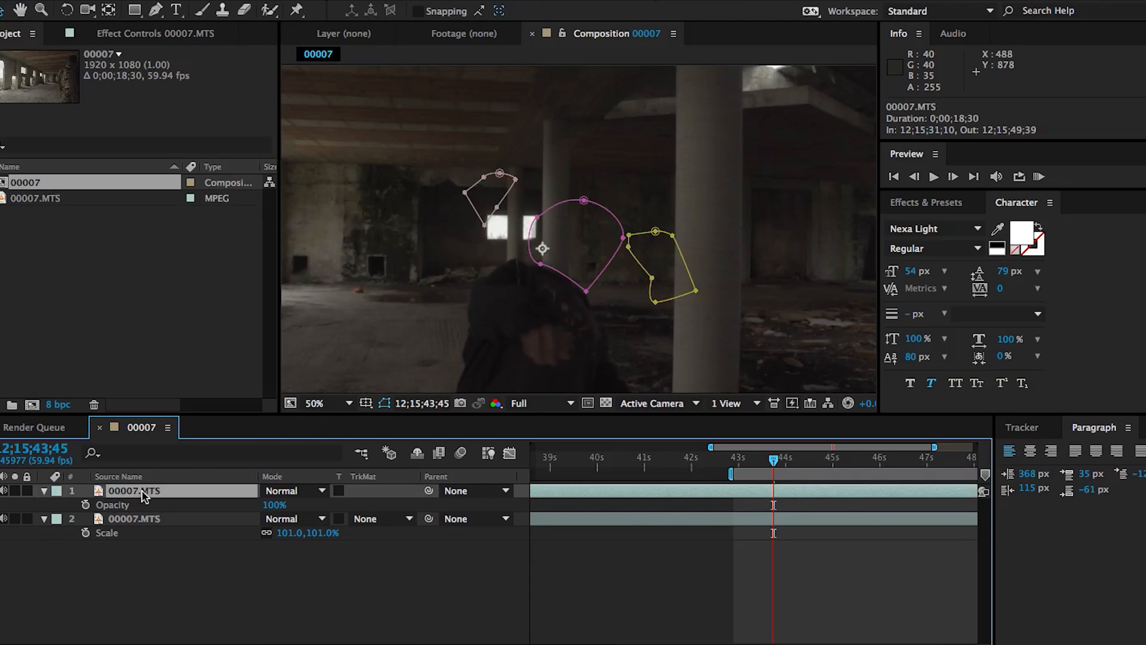
pyautogui.moveTo(275, 503); pyautogui.dragTo(241, 504)
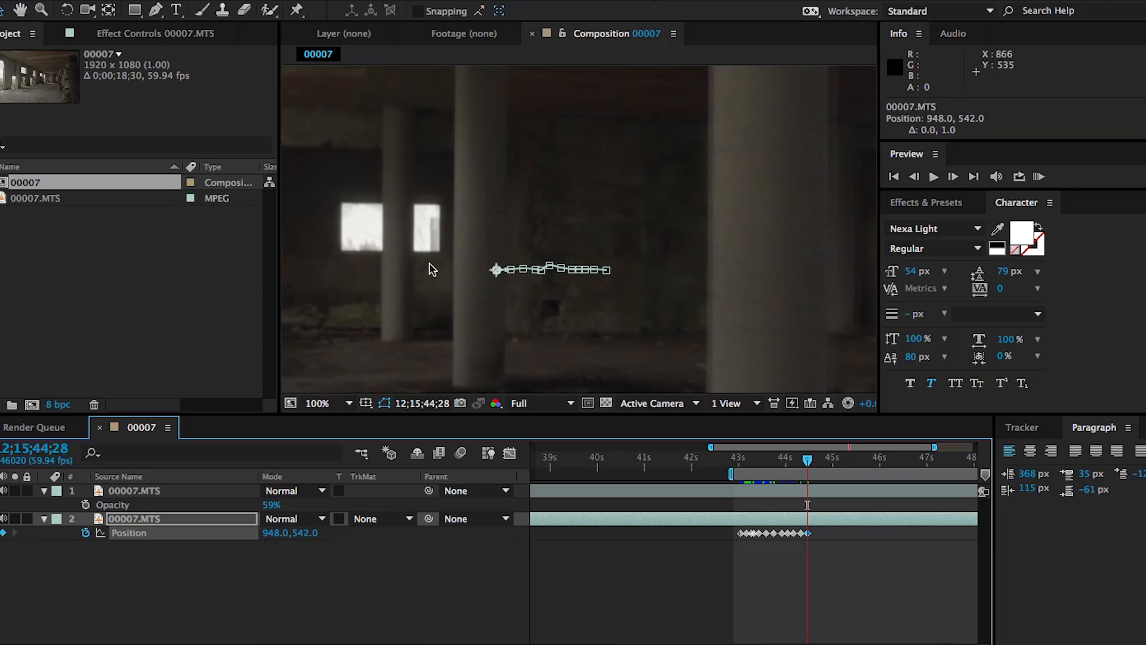
pyautogui.click(318, 402)
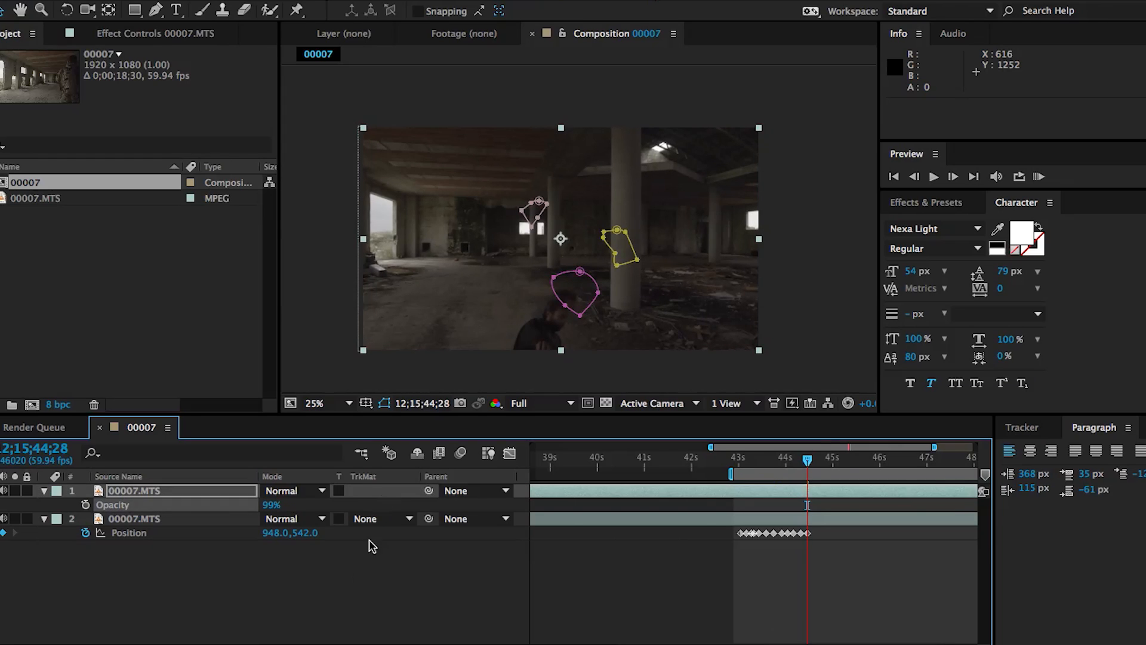
pyautogui.click(315, 402)
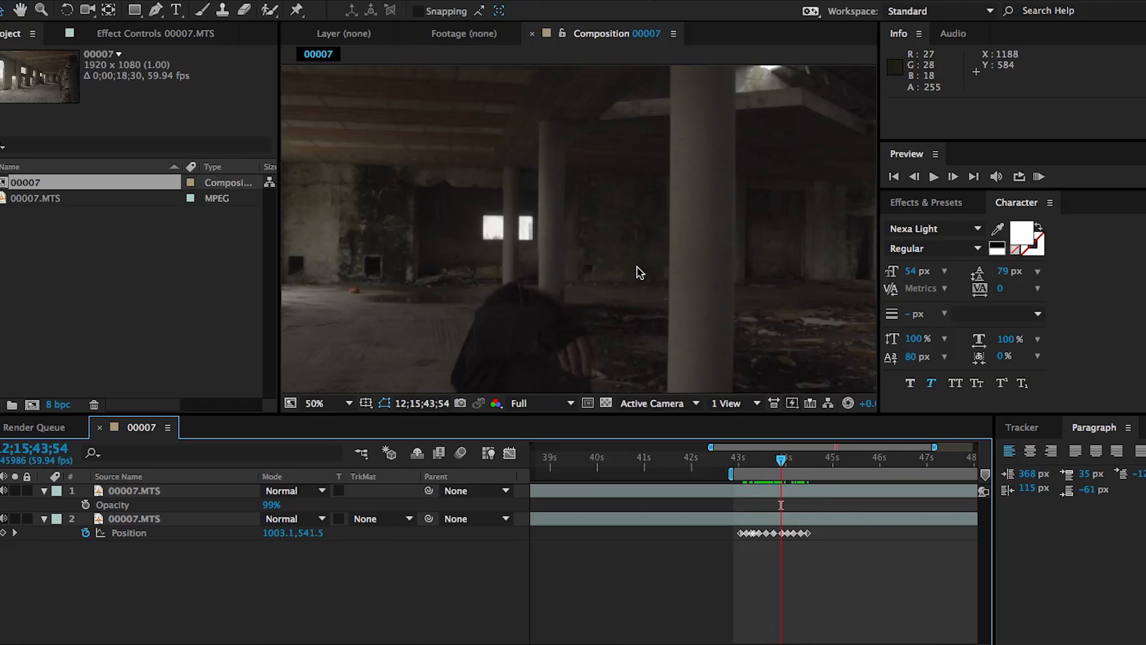
pyautogui.click(134, 490)
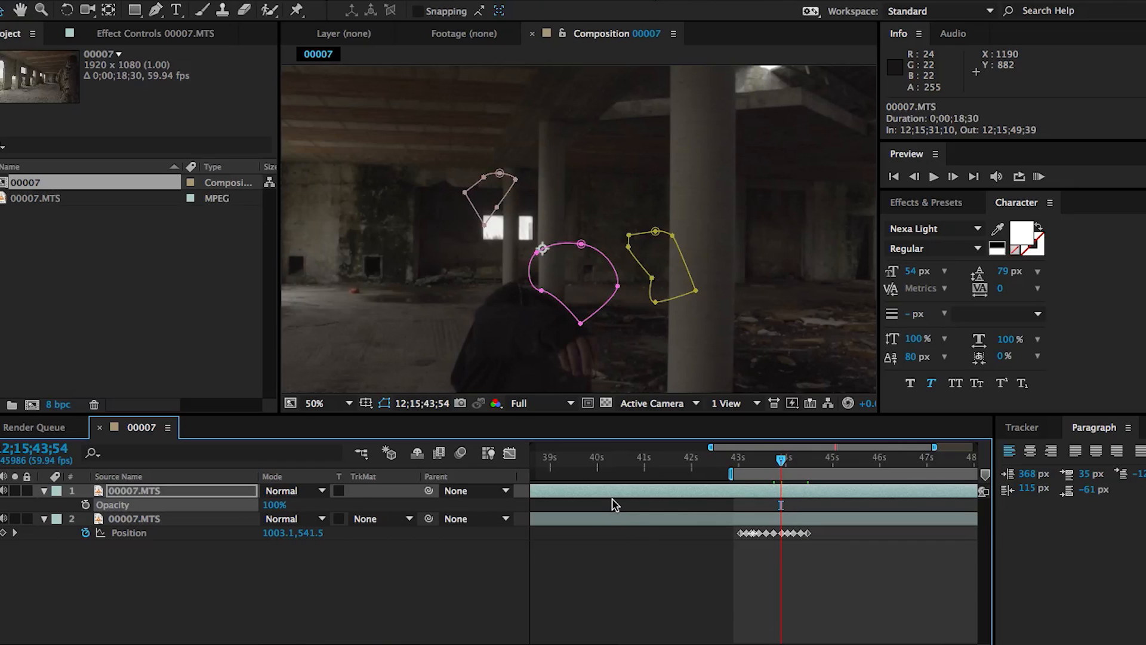
# Set the head-hole mask feather to 25 and expansion to 9, reviewing it through the shot.
pyautogui.click(44, 490)
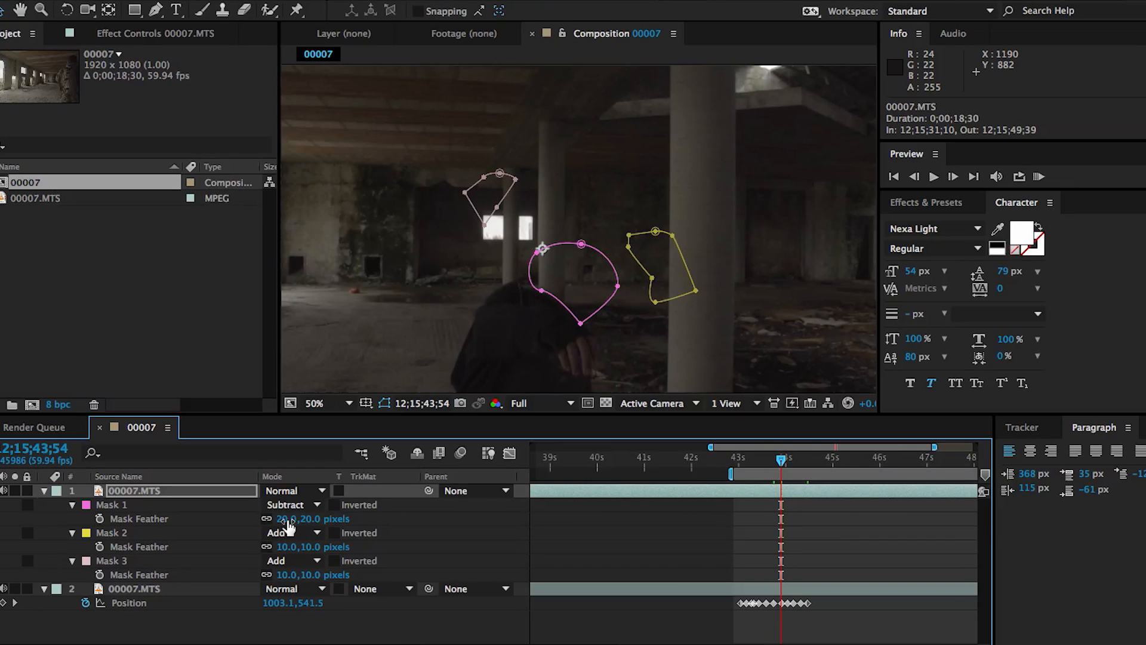
pyautogui.click(296, 518)
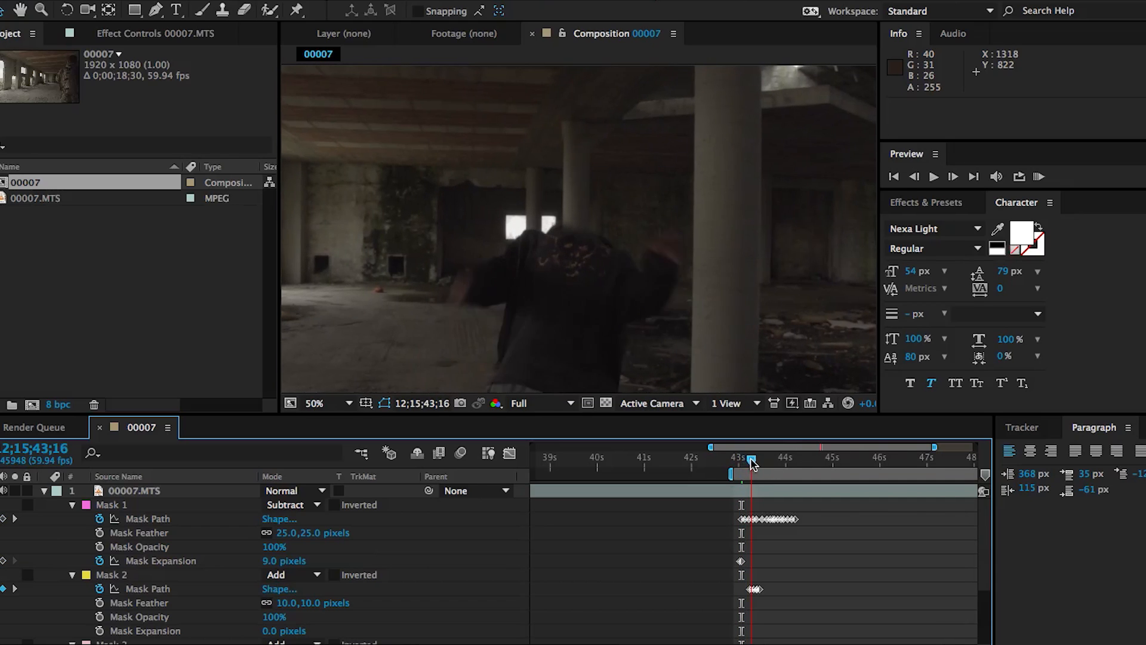
pyautogui.moveTo(751, 457); pyautogui.dragTo(778, 457)
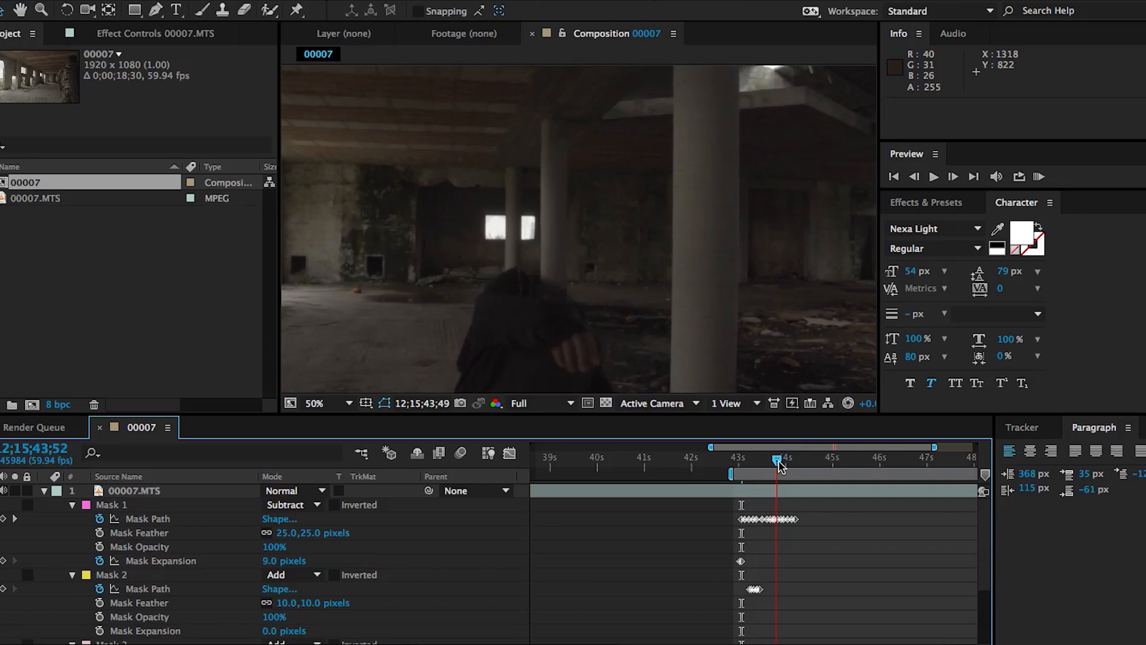
pyautogui.moveTo(778, 459); pyautogui.dragTo(790, 458)
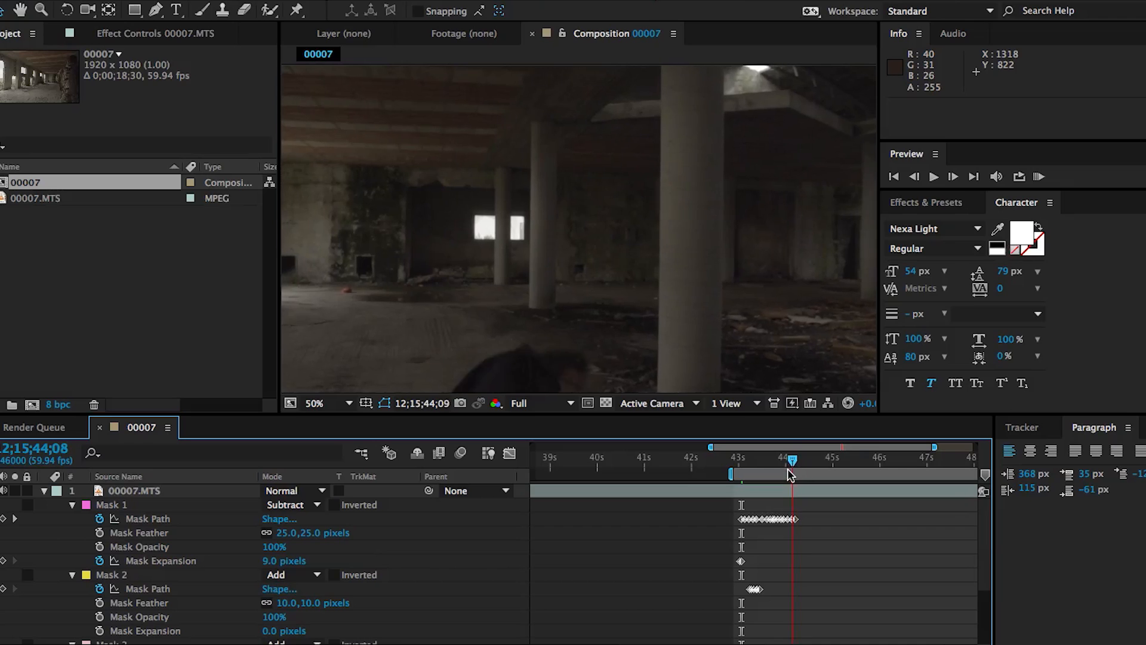
pyautogui.moveTo(791, 474); pyautogui.dragTo(750, 474)
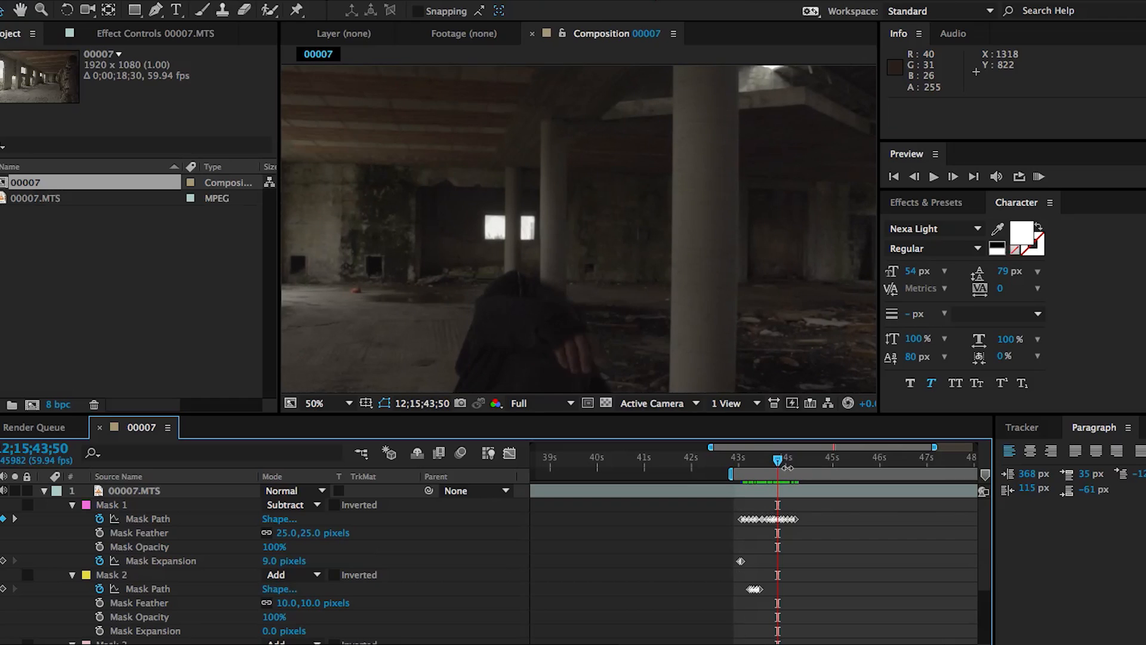
pyautogui.moveTo(787, 459); pyautogui.dragTo(753, 458)
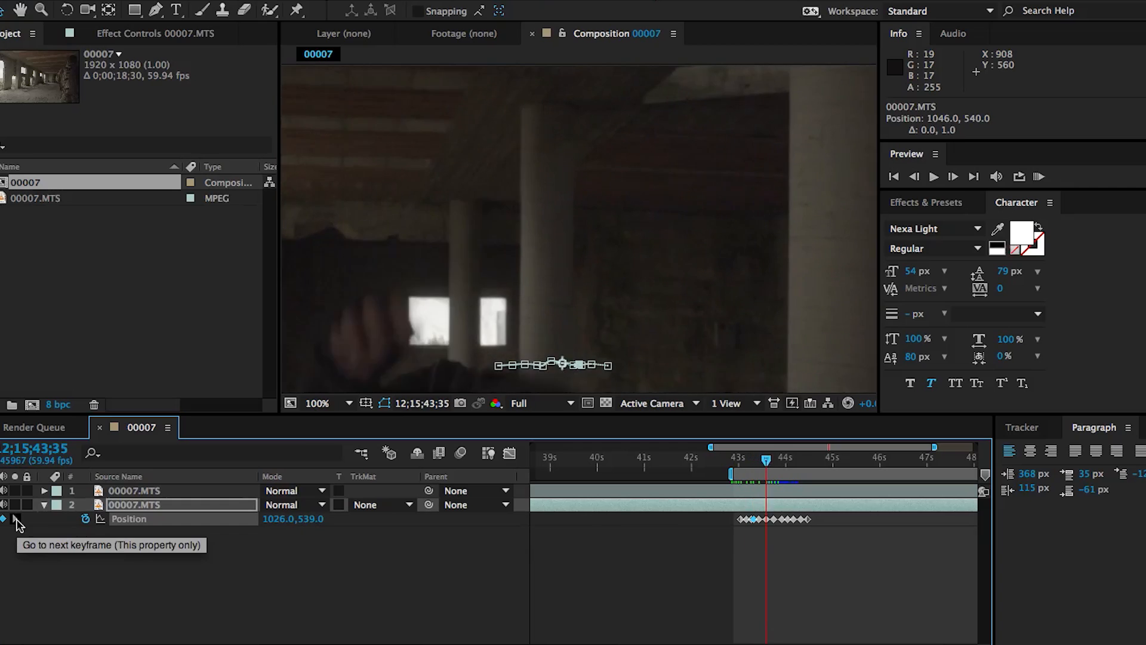
# Step to the next position keyframe and duplicate the footage layer twice for four copies.
pyautogui.click(1039, 177)
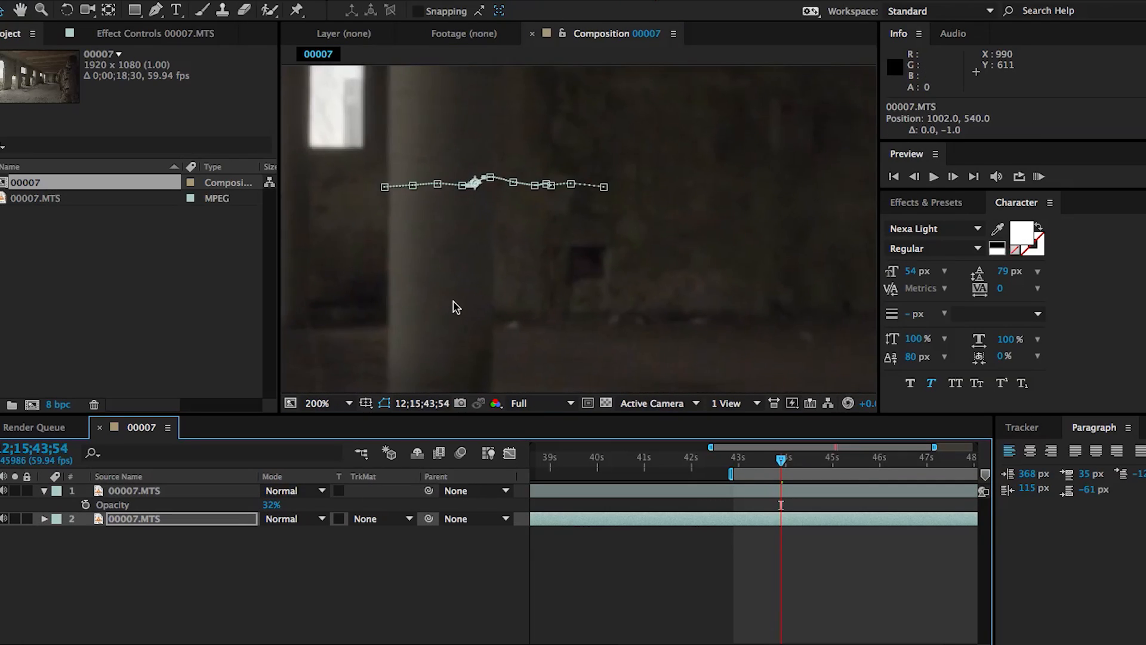
pyautogui.click(135, 490)
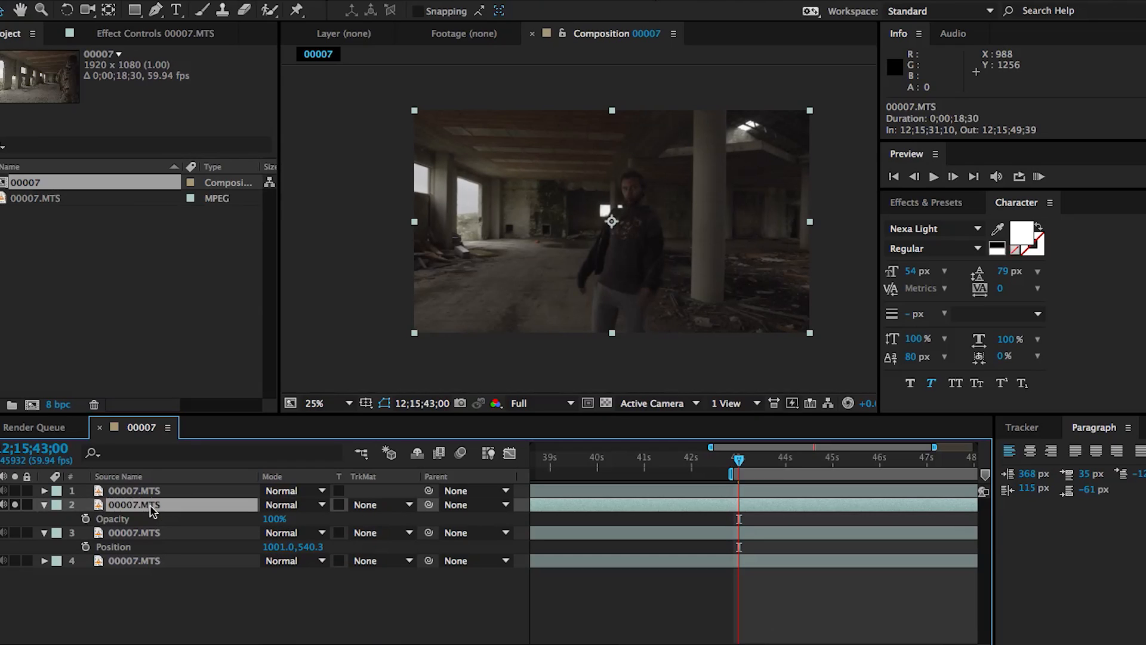
# Rename layer 2 to Original and set its pen mask around the walking man to Subtract.
pyautogui.write('Original')
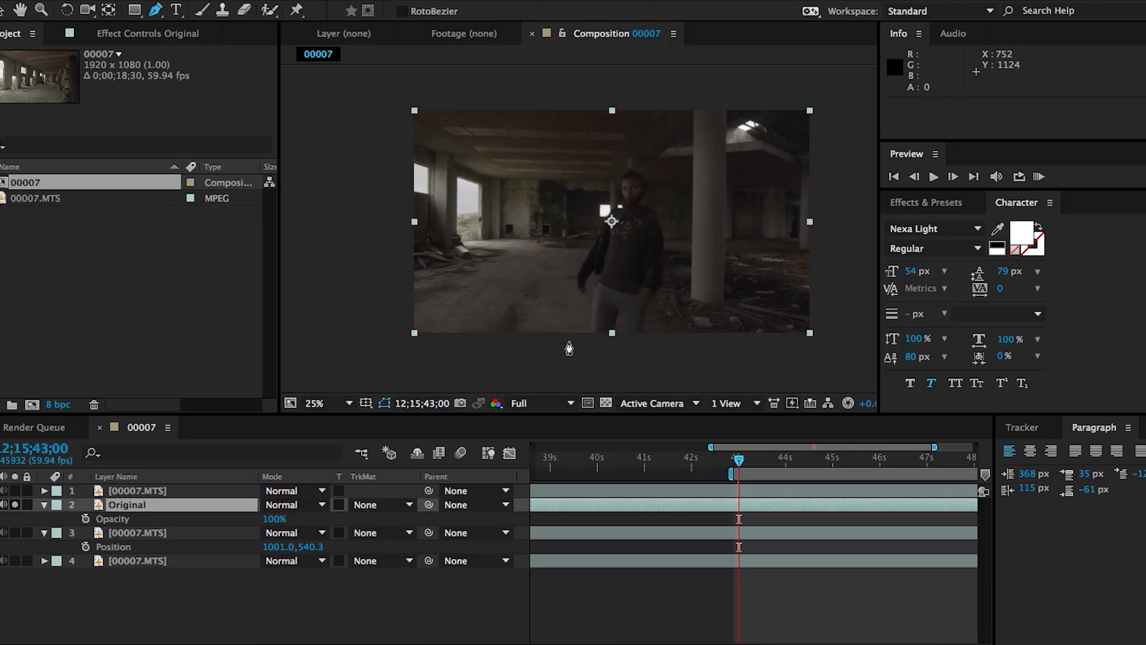
pyautogui.moveTo(568, 347)
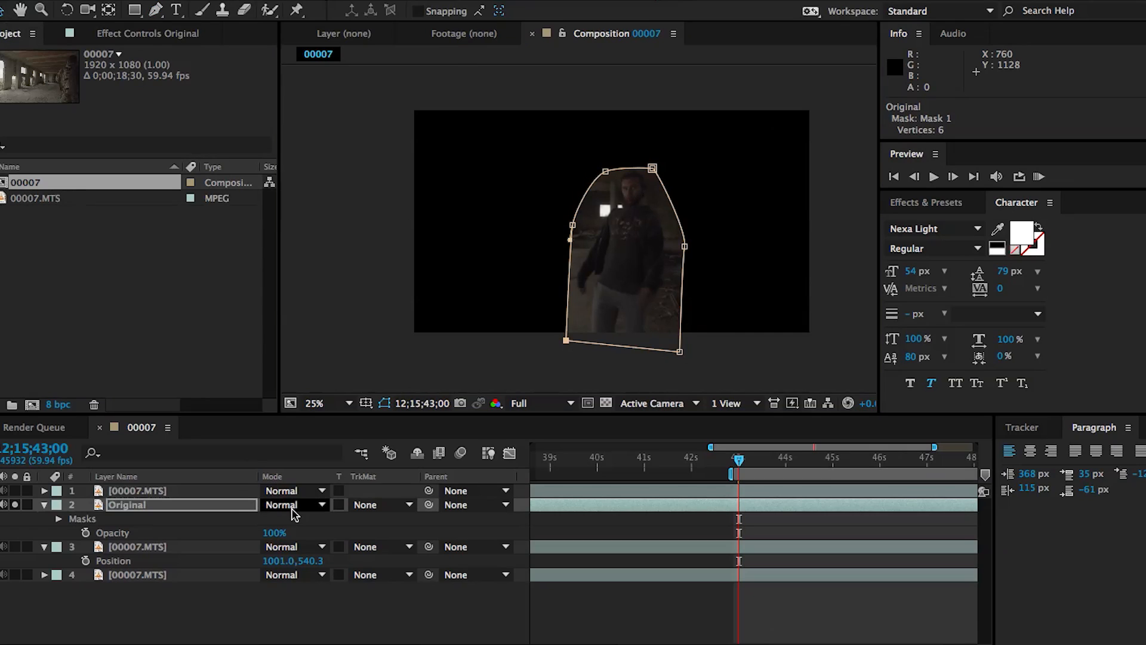
pyautogui.click(292, 519)
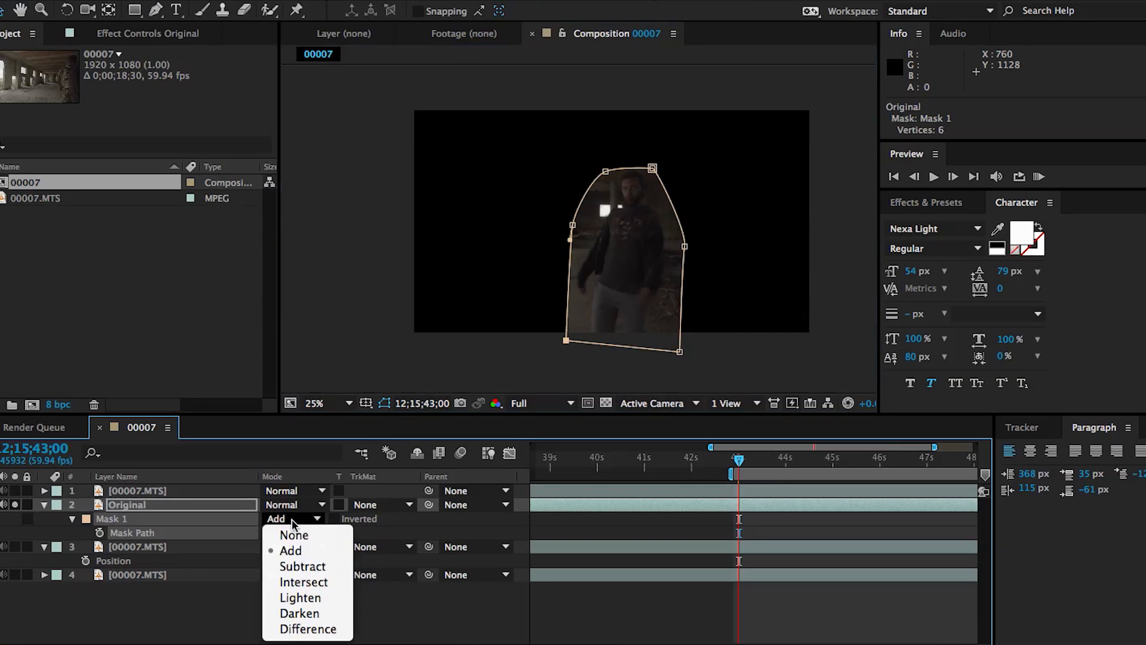
pyautogui.click(302, 566)
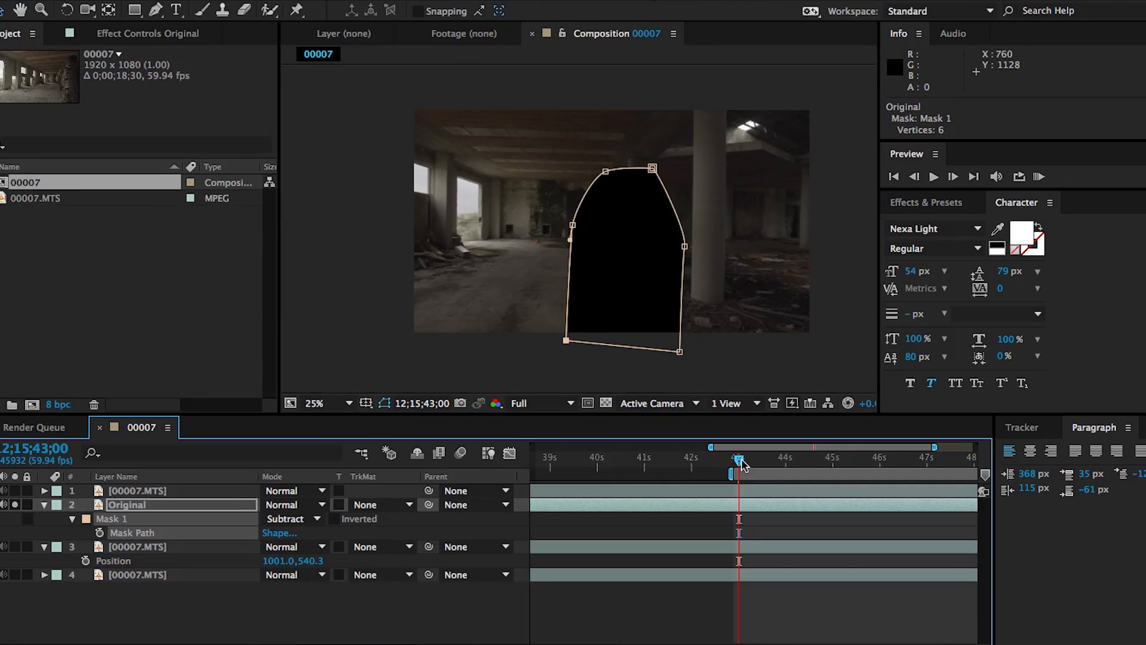
pyautogui.moveTo(738, 458); pyautogui.dragTo(796, 459)
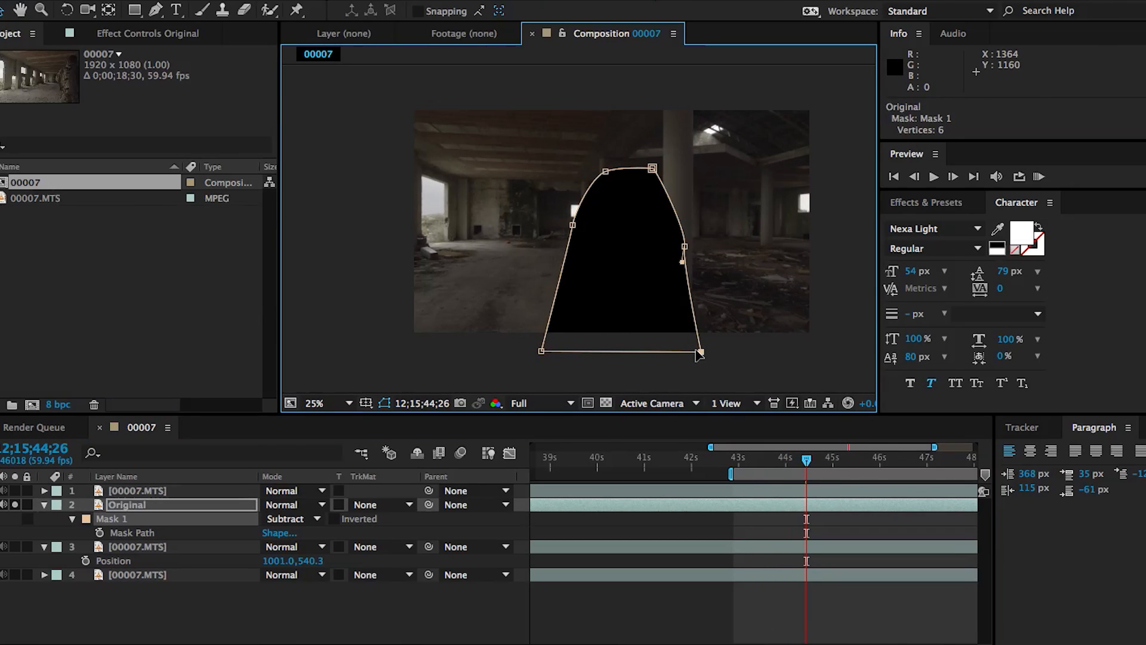
# Pre-compose the Original layer as 'Track Comp' with all attributes moved into the new composition.
pyautogui.click(863, 459)
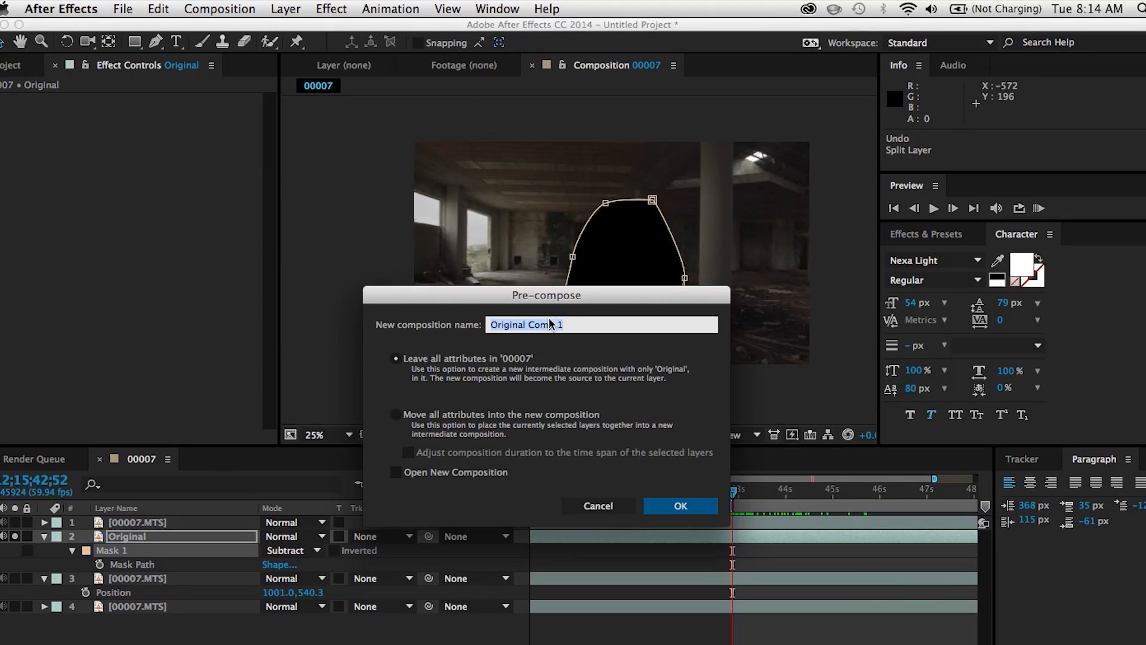
pyautogui.write('Track')
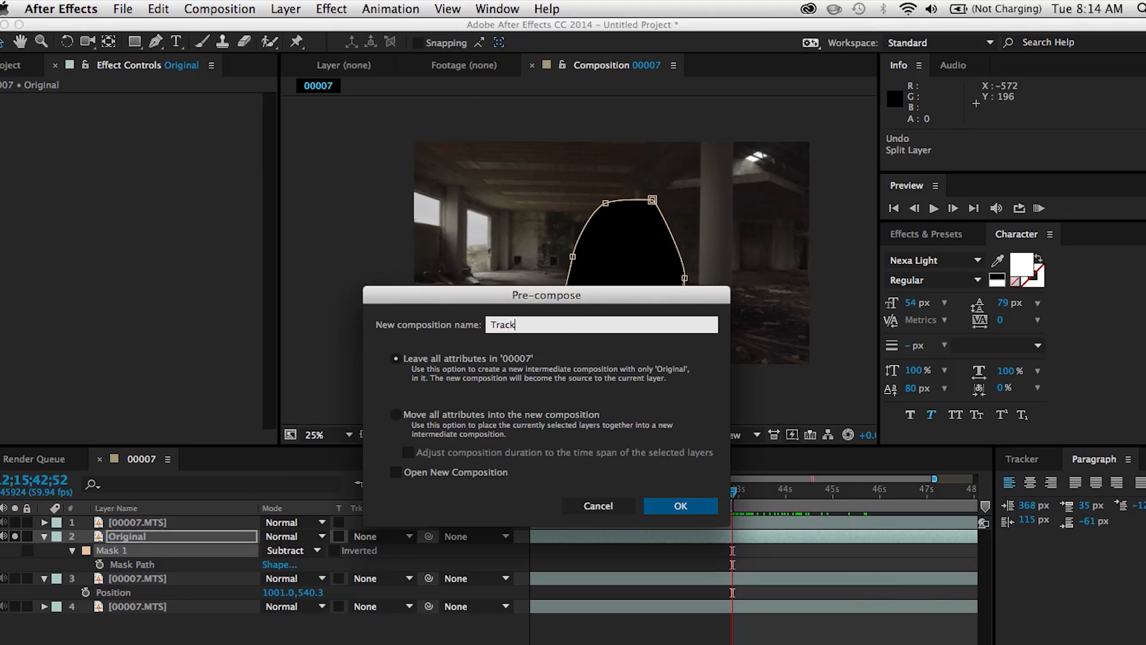
pyautogui.write('Comp')
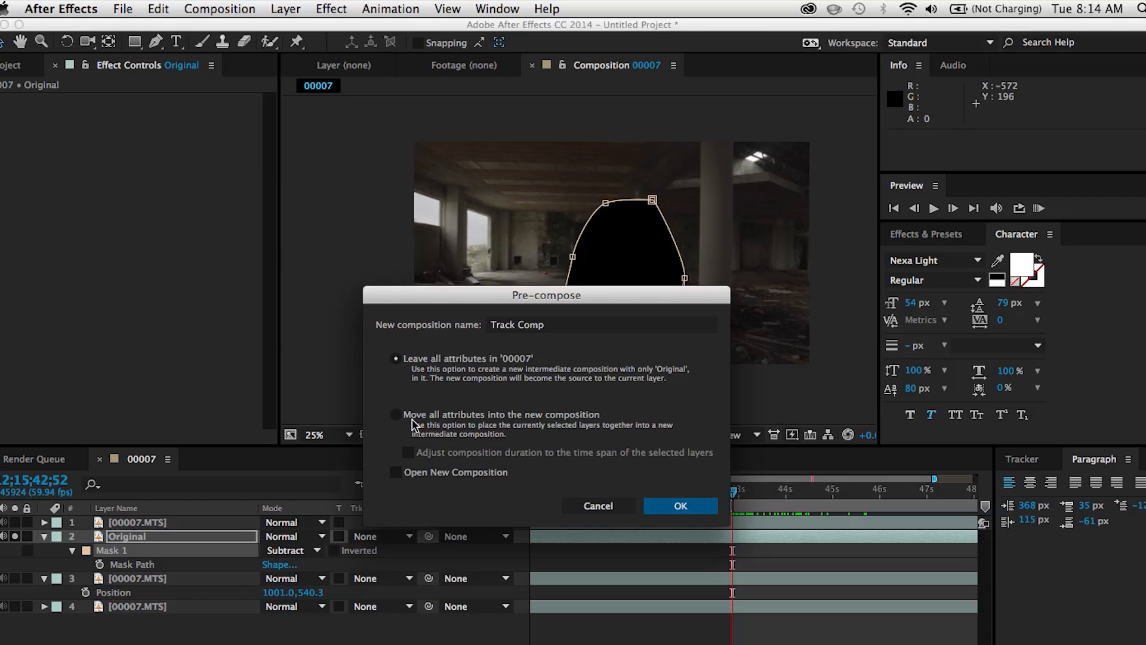
pyautogui.click(395, 415)
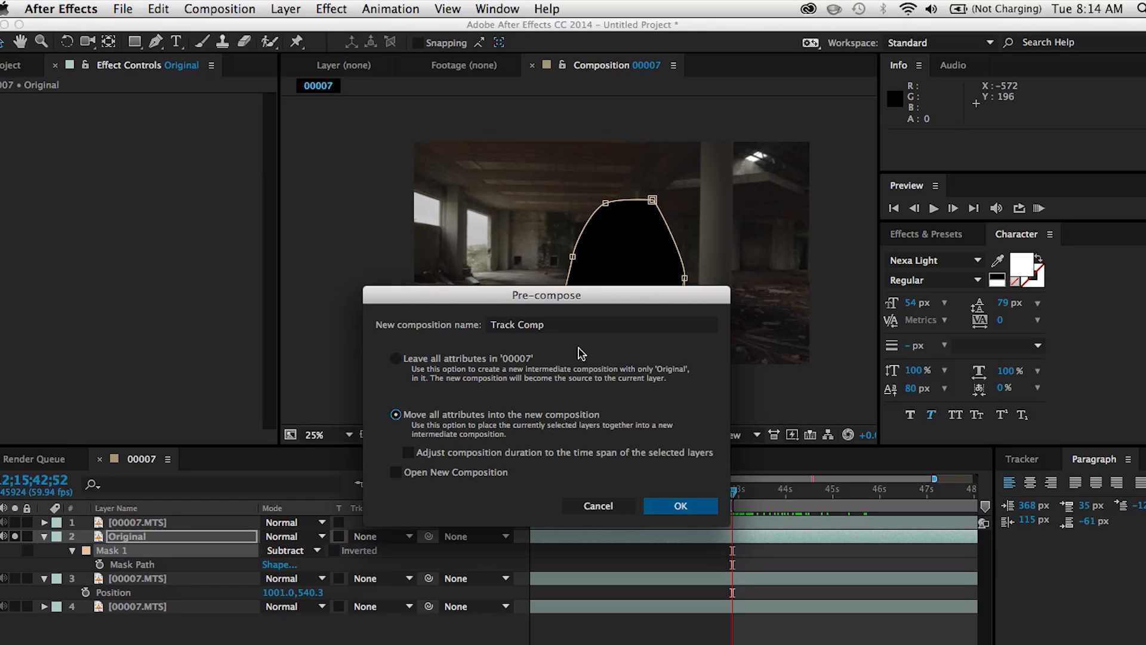
pyautogui.click(680, 505)
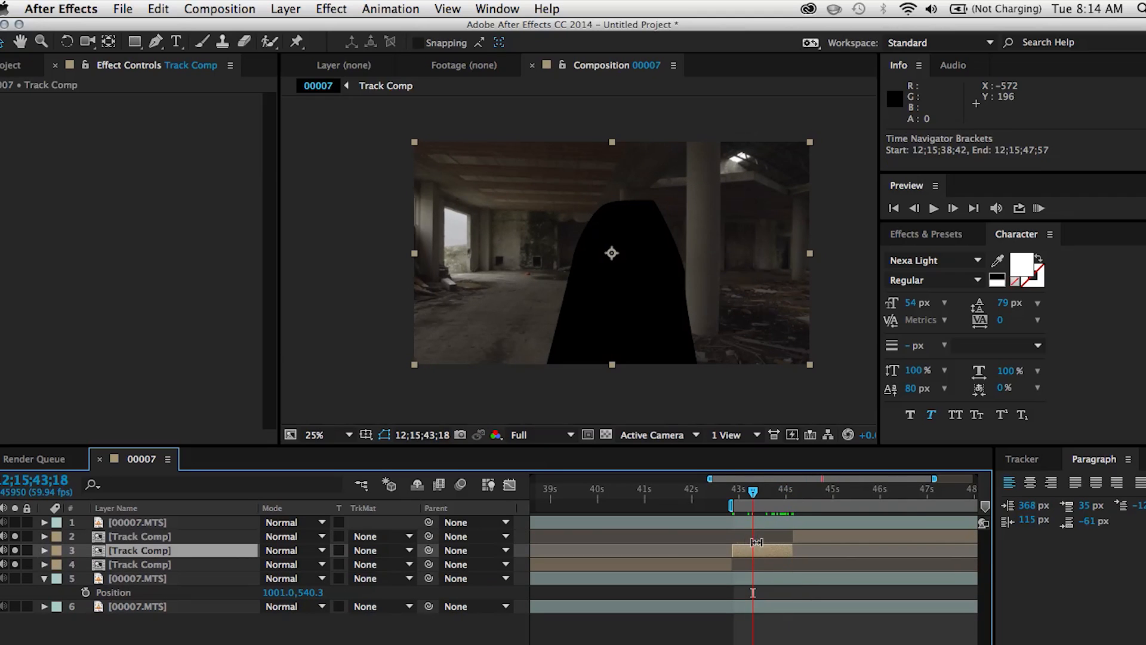
# Run Track Camera on the shot and scrub through frames to inspect the solved track points.
pyautogui.click(390, 8)
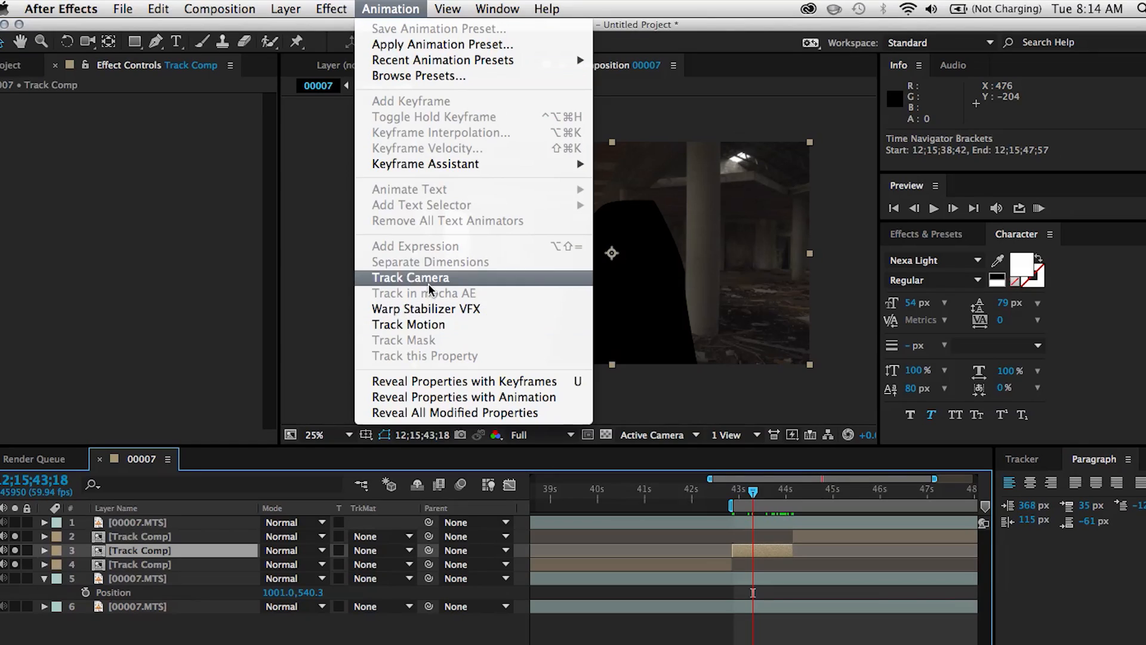
pyautogui.click(410, 277)
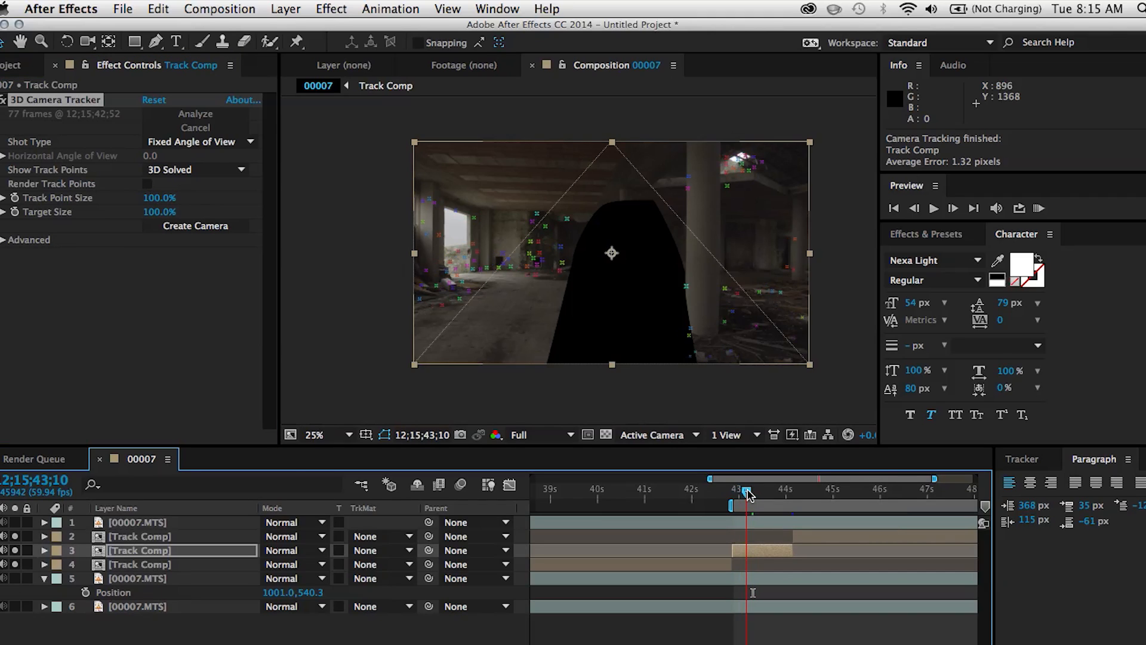
pyautogui.moveTo(748, 490); pyautogui.dragTo(764, 491)
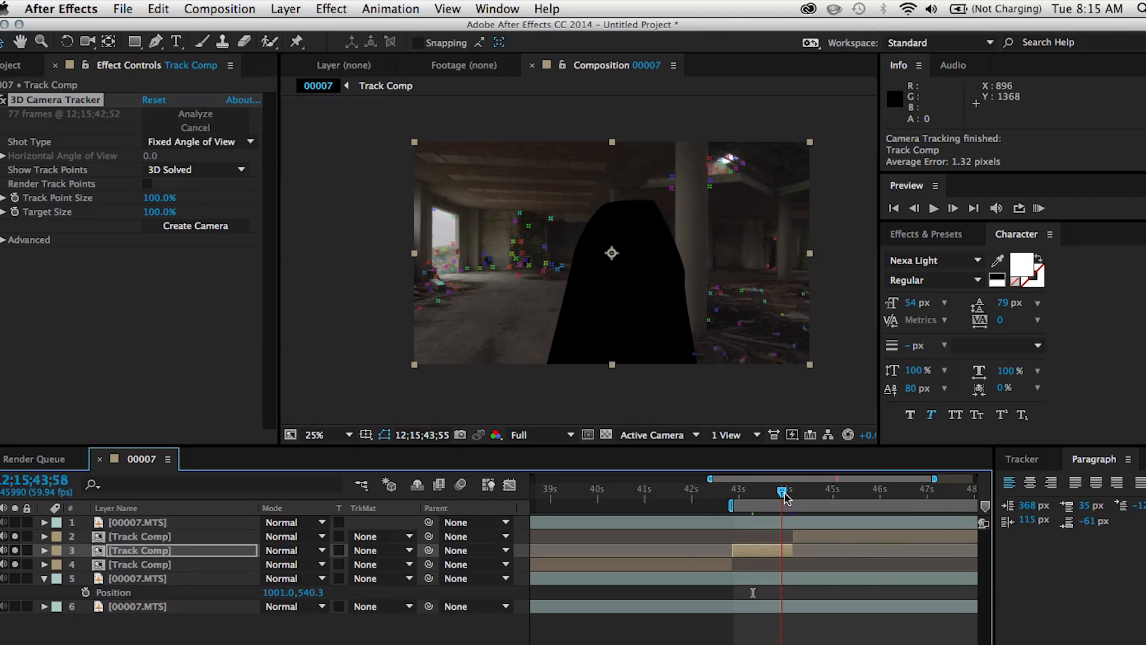
pyautogui.moveTo(785, 497); pyautogui.dragTo(755, 497)
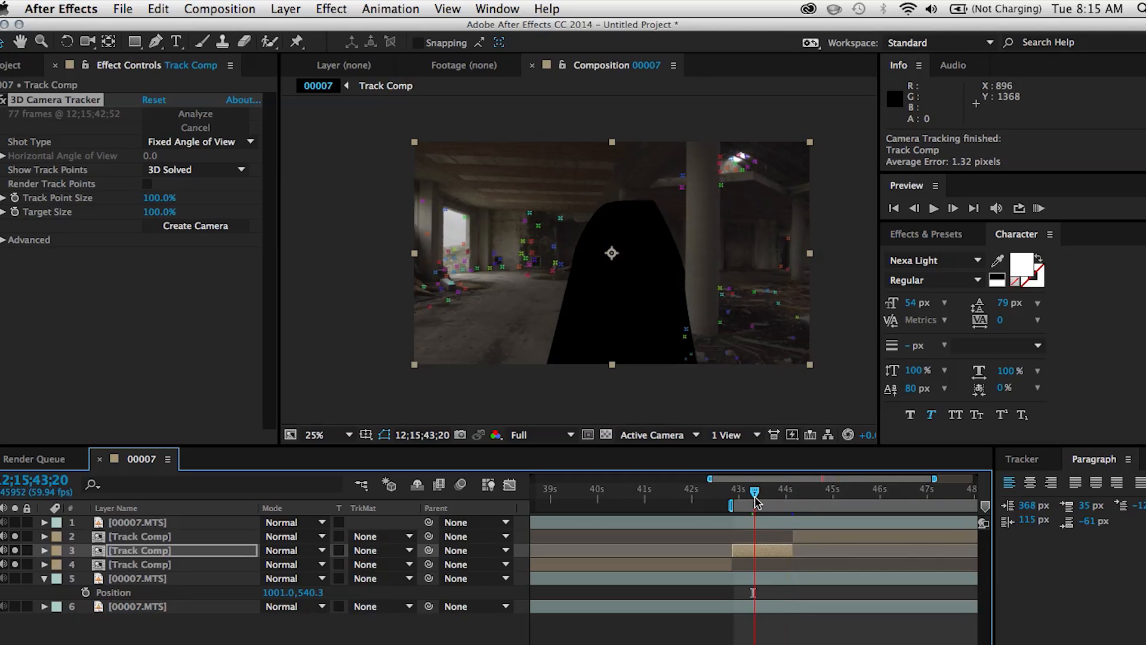
pyautogui.moveTo(754, 491); pyautogui.dragTo(779, 497)
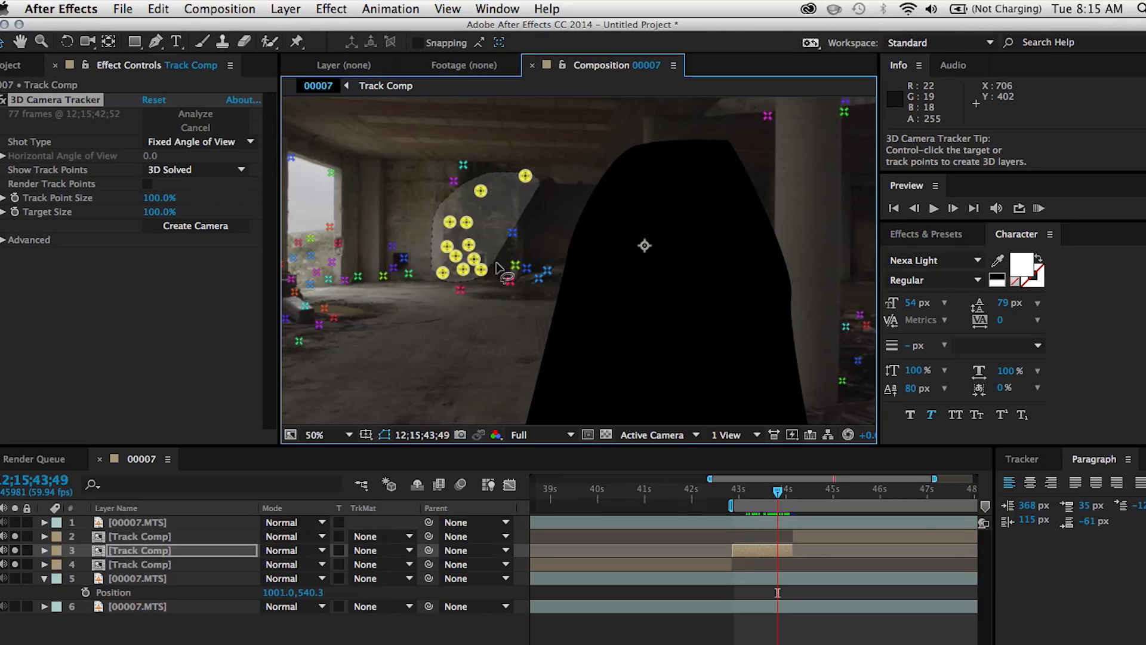
# Create a Track Solid and 3D Tracker Camera from the selected left-wall points.
pyautogui.rightClick(468, 243)
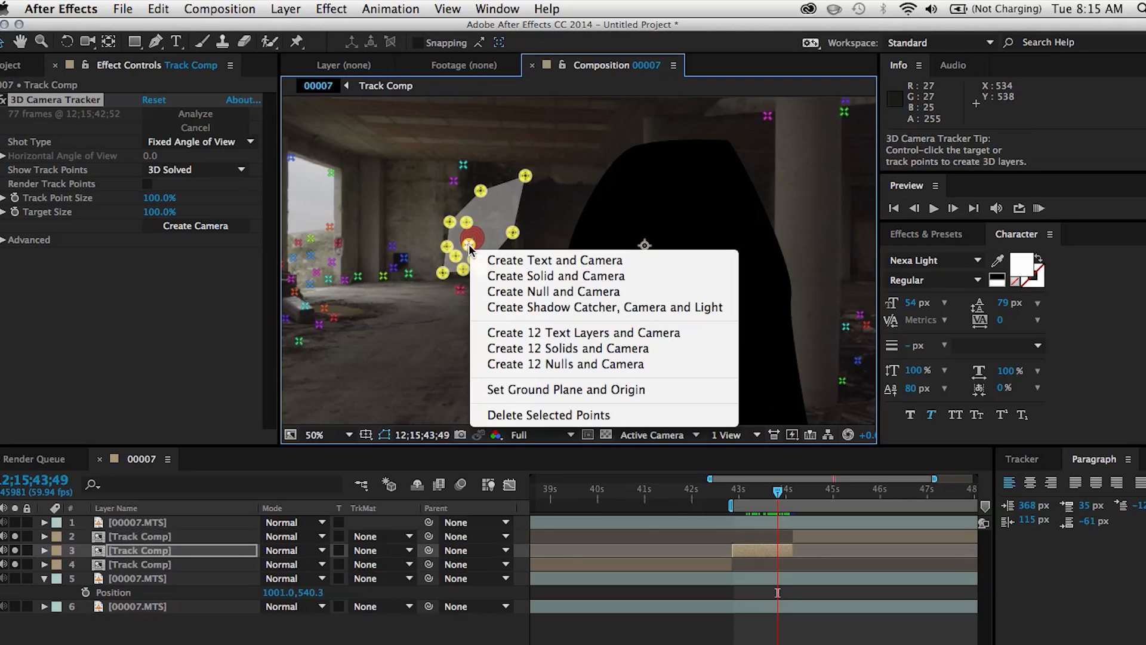
pyautogui.click(555, 276)
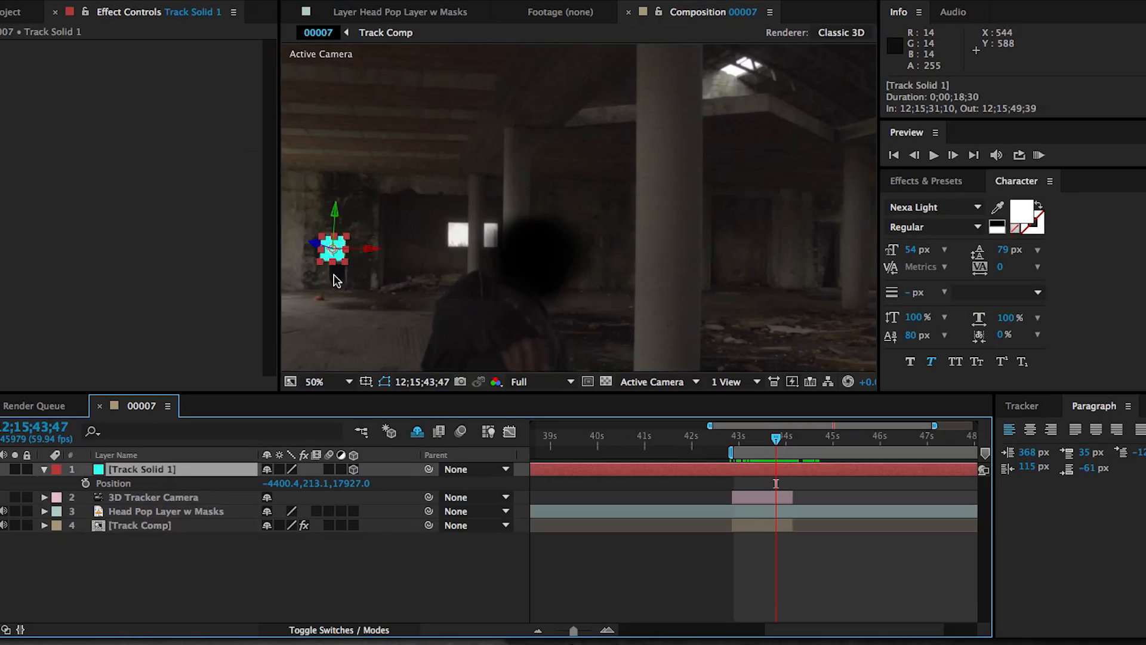
pyautogui.click(154, 497)
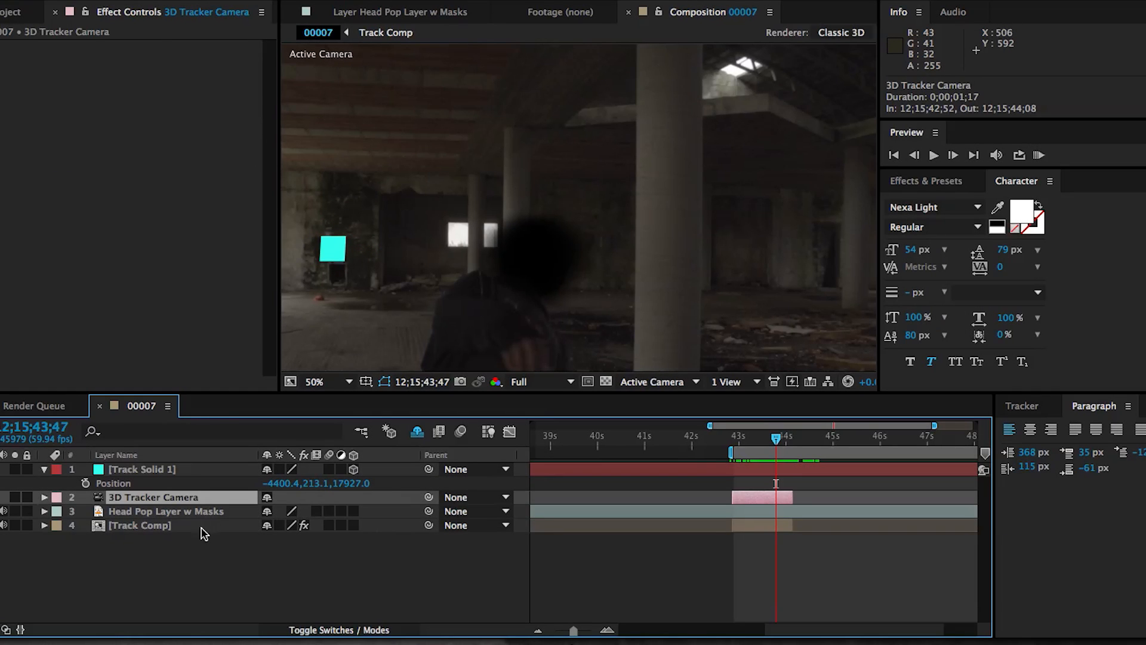
pyautogui.click(165, 511)
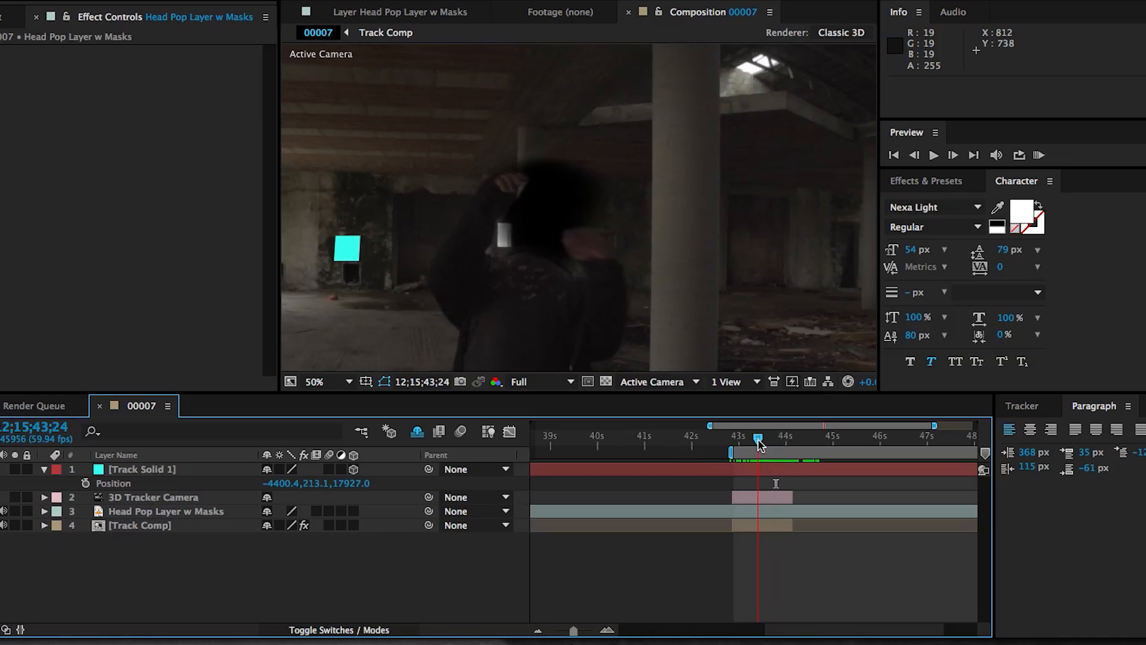
# Duplicate Head Pop Layer w Masks and enlarge one copy to 1980% scale.
pyautogui.moveTo(758, 437); pyautogui.dragTo(784, 437)
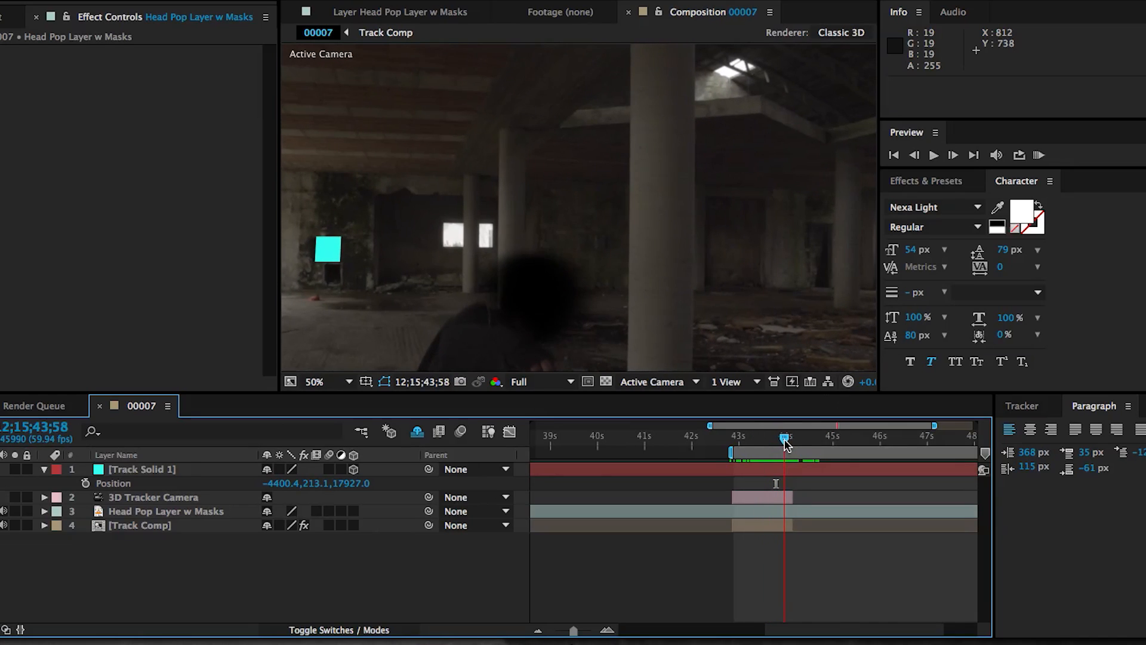
pyautogui.click(168, 510)
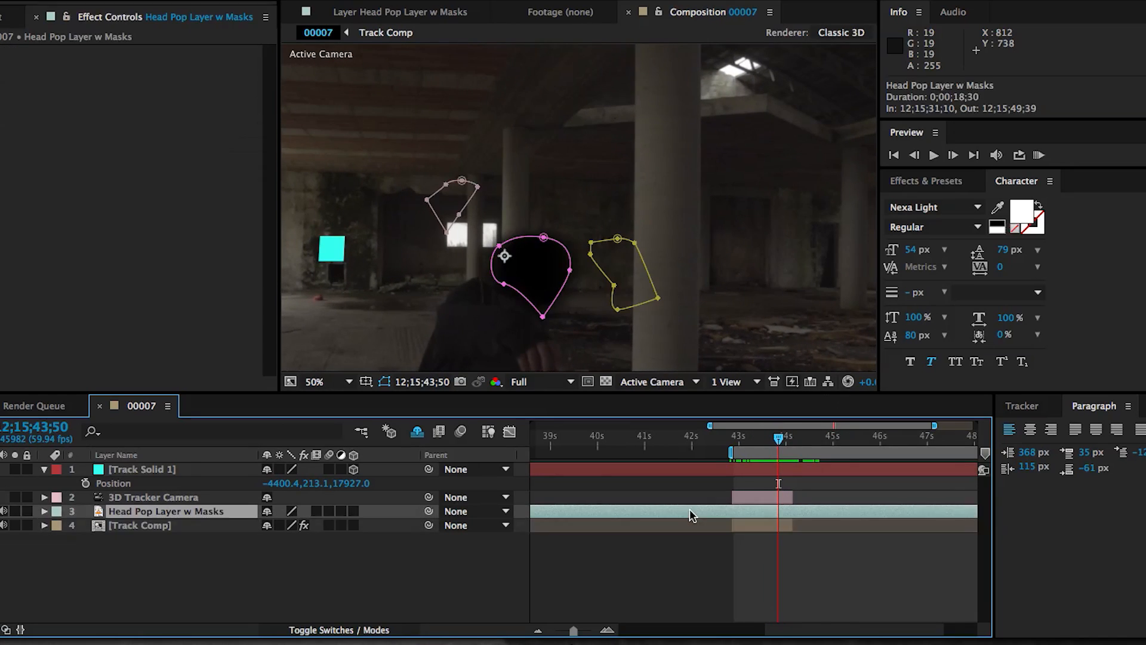
pyautogui.click(43, 525)
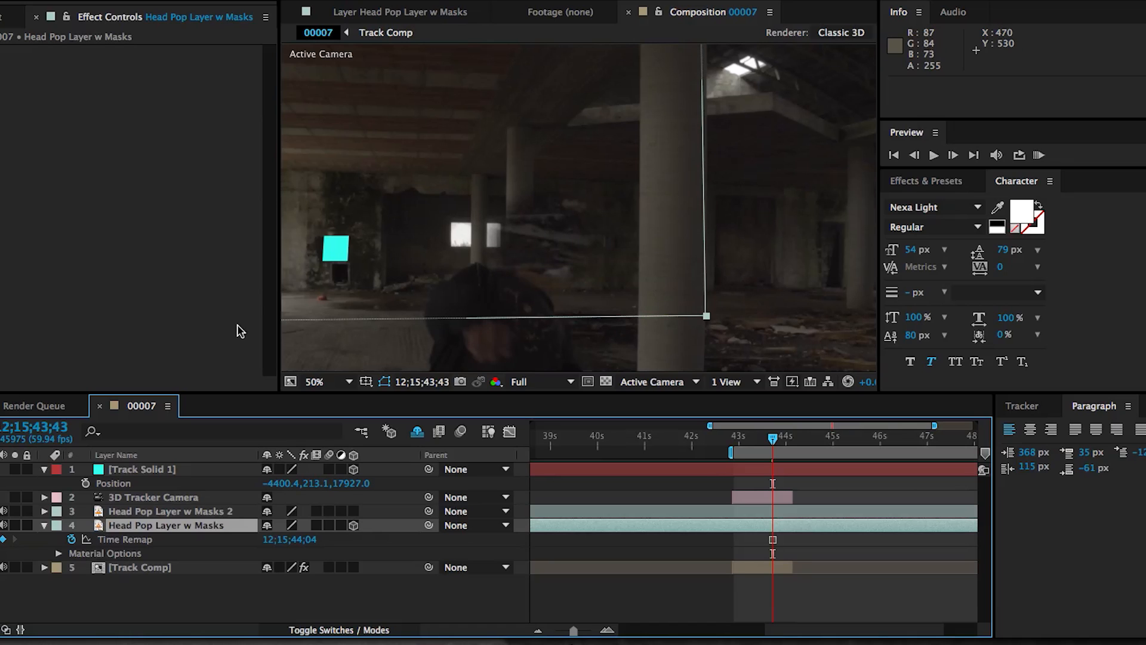
pyautogui.click(141, 468)
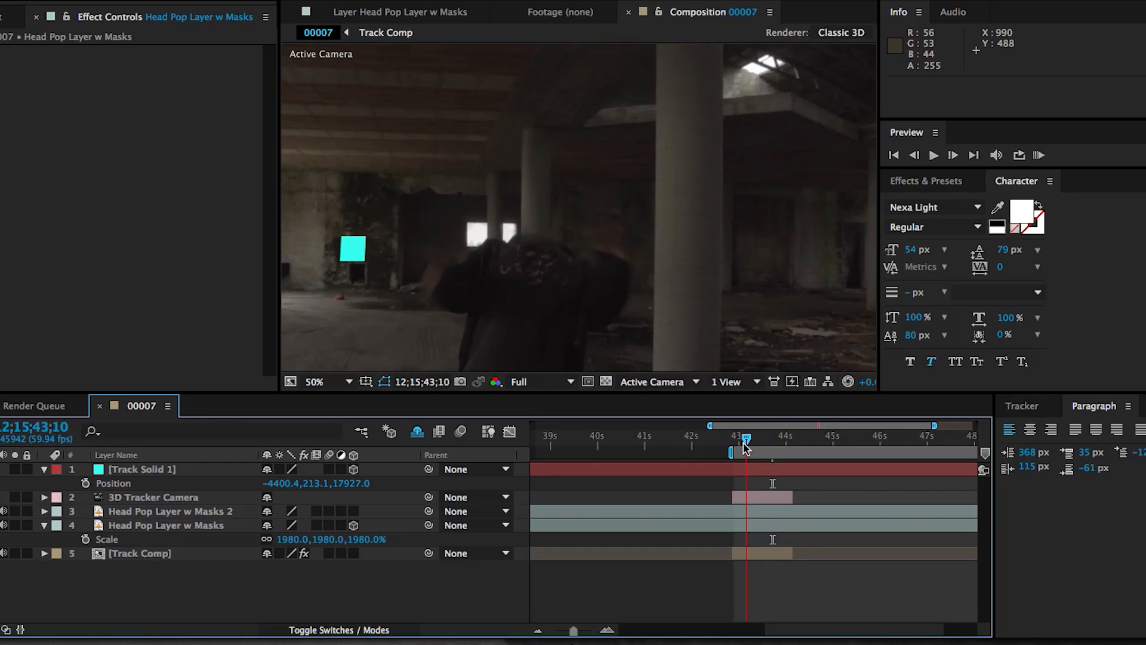
# Import Dirt_Charge_04.mov from Action Essentials 2 > 06. Dirt_Charges into the composition.
pyautogui.moveTo(743, 446); pyautogui.dragTo(769, 447)
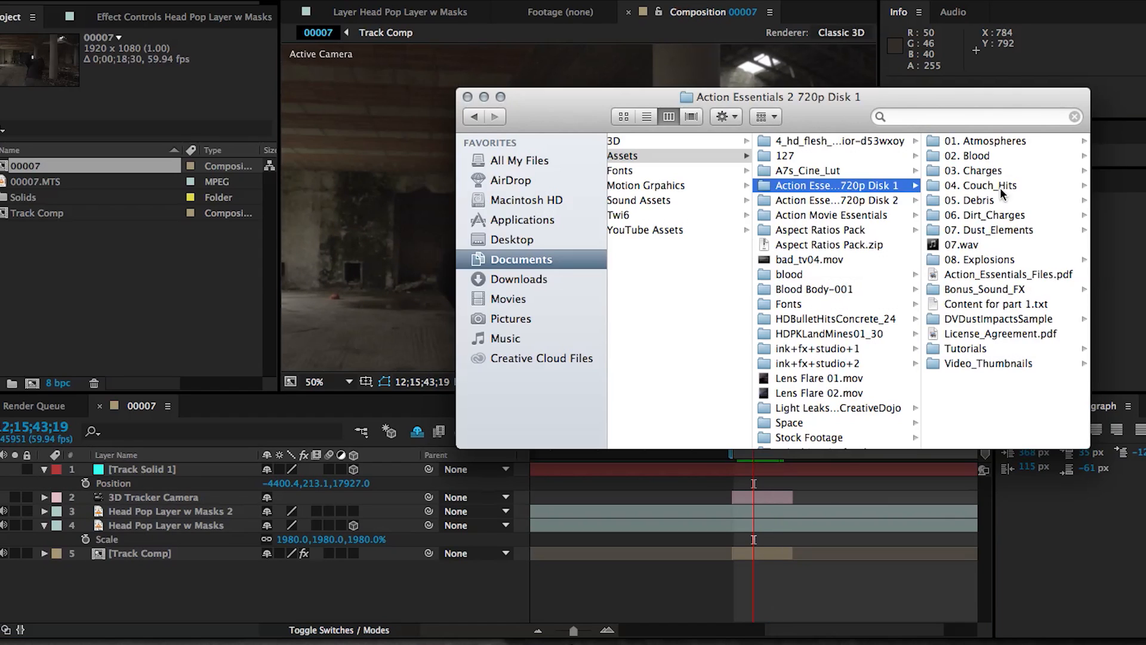
pyautogui.click(986, 214)
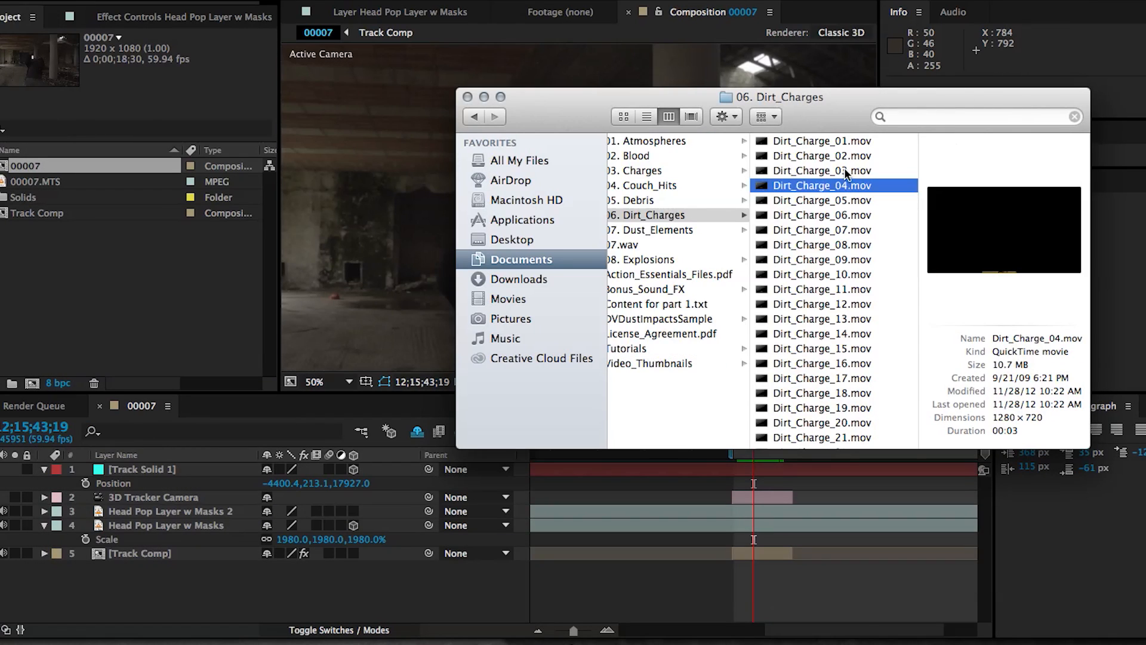
pyautogui.moveTo(821, 185); pyautogui.dragTo(210, 79)
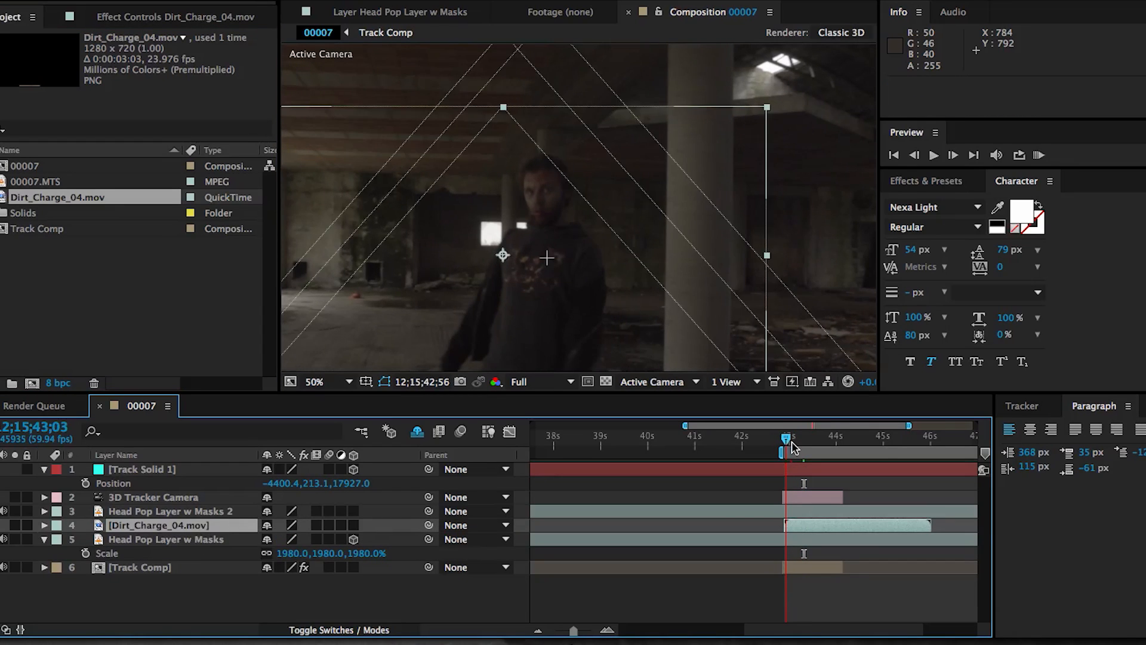
# Mask the dirt charge with an inverted 39px-feather RotoBezier at 71% and add Null 1 to parent it.
pyautogui.moveTo(783, 450); pyautogui.dragTo(799, 450)
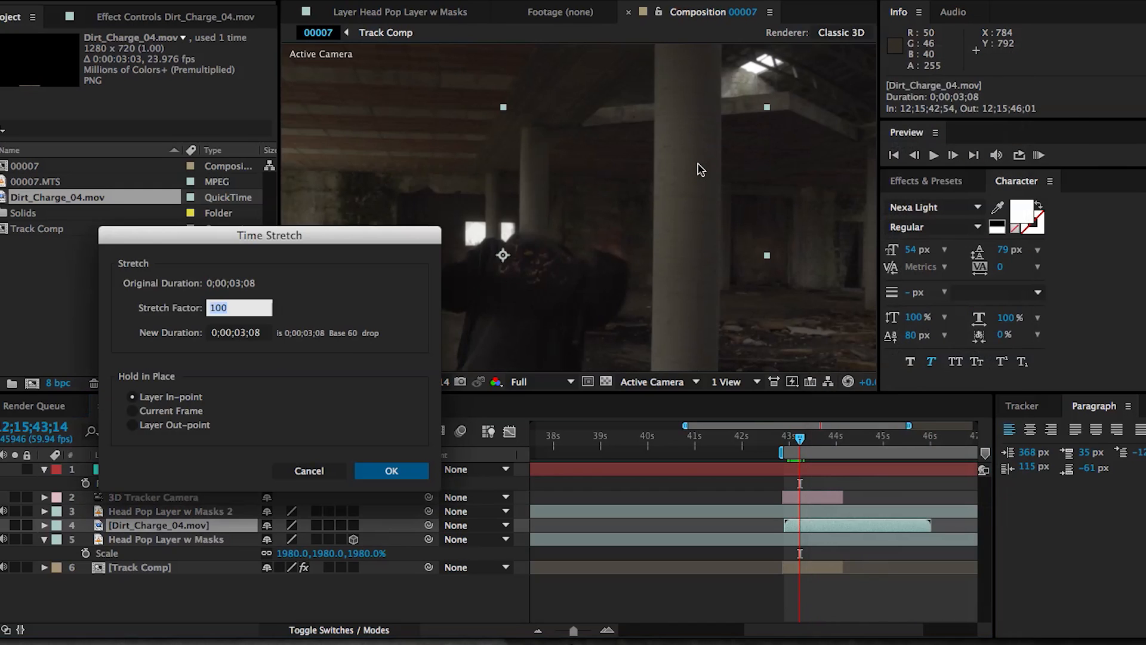
pyautogui.click(392, 470)
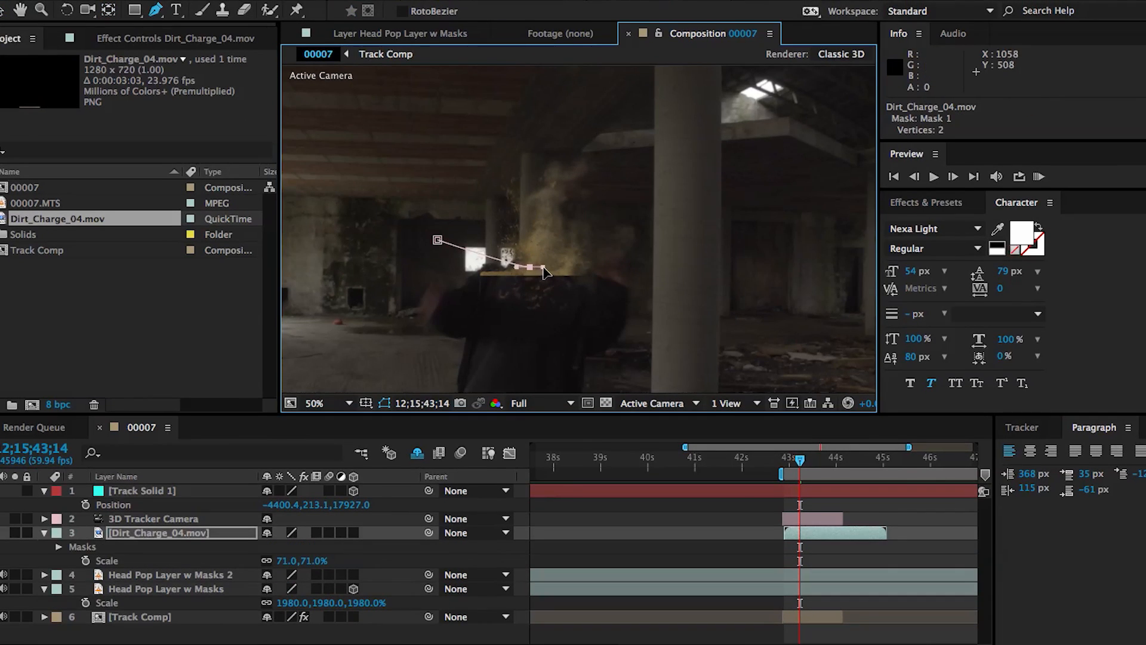
pyautogui.click(686, 99)
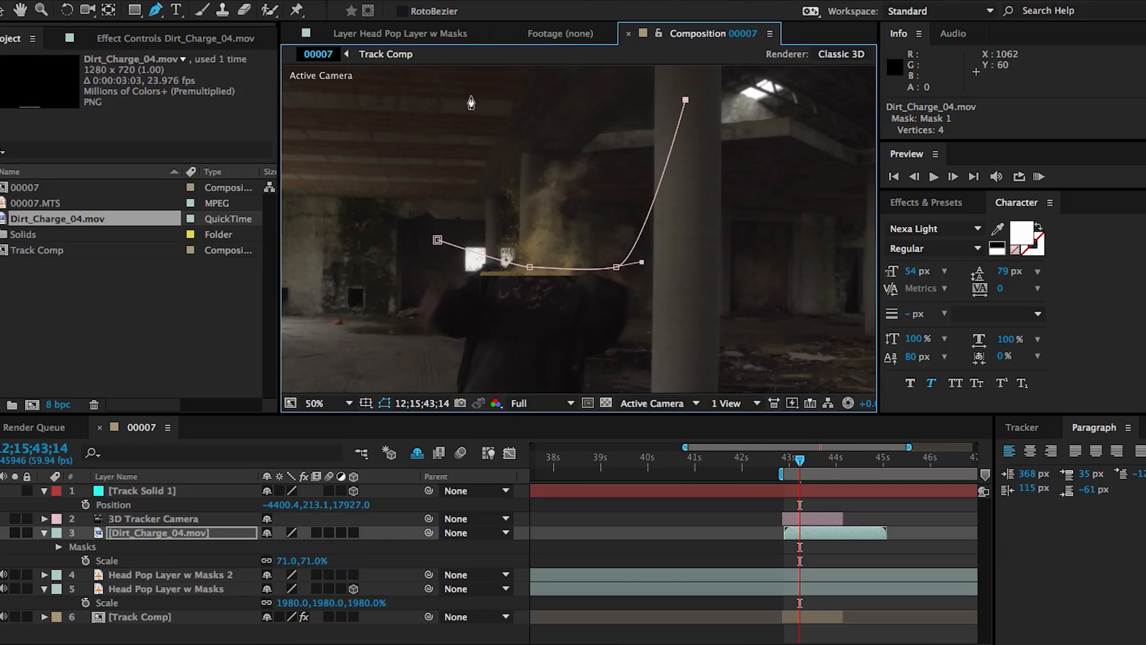
pyautogui.click(438, 91)
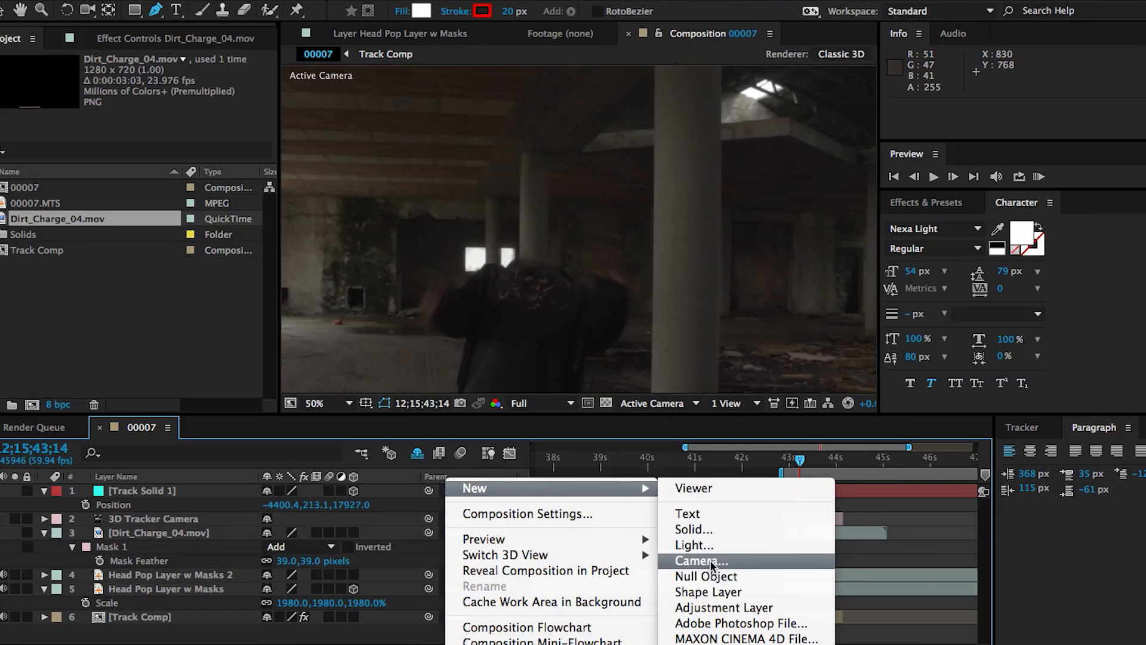
pyautogui.click(706, 576)
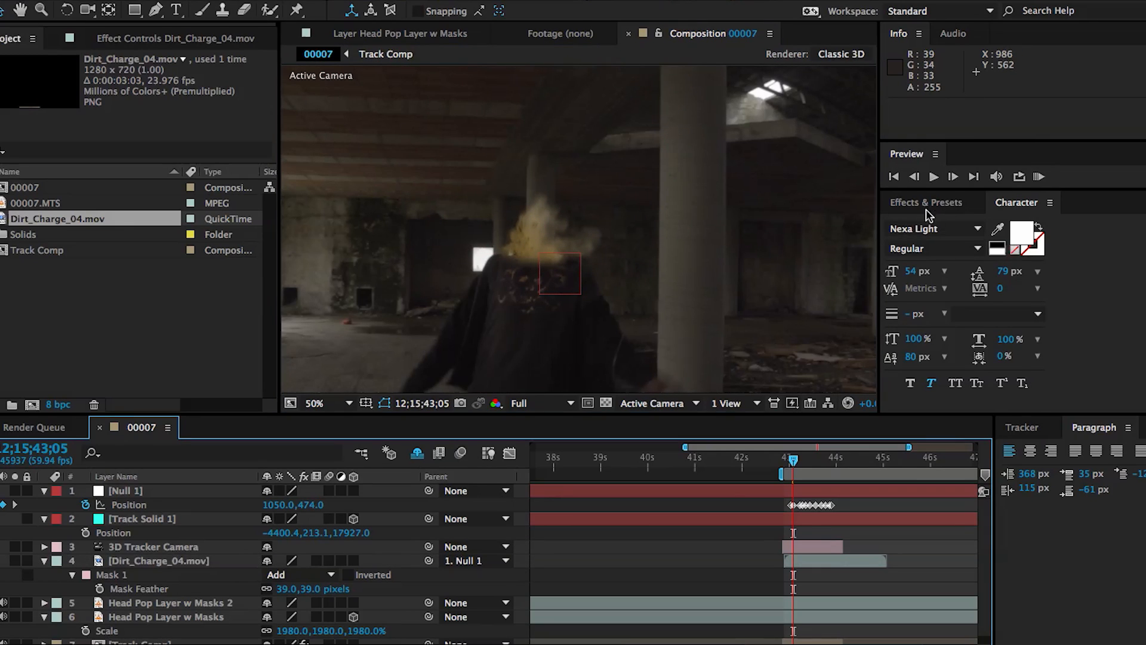
# Apply Tint to Dirt_Charge_04 with a red white-point so it reads as blood.
pyautogui.click(926, 203)
pyautogui.write('tint')
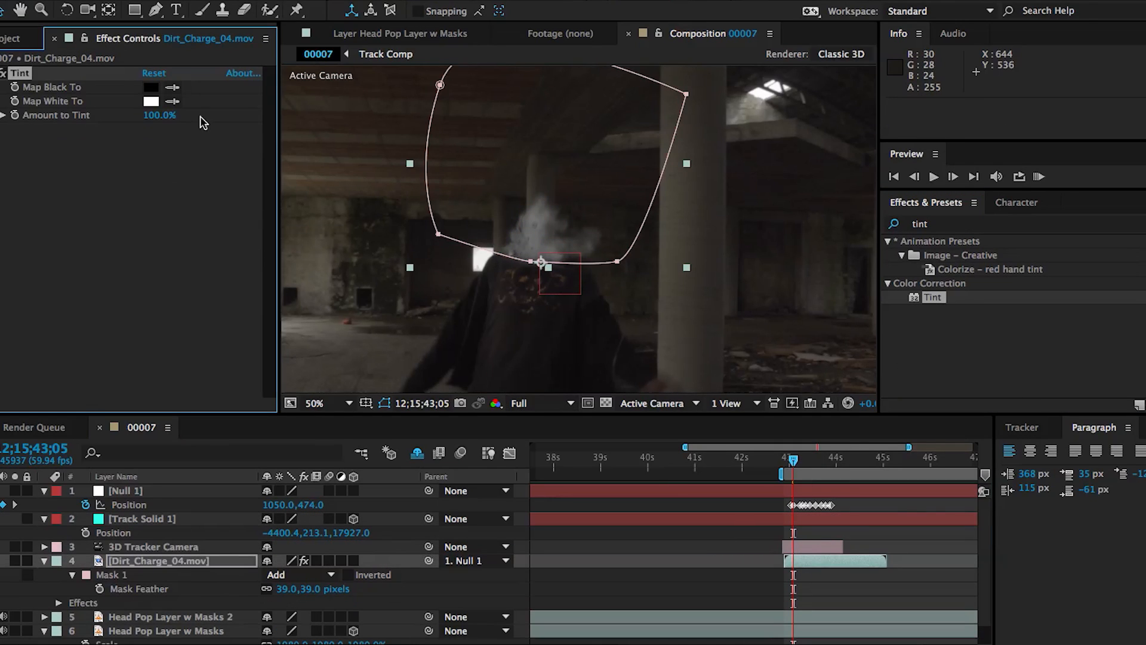
pyautogui.click(150, 100)
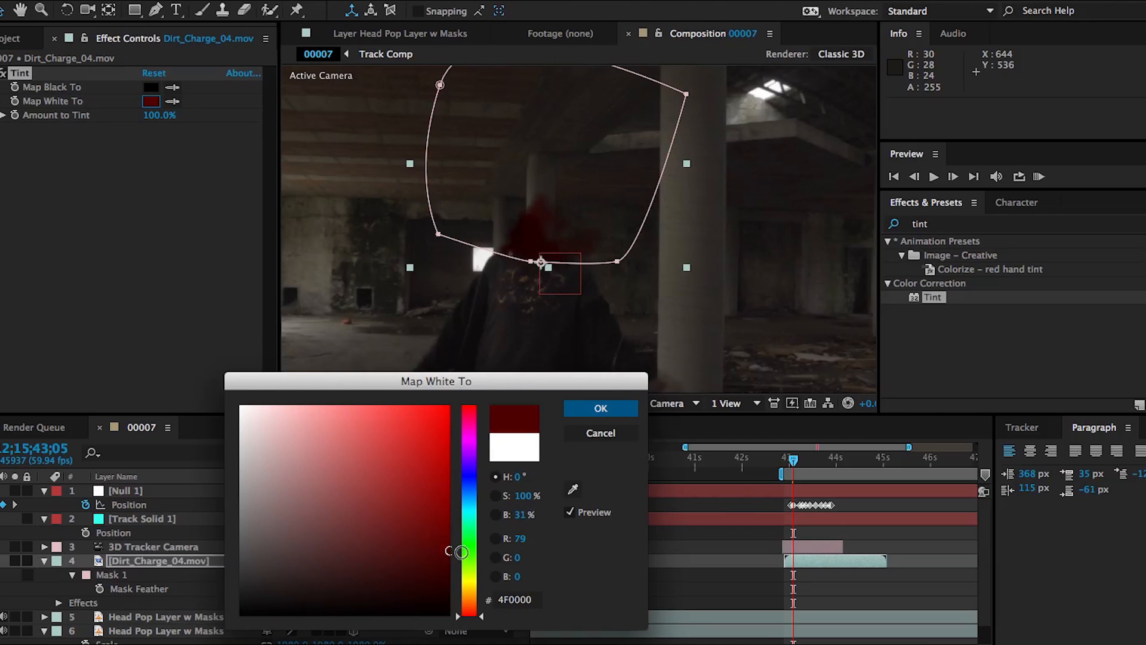
pyautogui.click(598, 409)
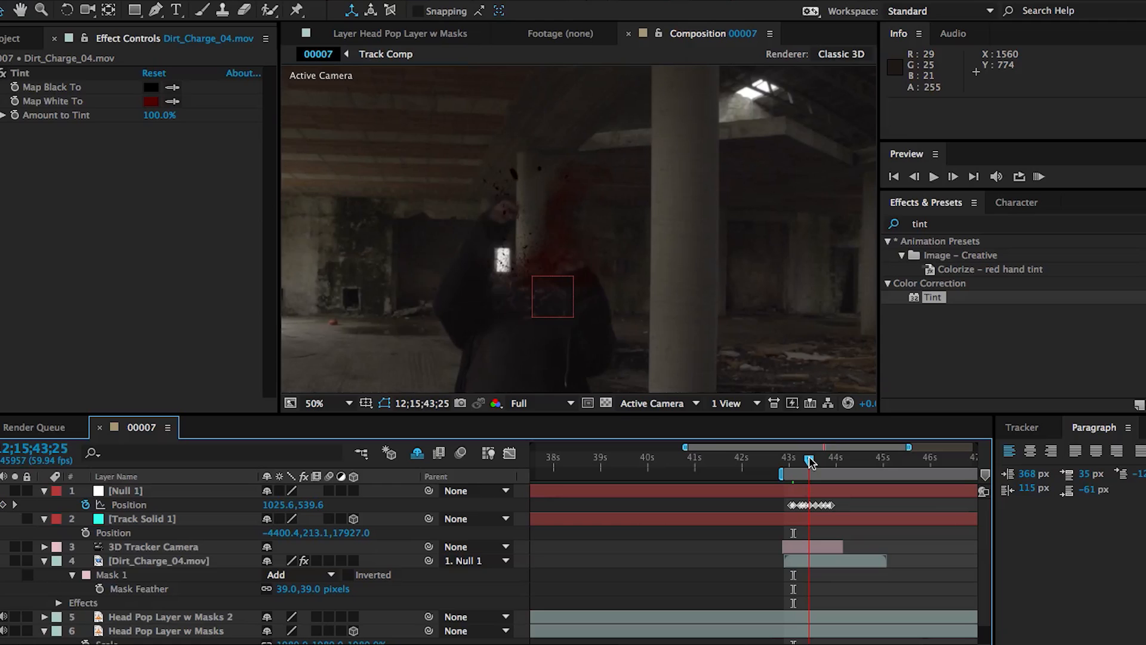
pyautogui.click(803, 474)
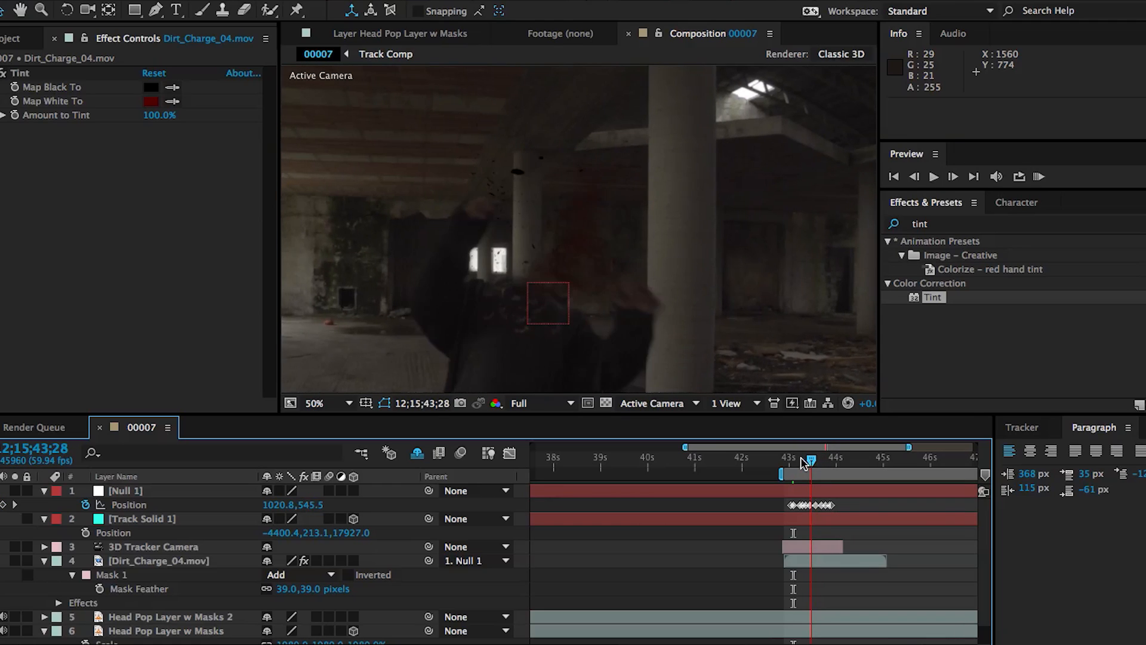
# Scale the dirt charge layer down to 48% and check it on a later frame.
pyautogui.click(800, 474)
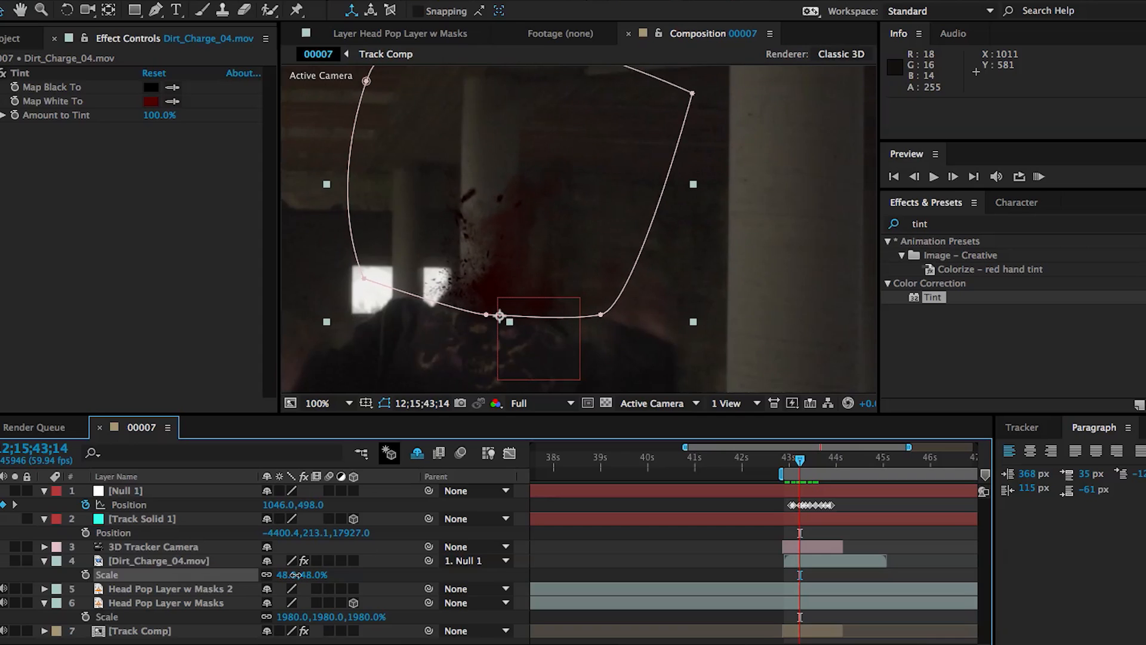
pyautogui.click(318, 402)
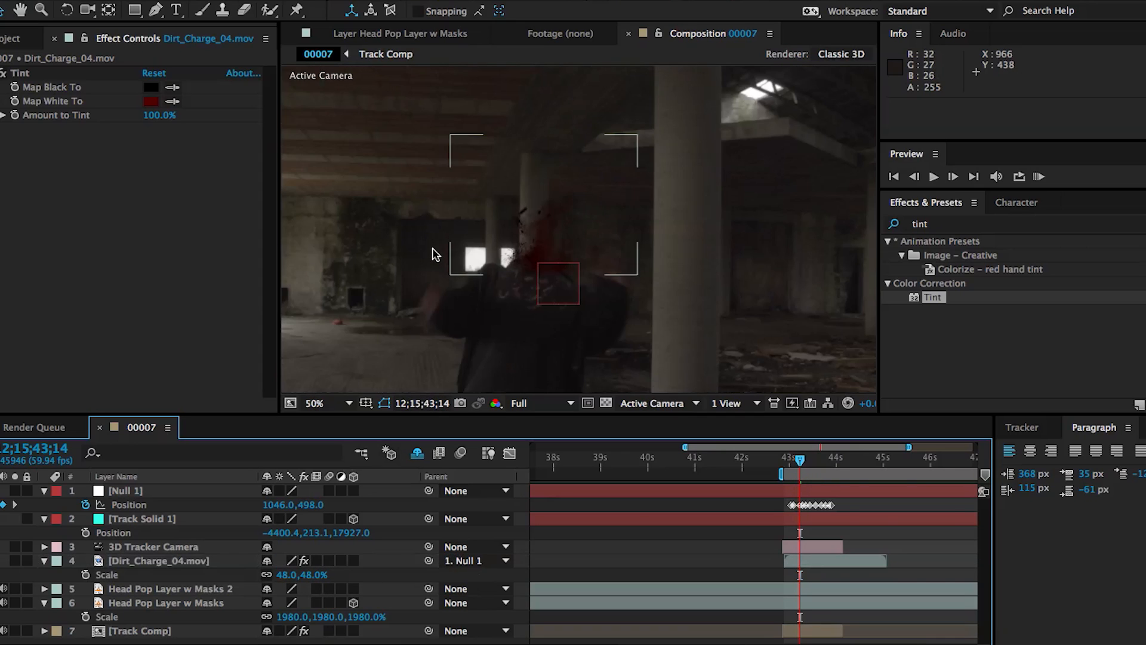
pyautogui.click(790, 458)
pyautogui.write('directio')
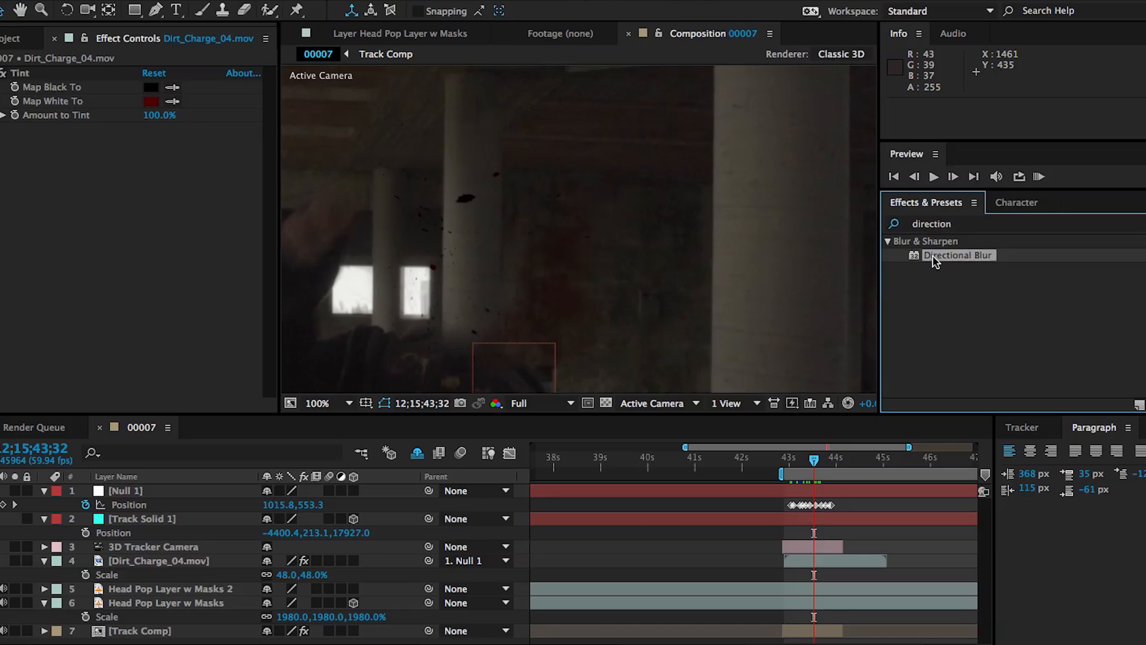
# Add Directional Blur with length 19 to the dirt charge, then browse stock footage to the Powder_Hits folder.
pyautogui.doubleClick(959, 254)
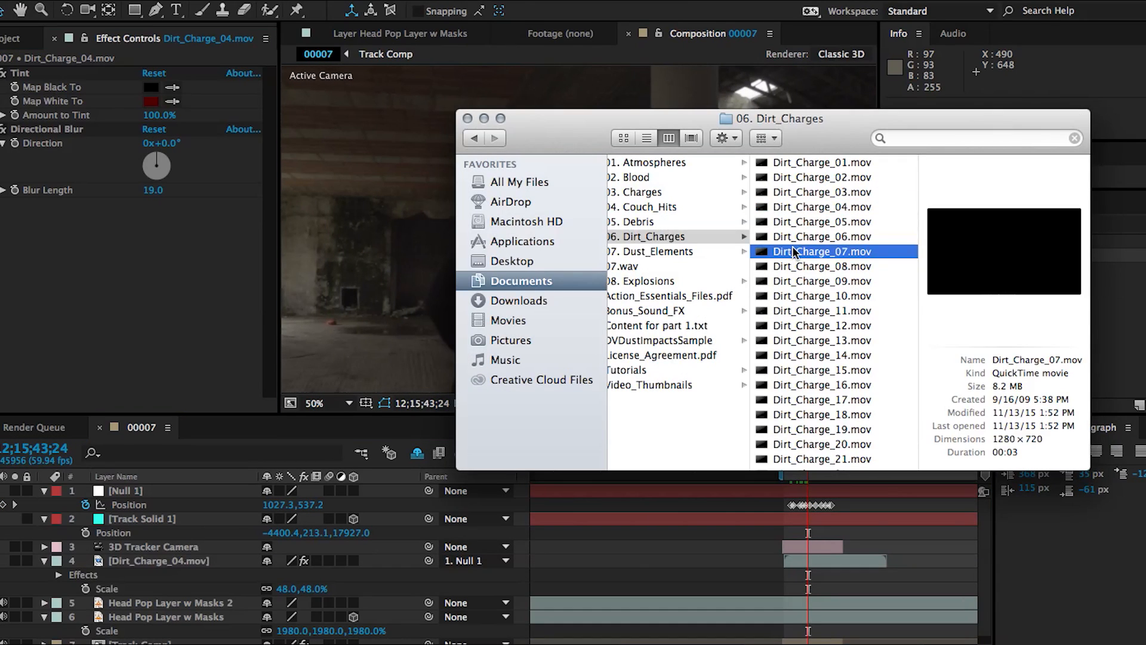
pyautogui.doubleClick(821, 267)
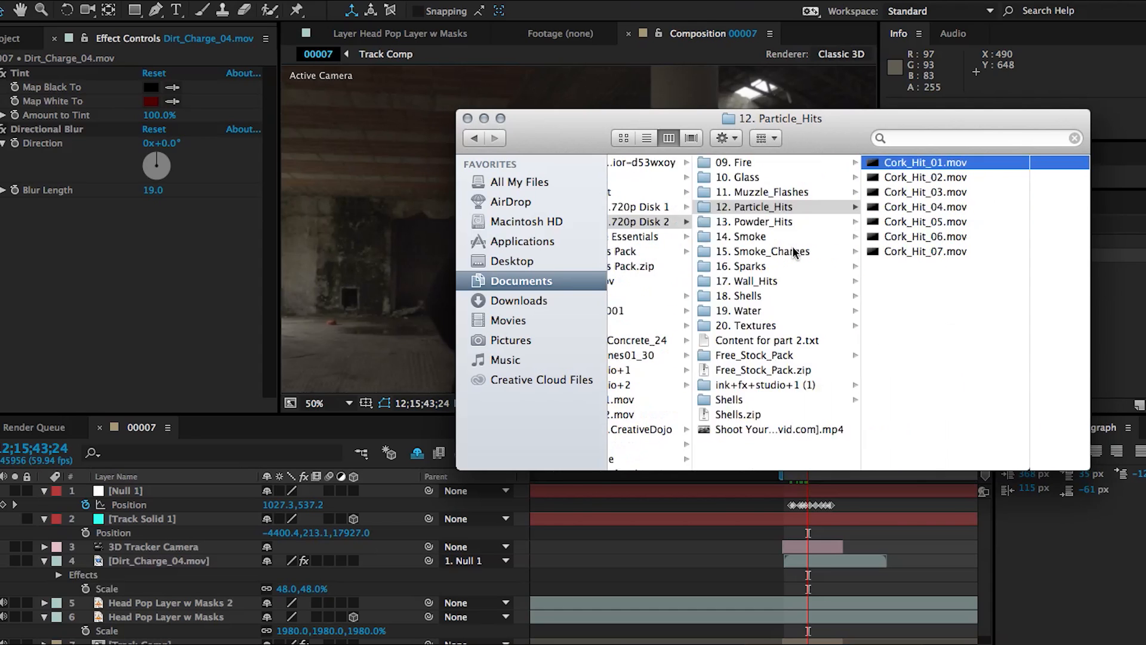
pyautogui.click(924, 163)
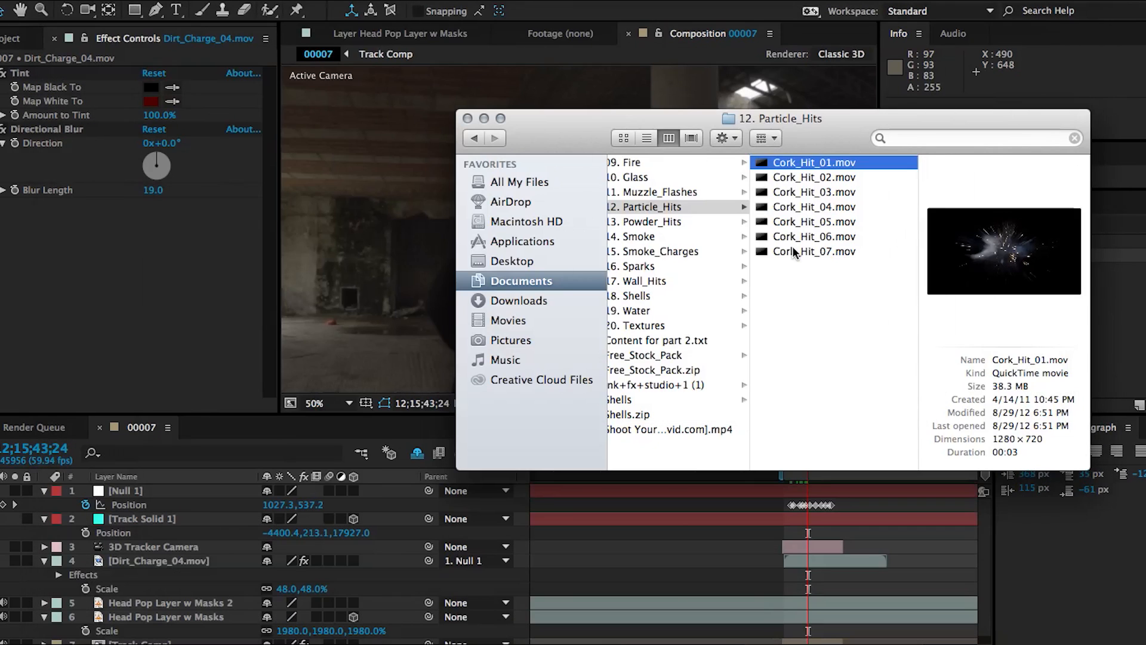
pyautogui.click(645, 222)
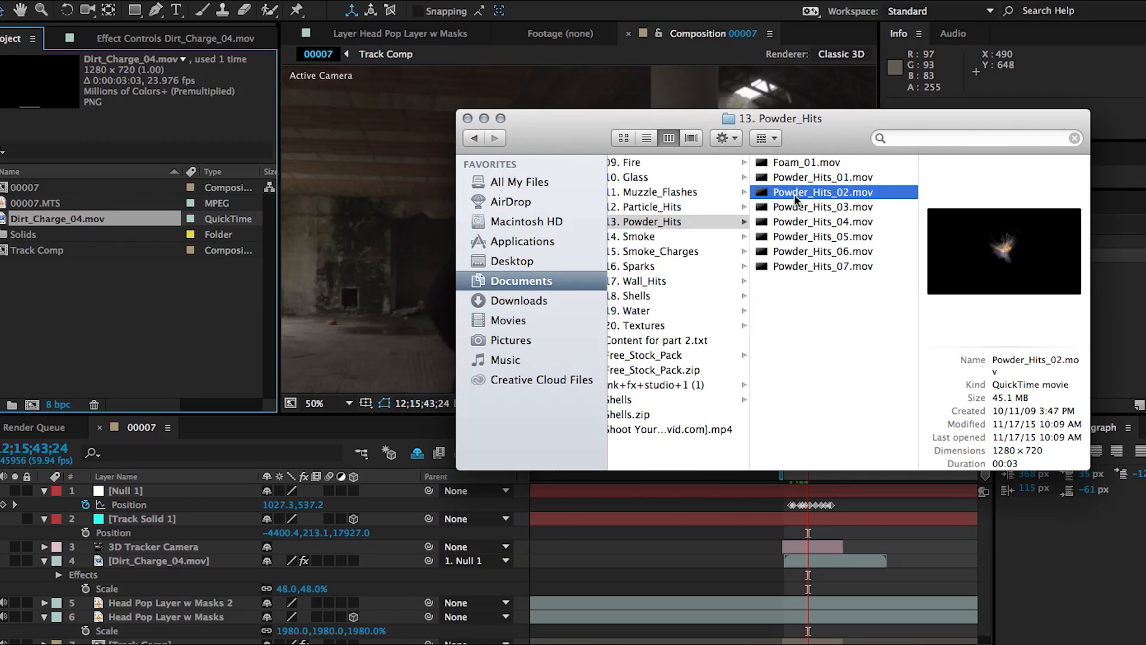
# Import Powder_Hits_02, time-stretch it to 70%, give it Multiply, Tint and Directional Blur, parented to Null 1.
pyautogui.doubleClick(823, 191)
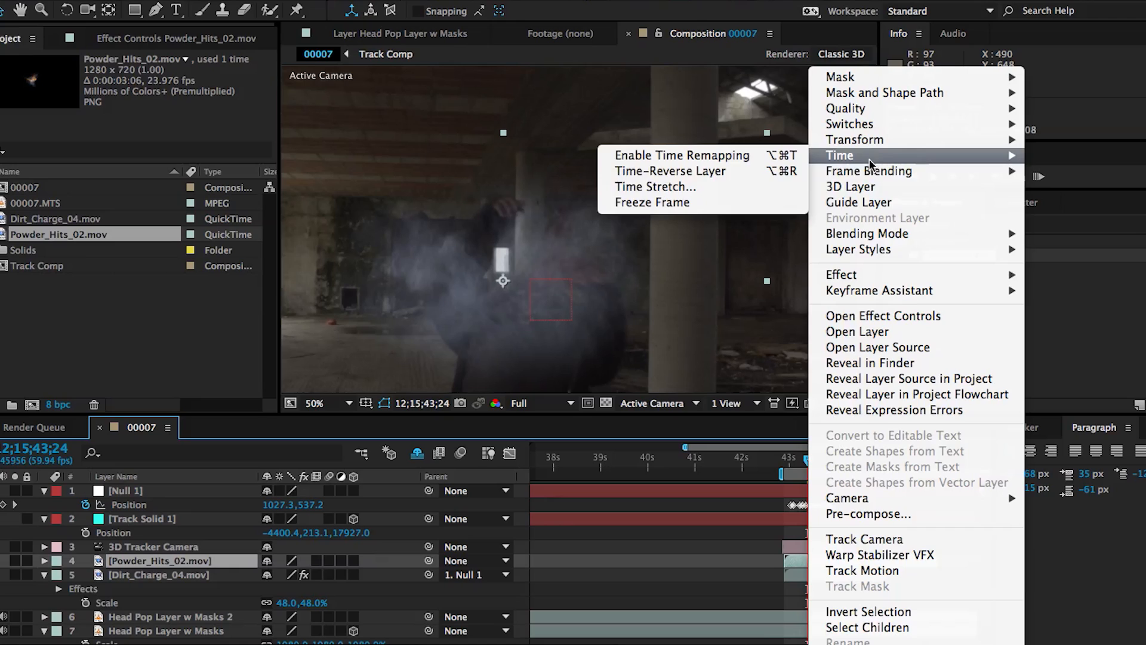
pyautogui.click(654, 187)
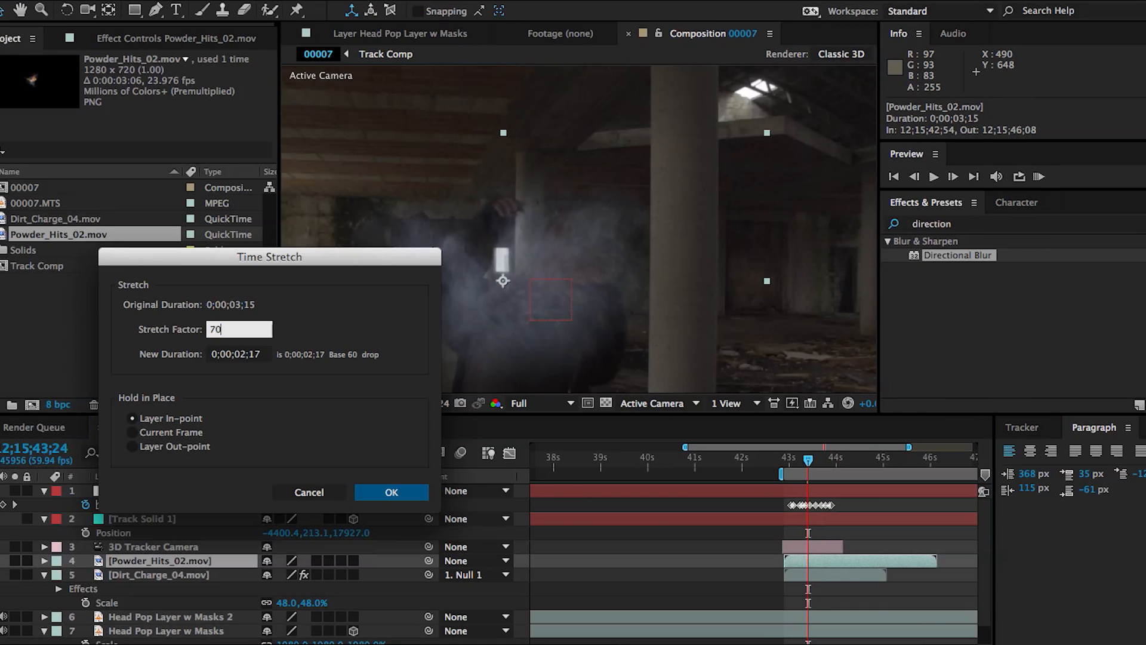
pyautogui.click(392, 492)
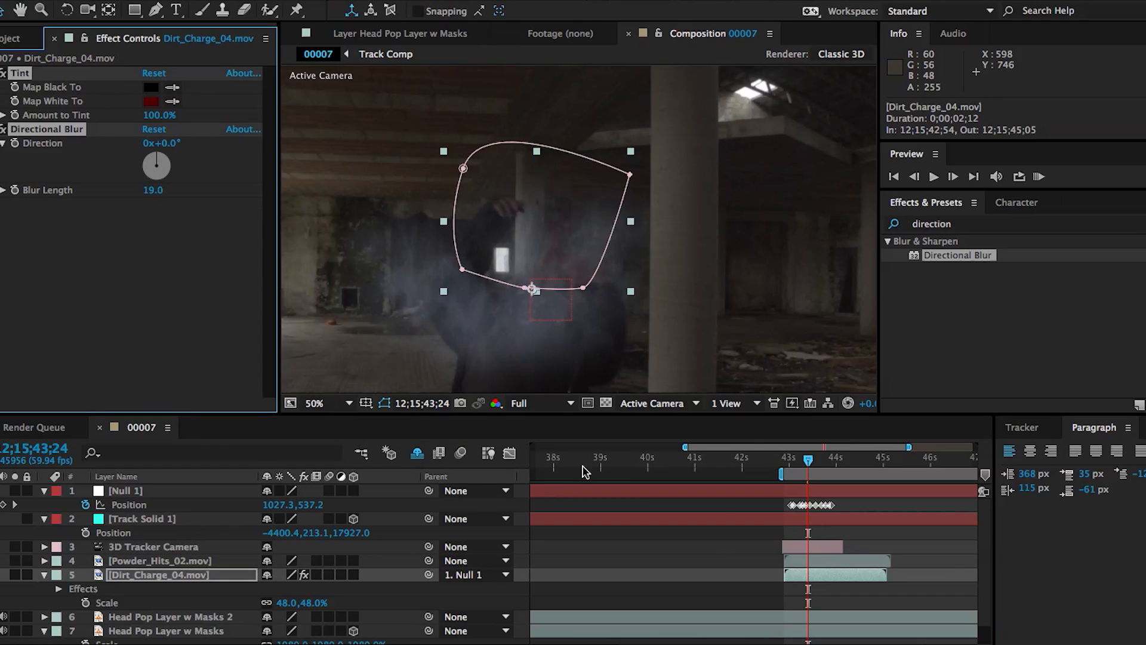
pyautogui.click(158, 561)
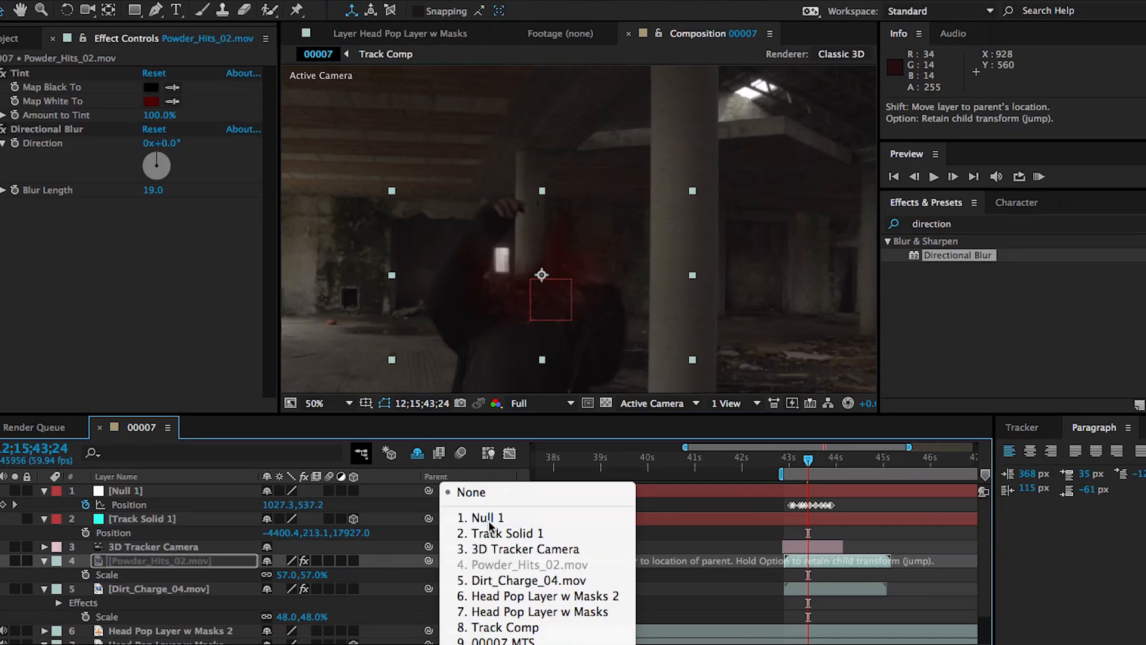
pyautogui.click(486, 517)
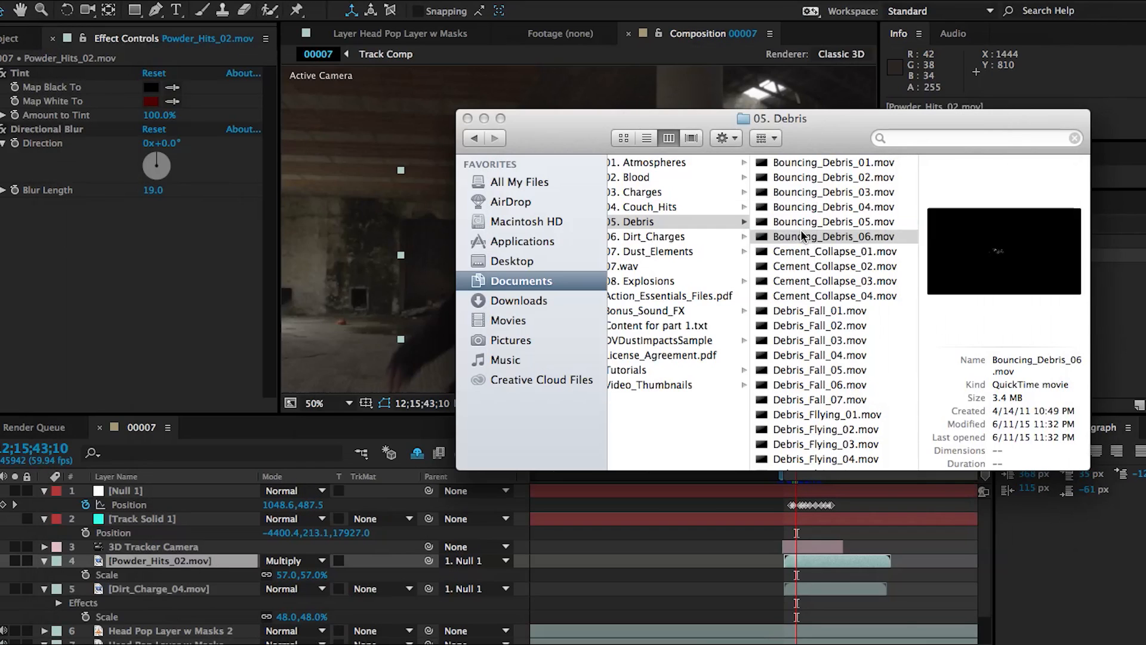
# Import Bouncing_Debris_06 at 229% with Tint and Zoom Radial Blur 34, masked and parented to Null 1.
pyautogui.click(834, 236)
pyautogui.write('radial')
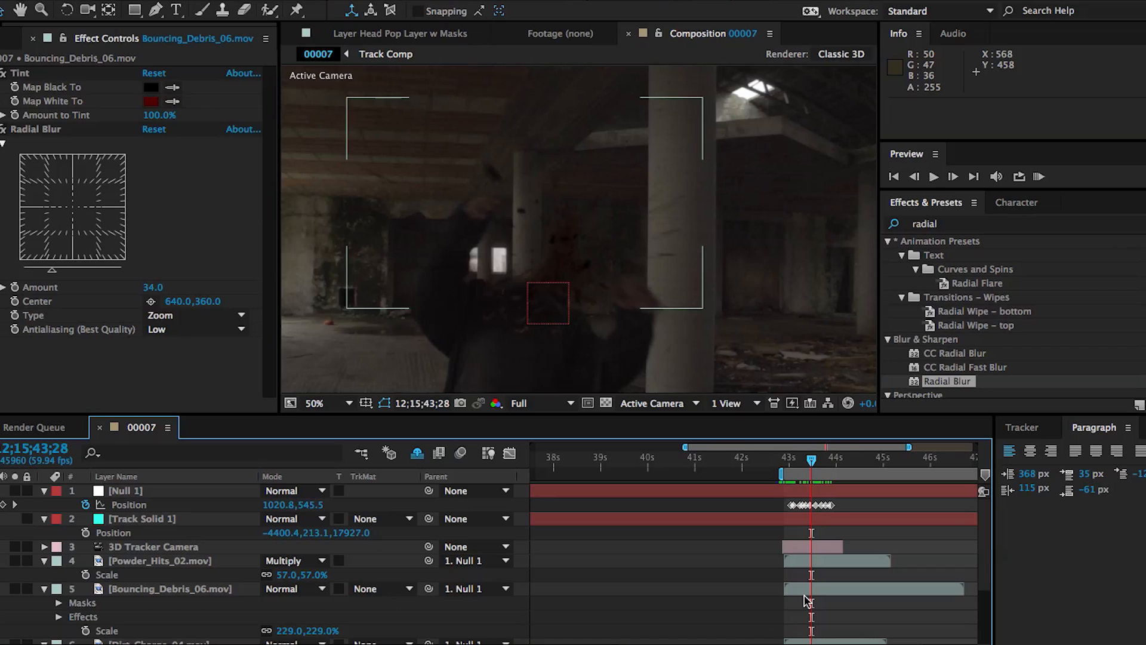
pyautogui.rightClick(168, 589)
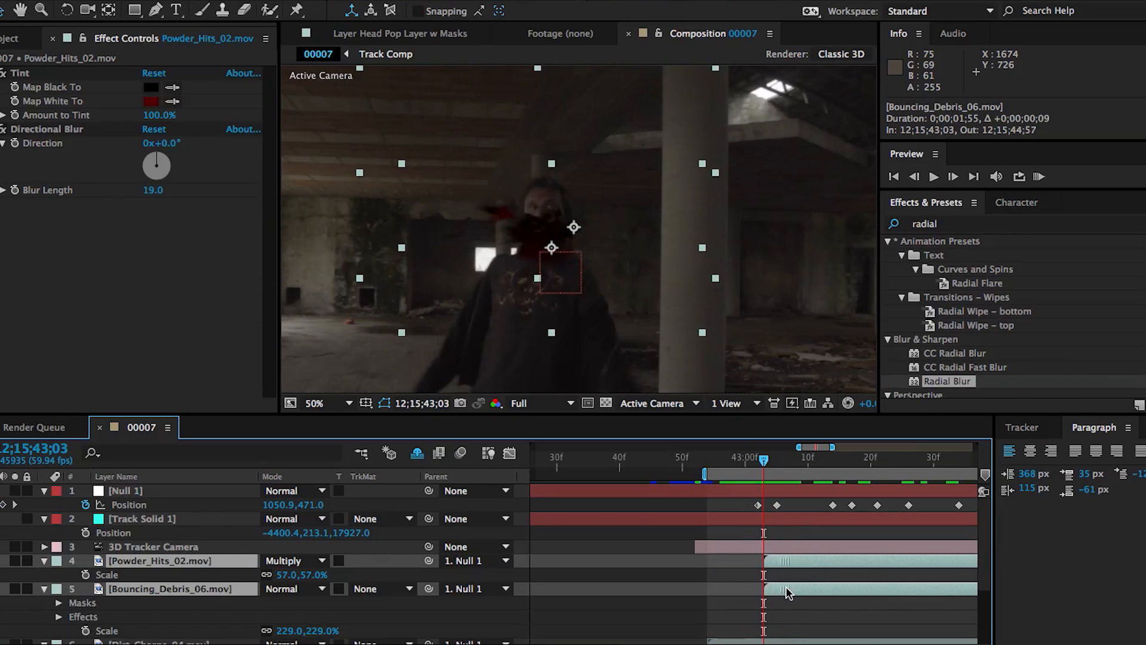
pyautogui.click(770, 461)
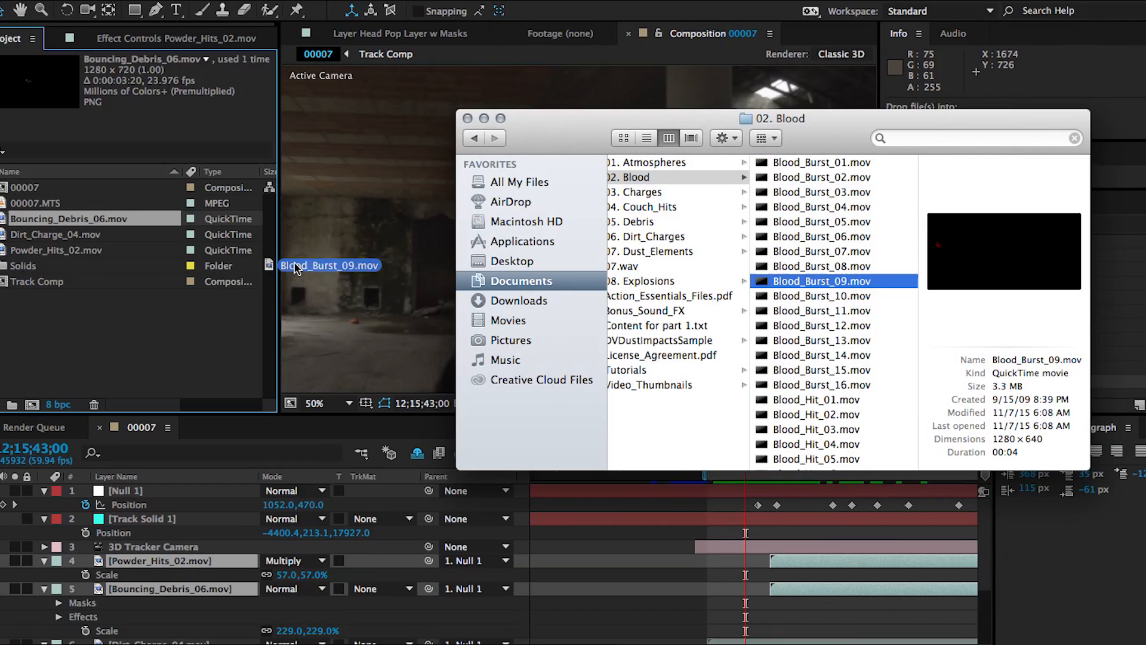
# Add Blood_Burst_09 in Multiply at 70% with Fast Blur 10, parented to Null 1, and review the hit.
pyautogui.doubleClick(821, 280)
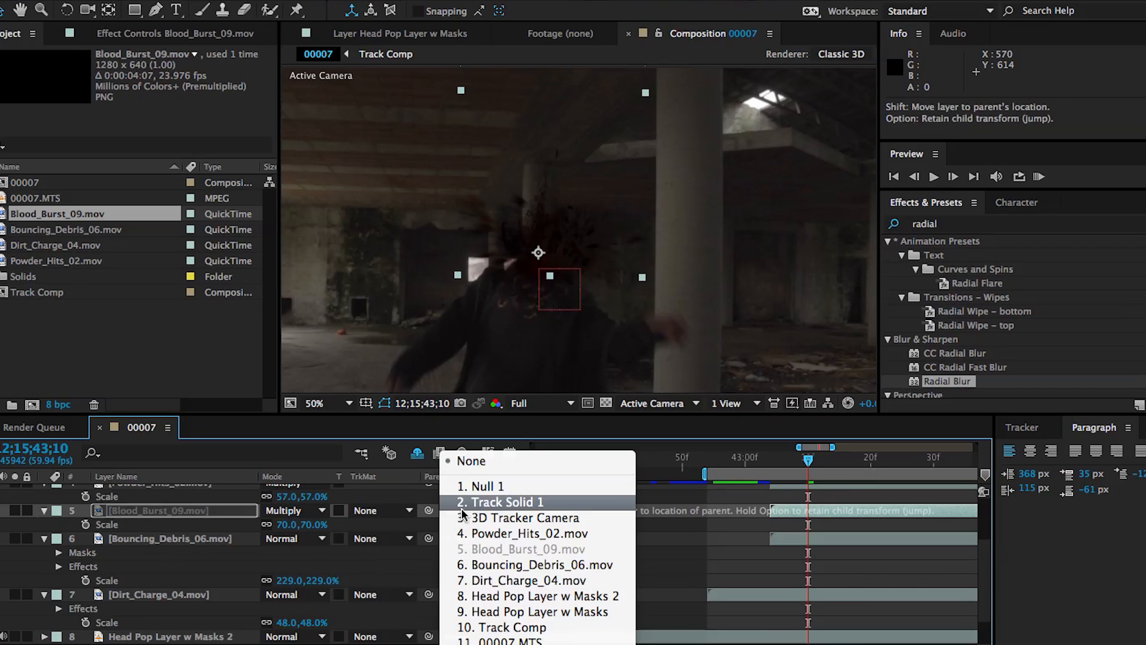
pyautogui.click(486, 486)
pyautogui.write('fast')
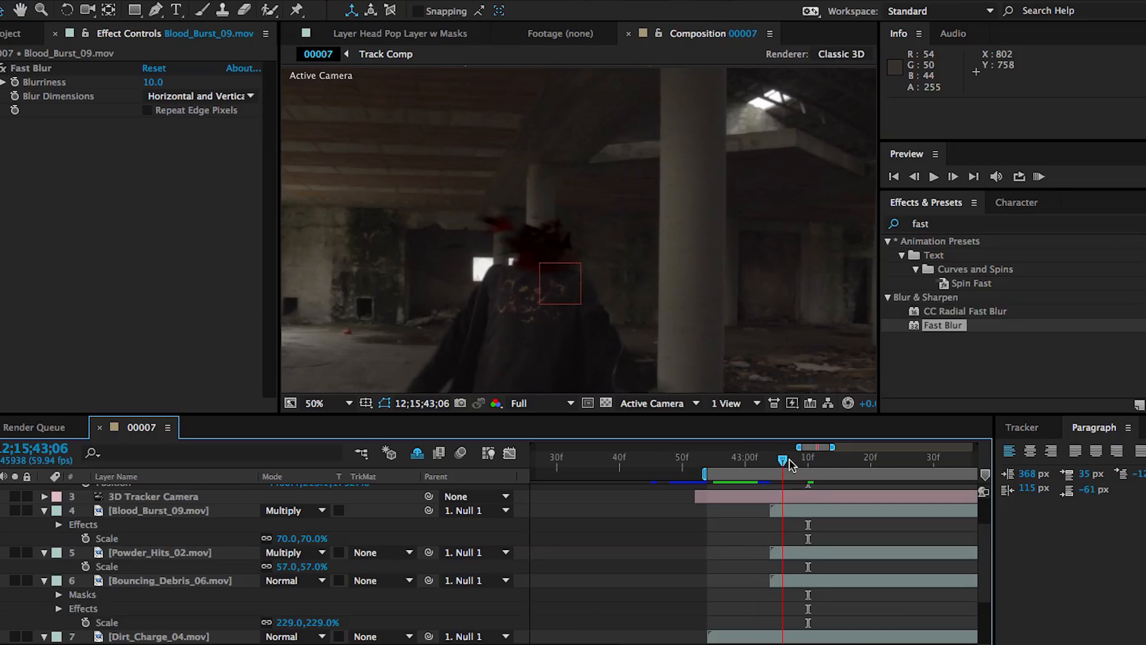
pyautogui.moveTo(782, 461); pyautogui.dragTo(878, 461)
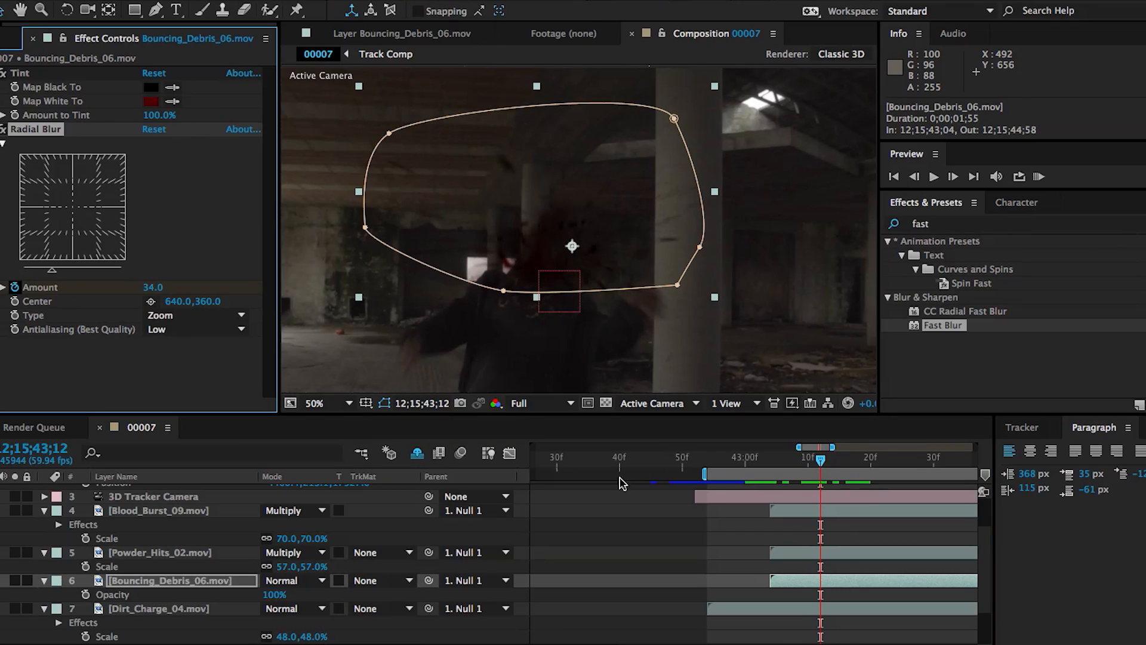
# Reduce the Bouncing_Debris_06 Radial Blur Amount from 34 to 5.0 and check it through the hit.
pyautogui.click(846, 447)
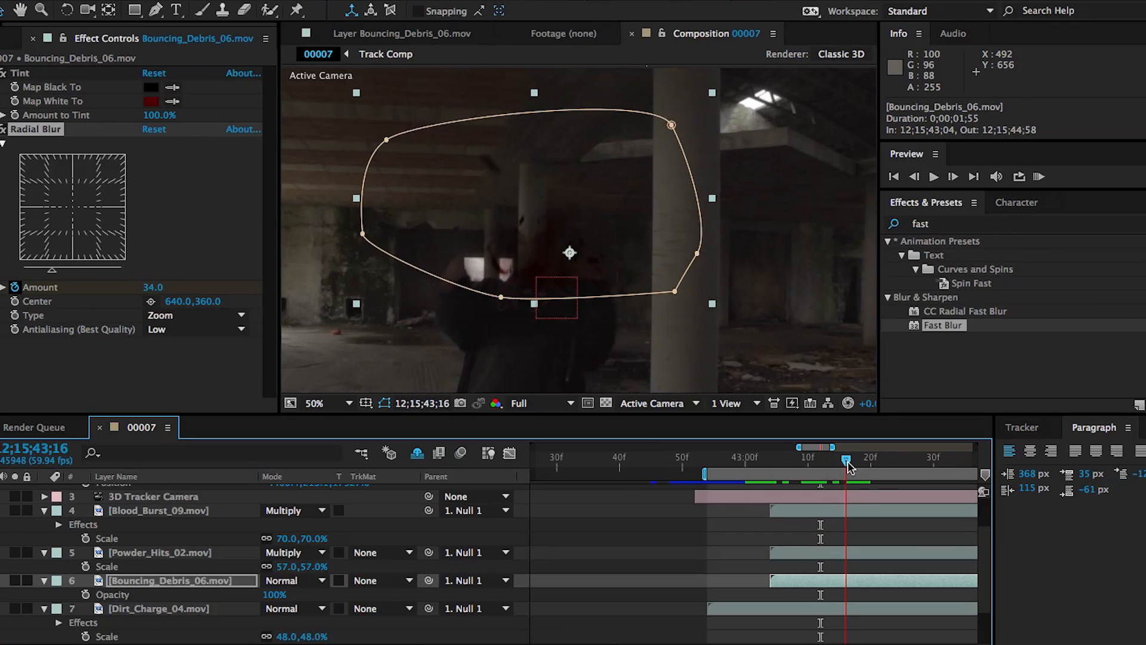
pyautogui.doubleClick(153, 287)
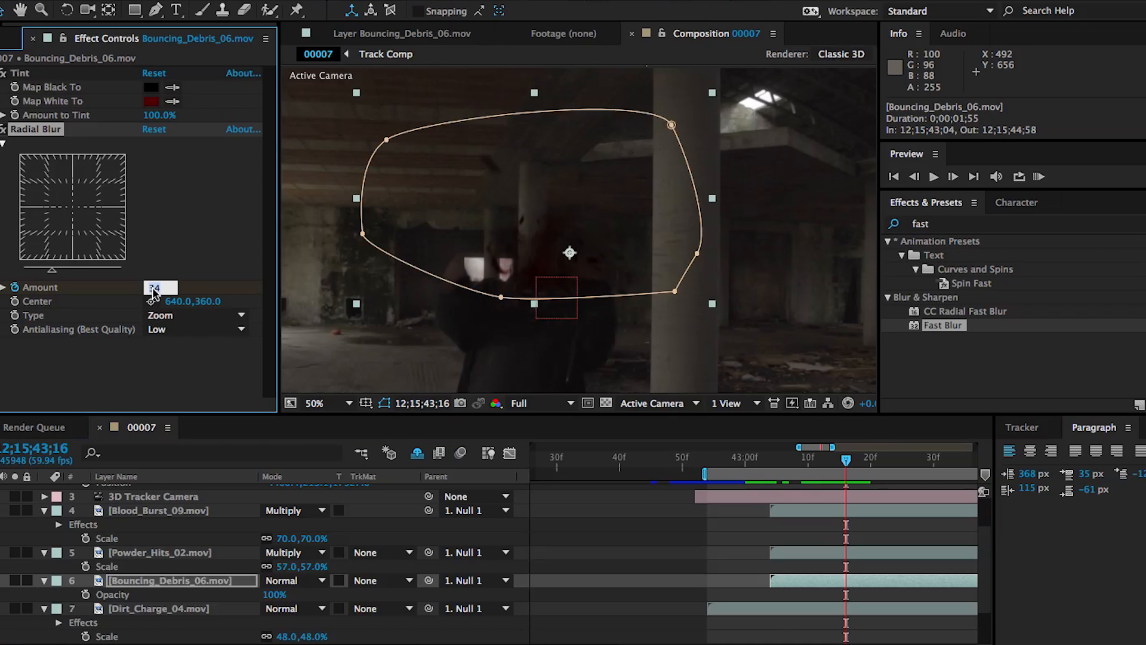
pyautogui.write('5.0')
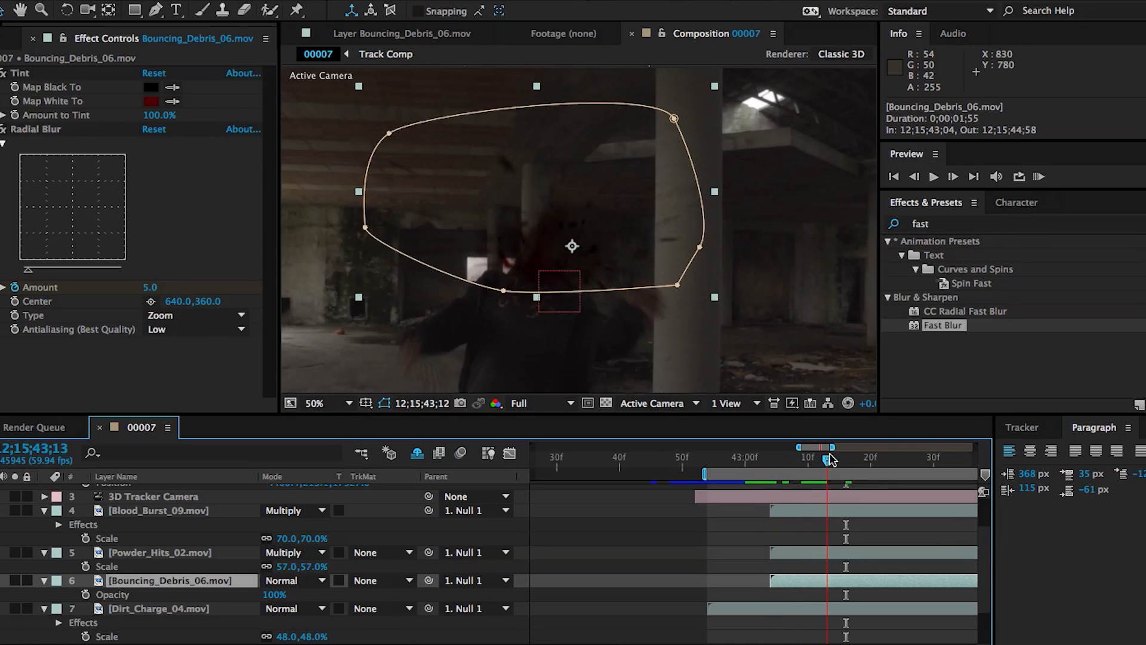
pyautogui.moveTo(829, 459); pyautogui.dragTo(870, 458)
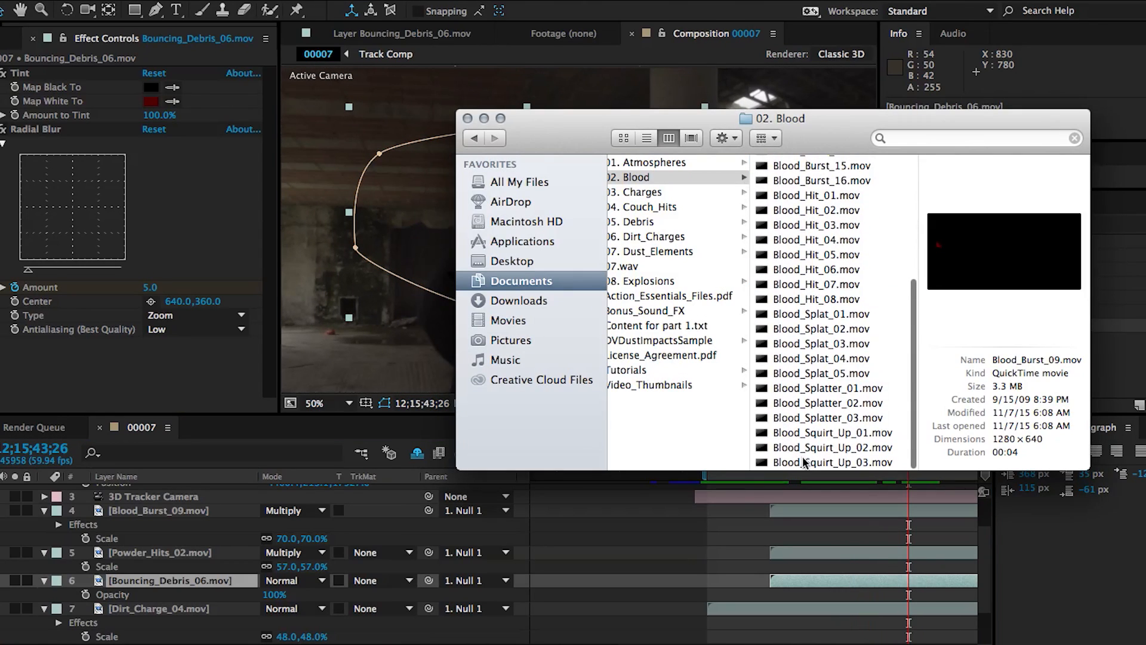
# Bring in Blood_Squirt_Up_01 at 35% scale with Fast Blur 17 under Null 1 and RAM-preview the hit.
pyautogui.click(829, 432)
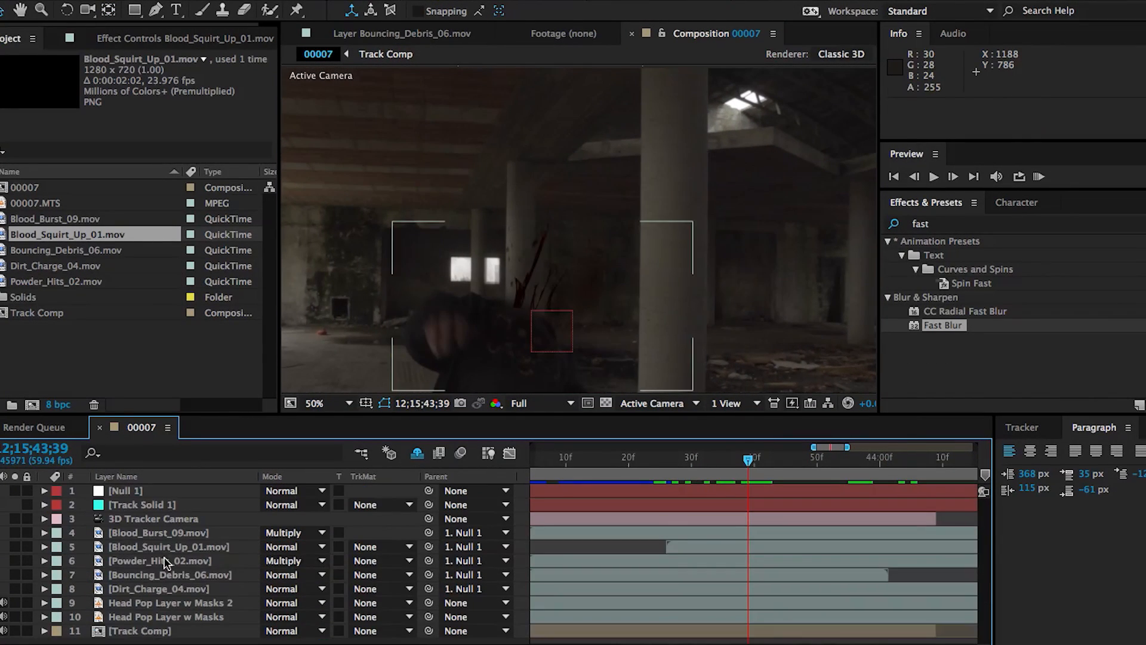
pyautogui.click(169, 546)
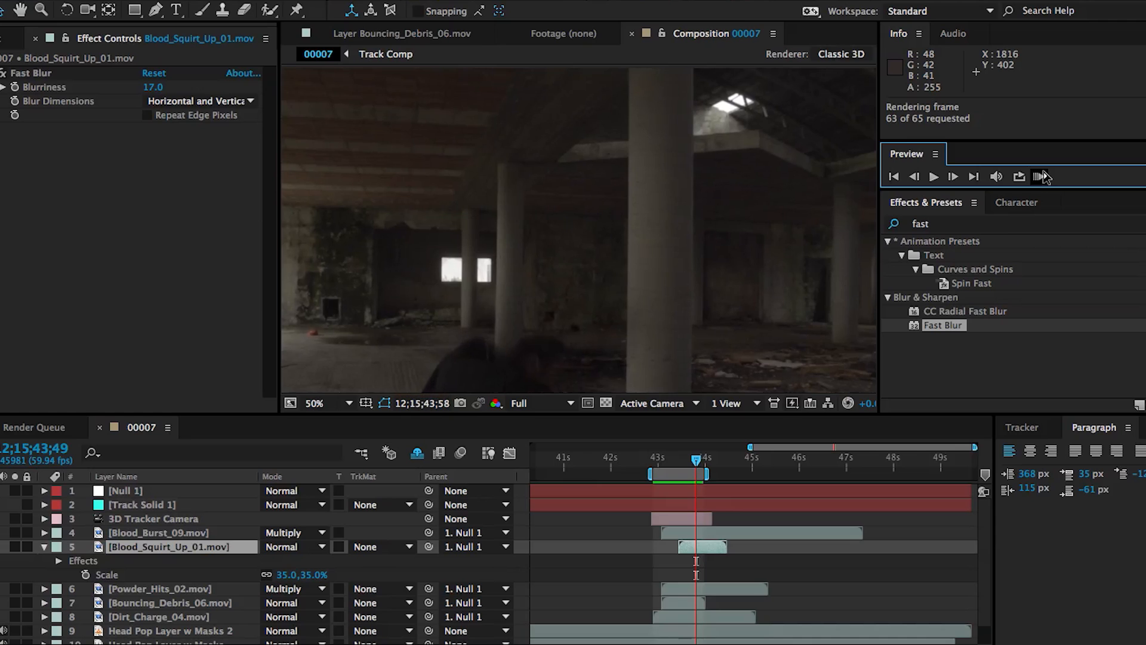
pyautogui.click(933, 176)
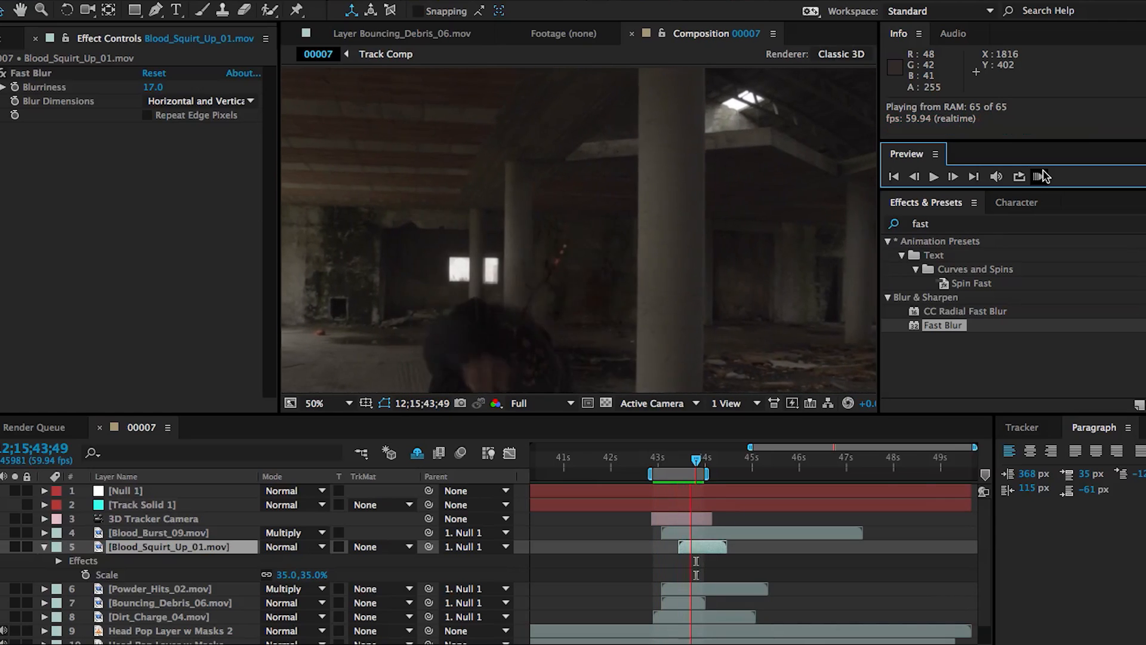